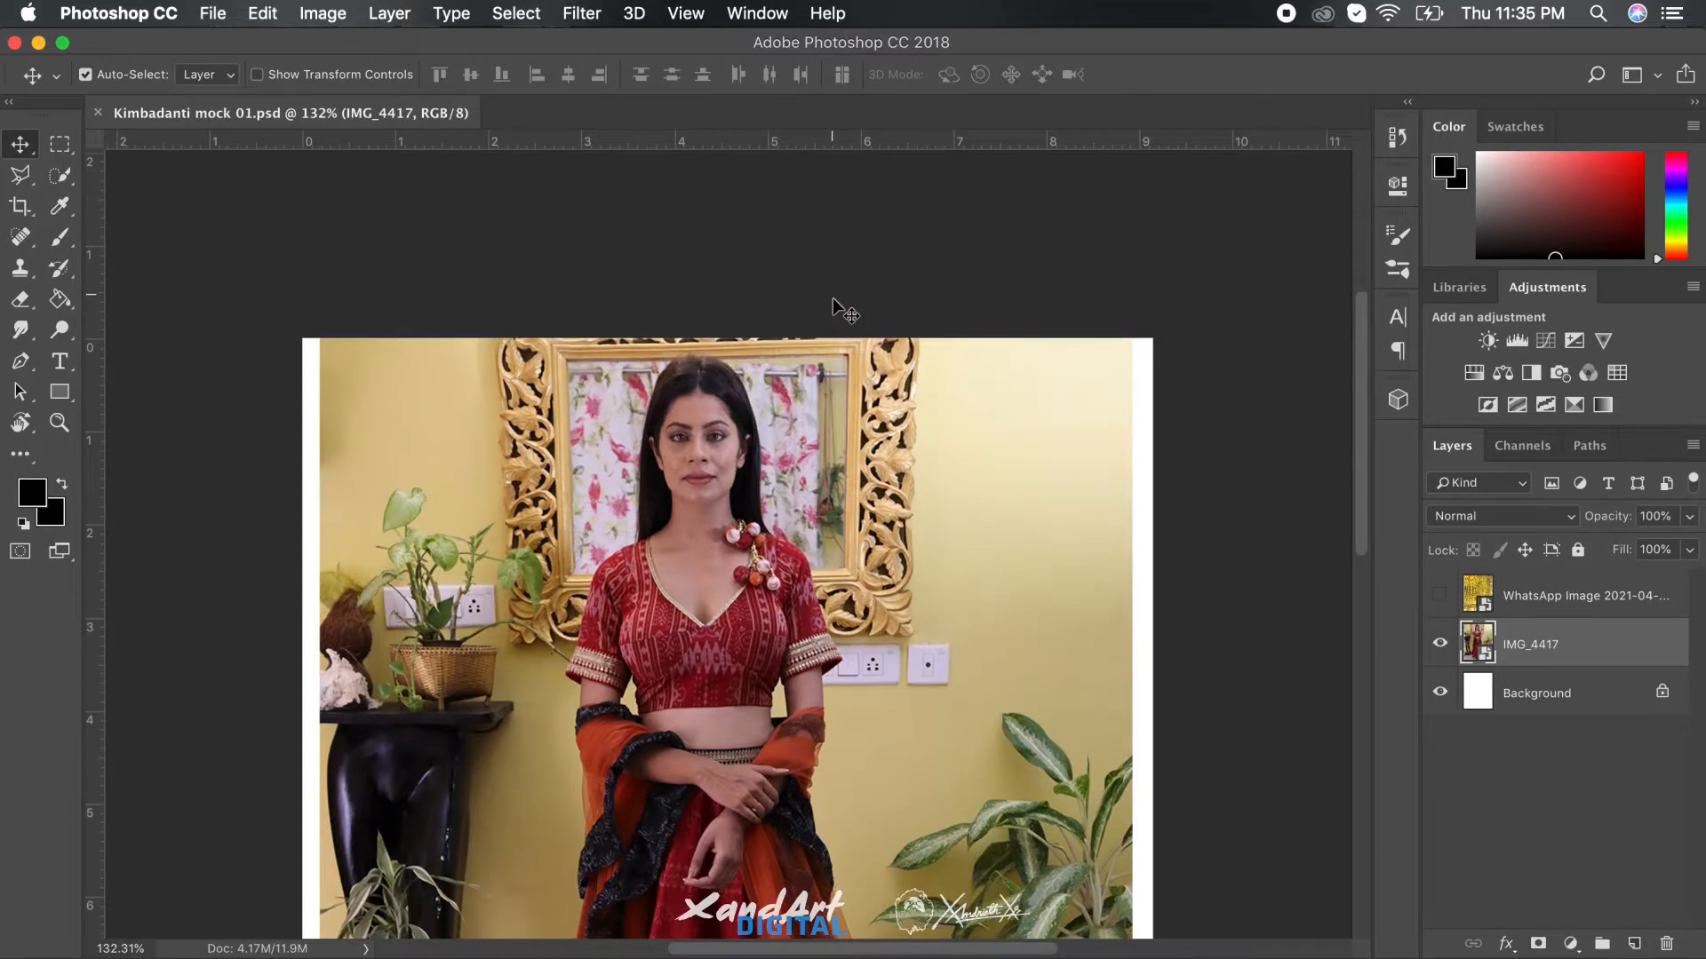
Step: Show the WhatsApp Image fabric layer and make it the active layer for selecting the border
scroll(down, 3)
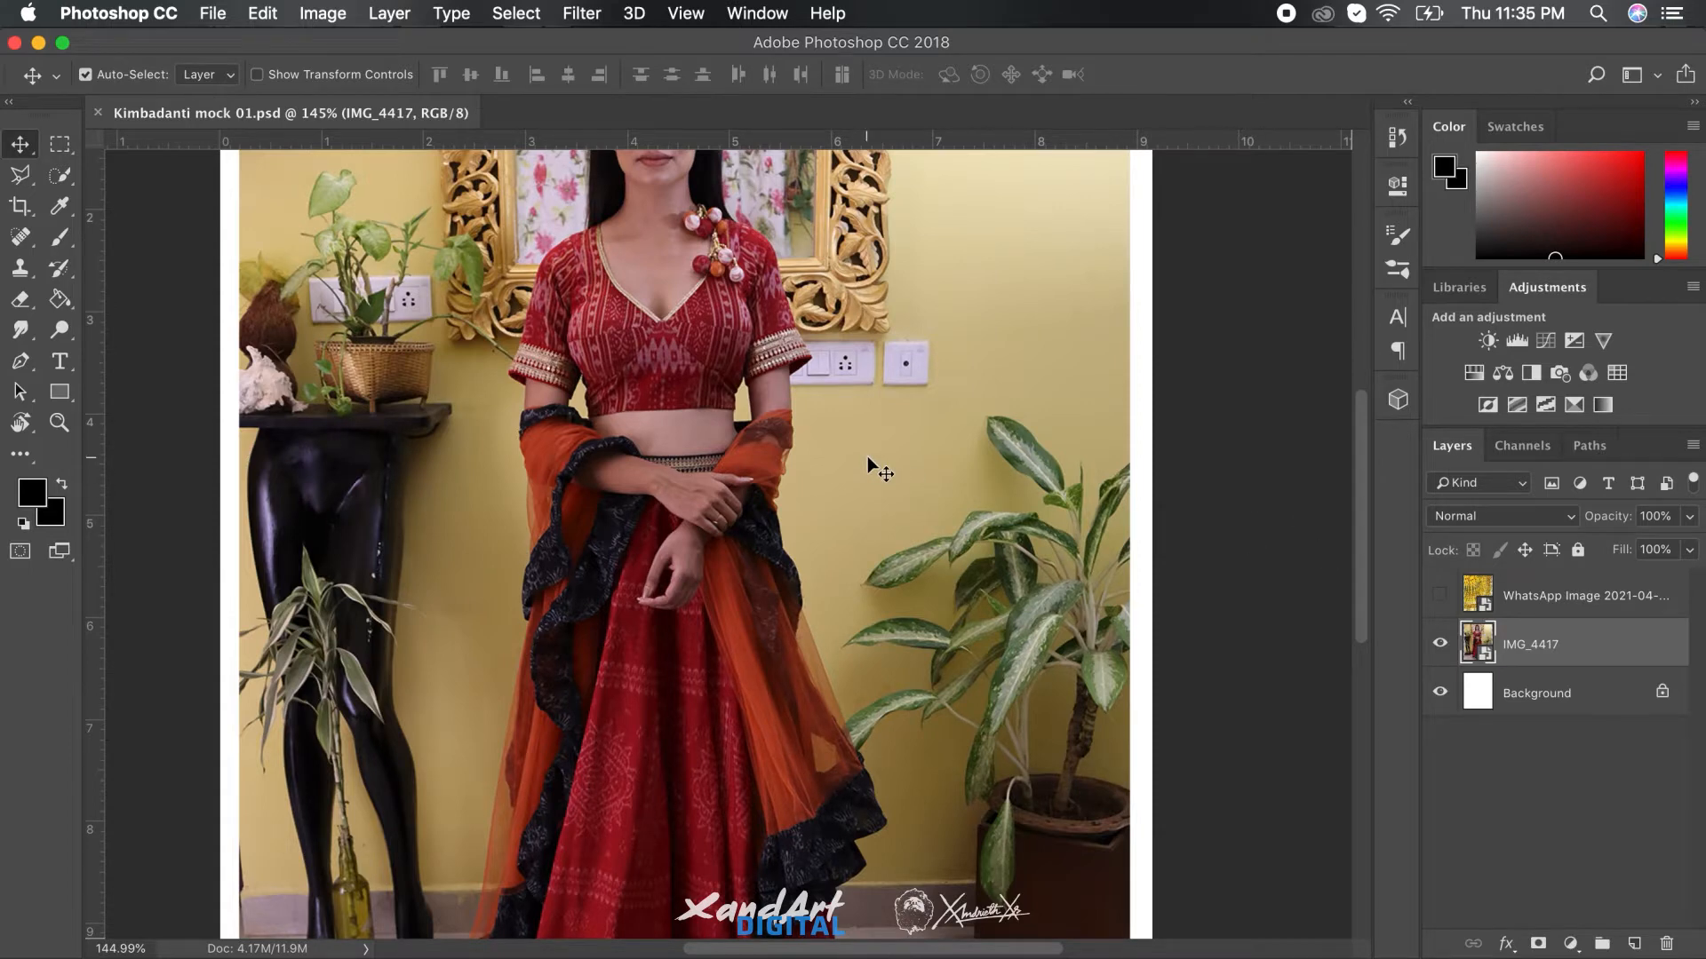
scroll(down, 3)
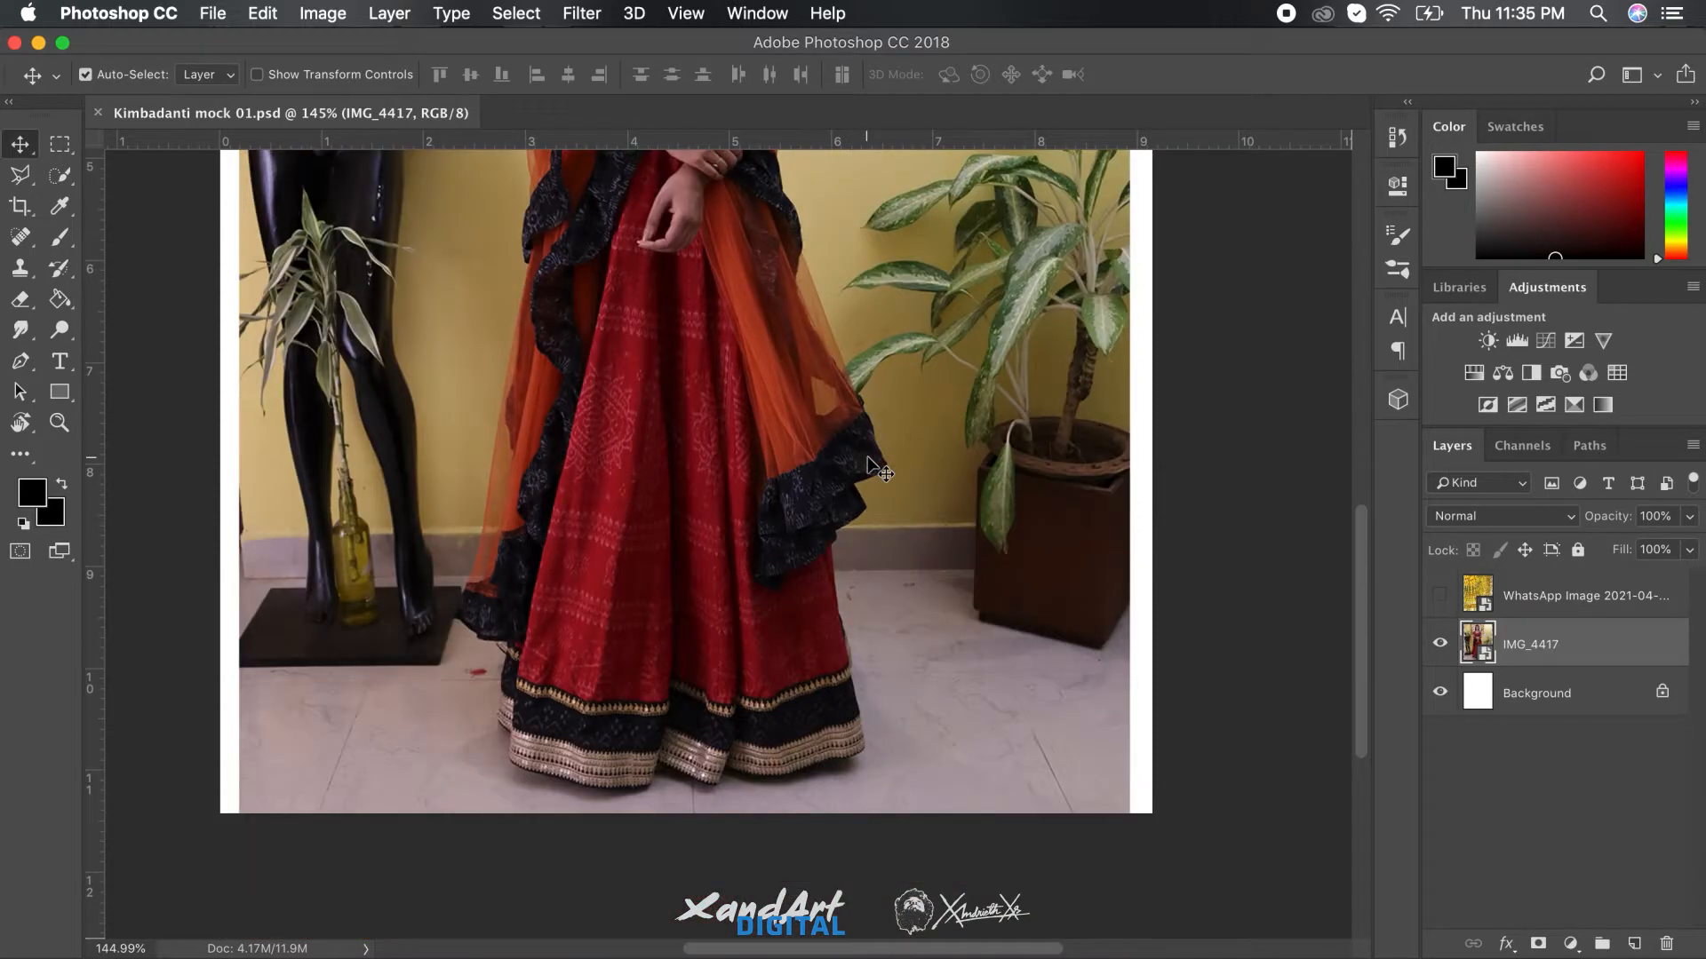
mouse_move(1169, 538)
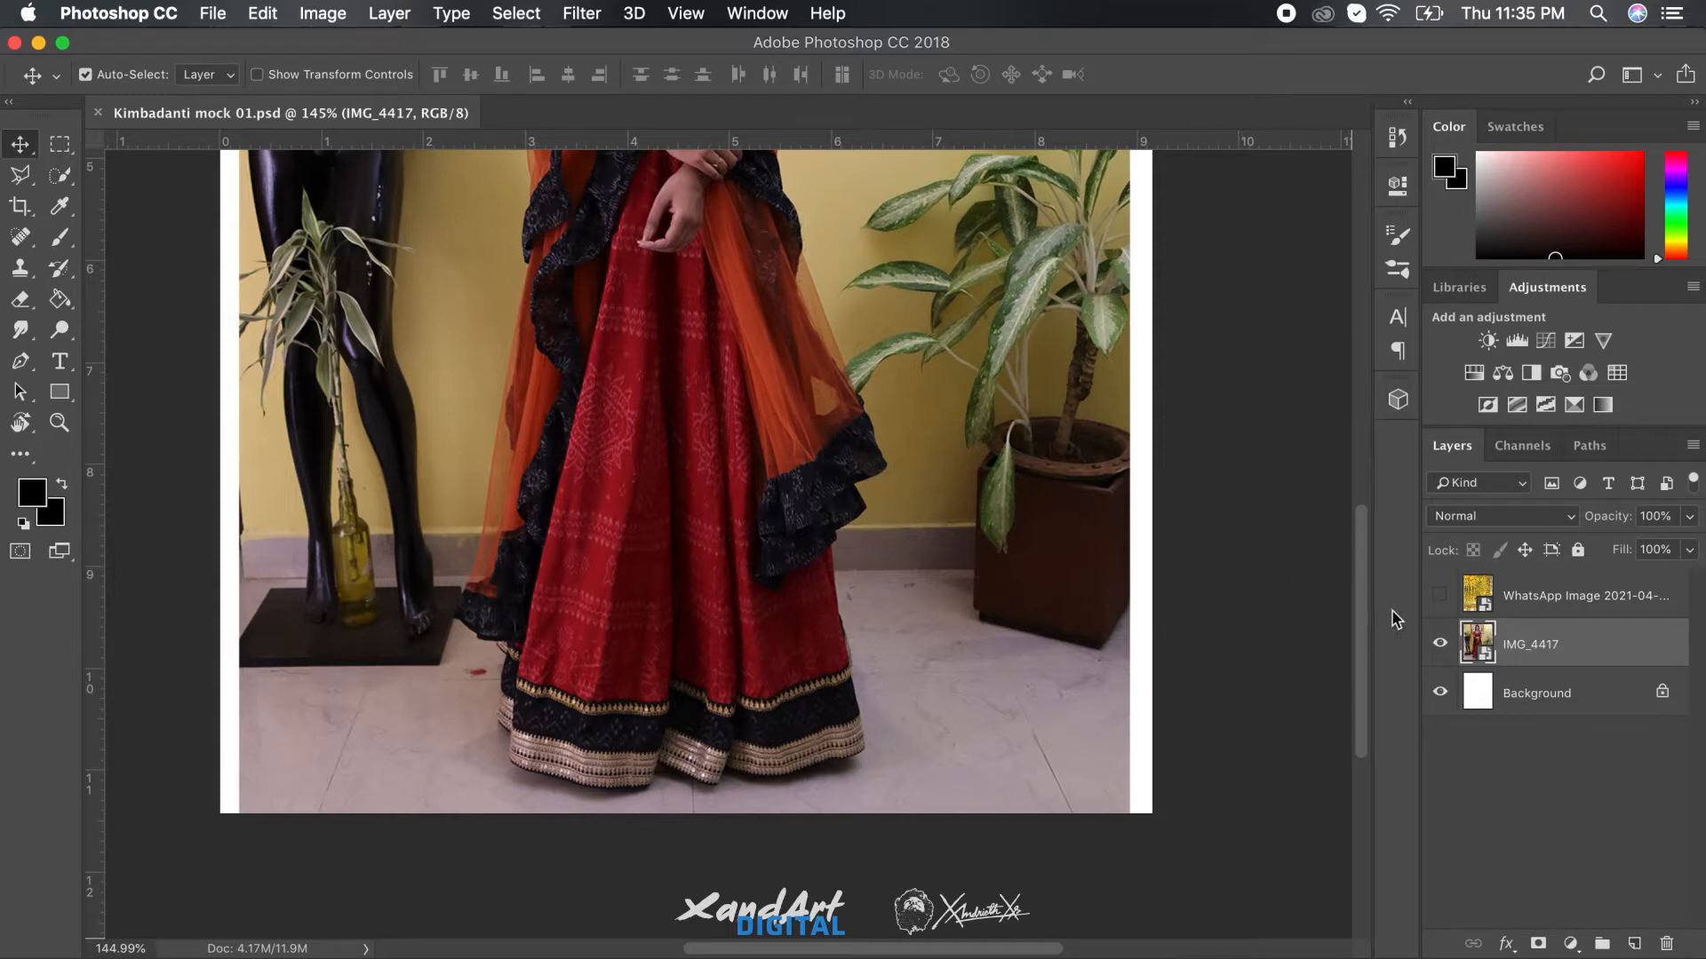
click(1440, 599)
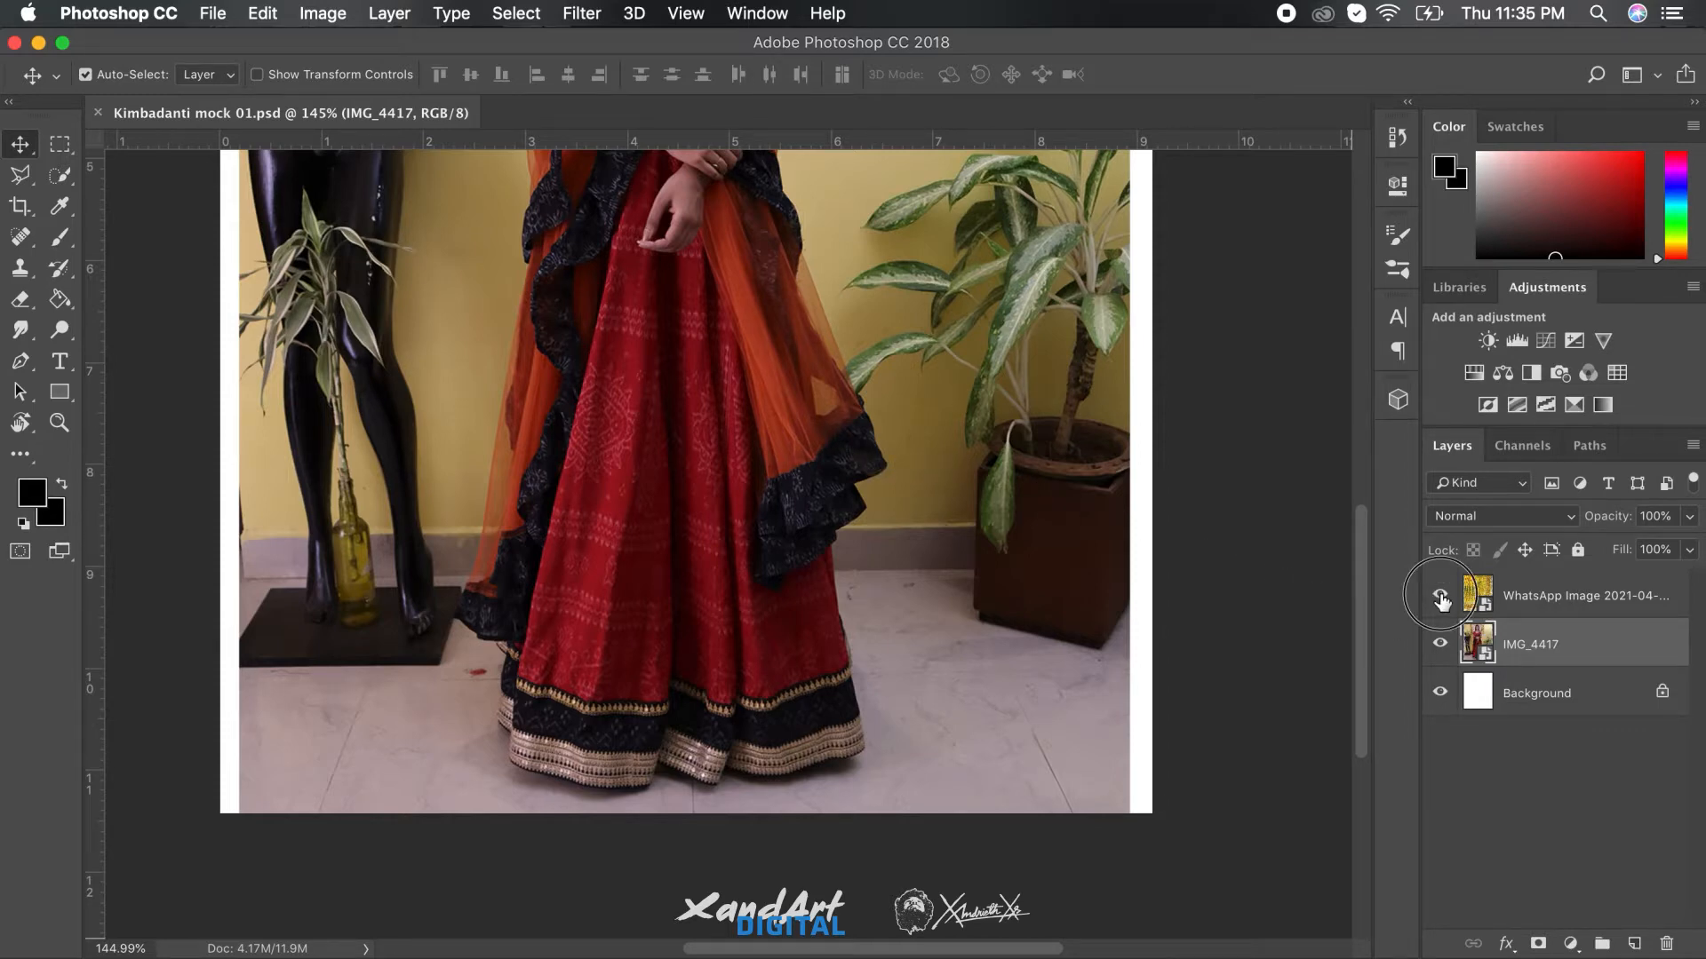
click(1441, 595)
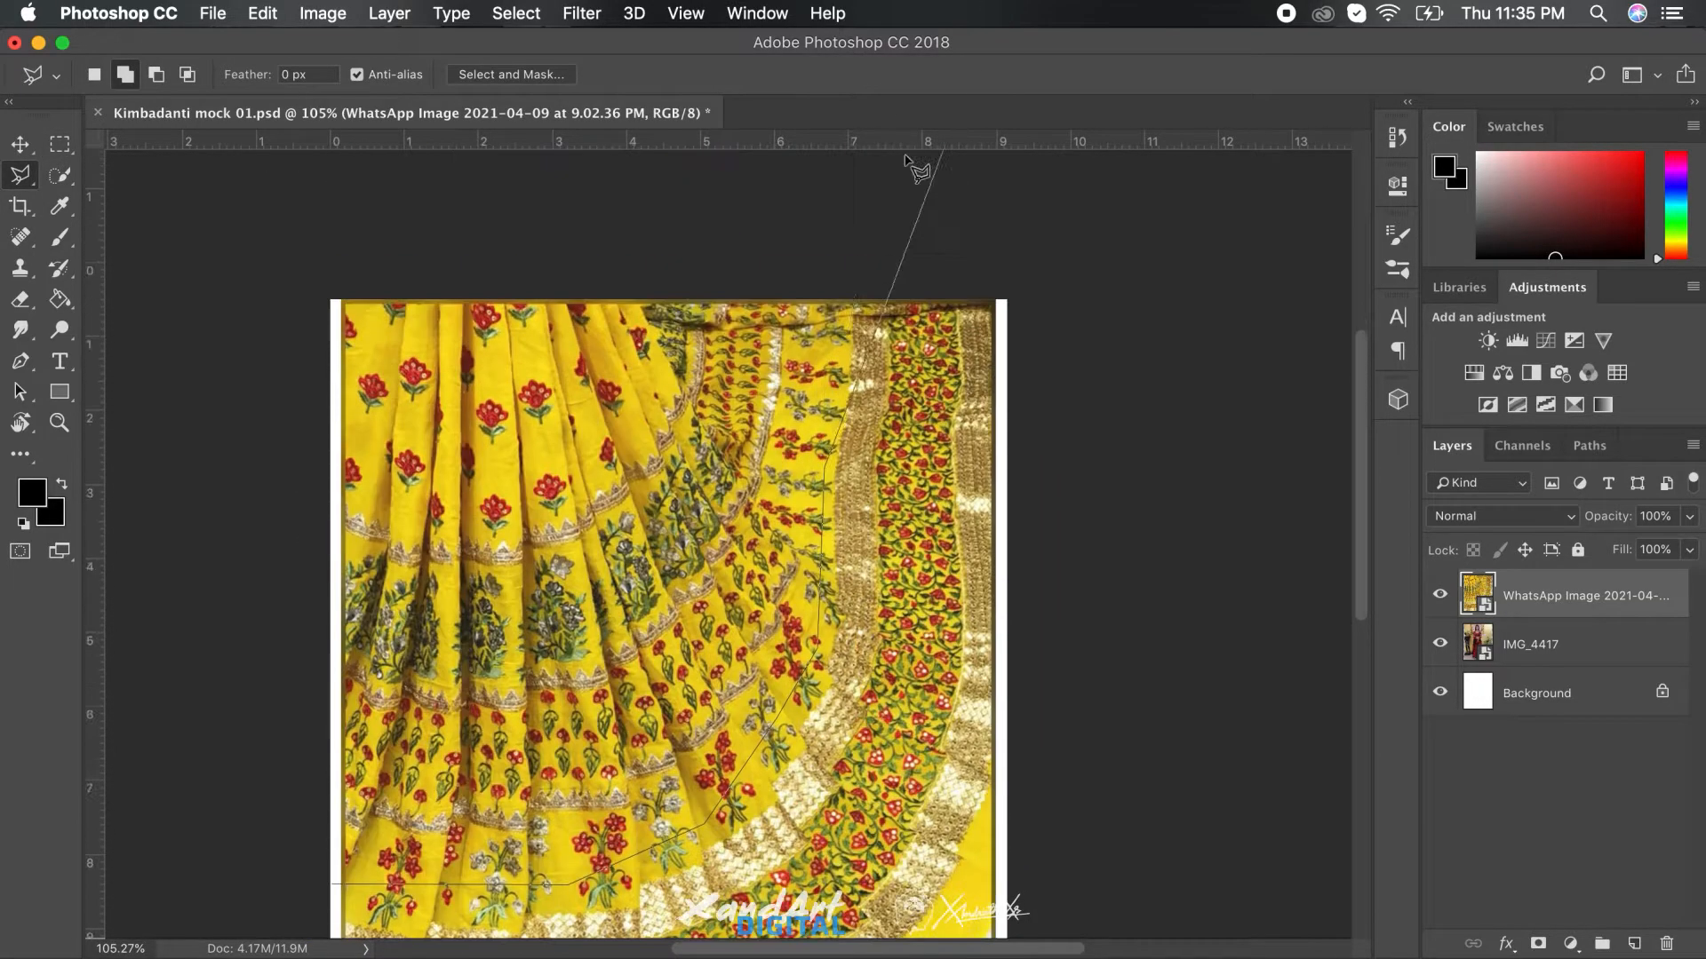
scroll(down, 3)
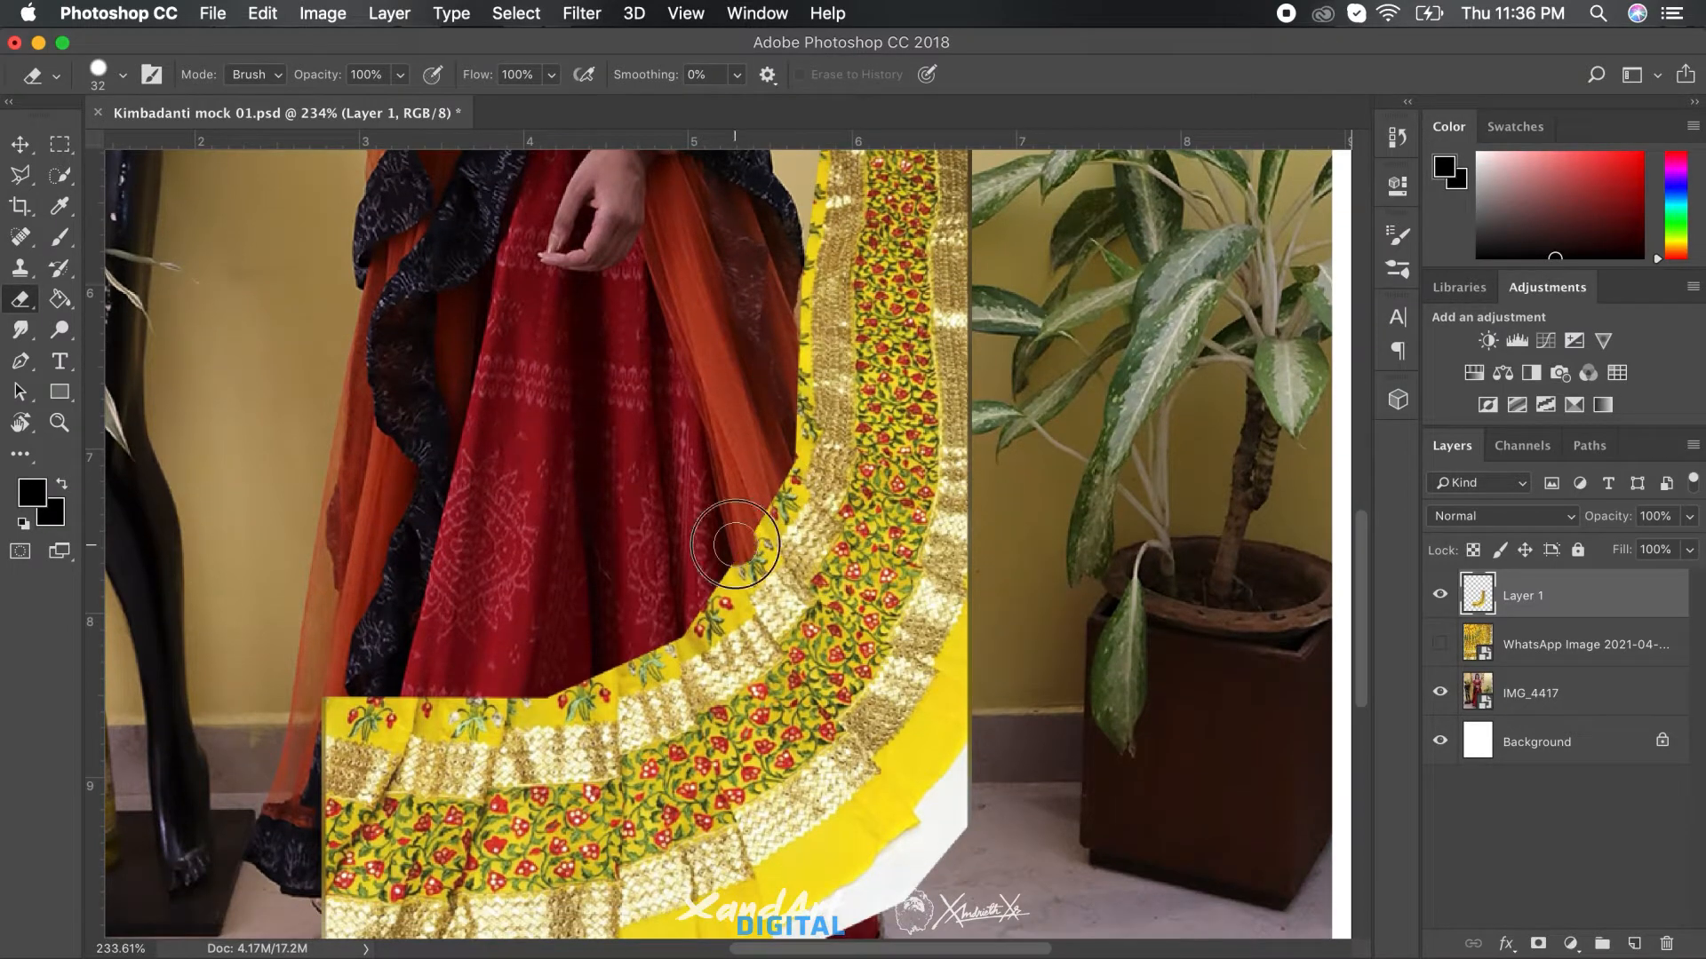
Step: Erase the yellow fabric strip beside the dupatta and the patch corner over the hem
scroll(down, 3)
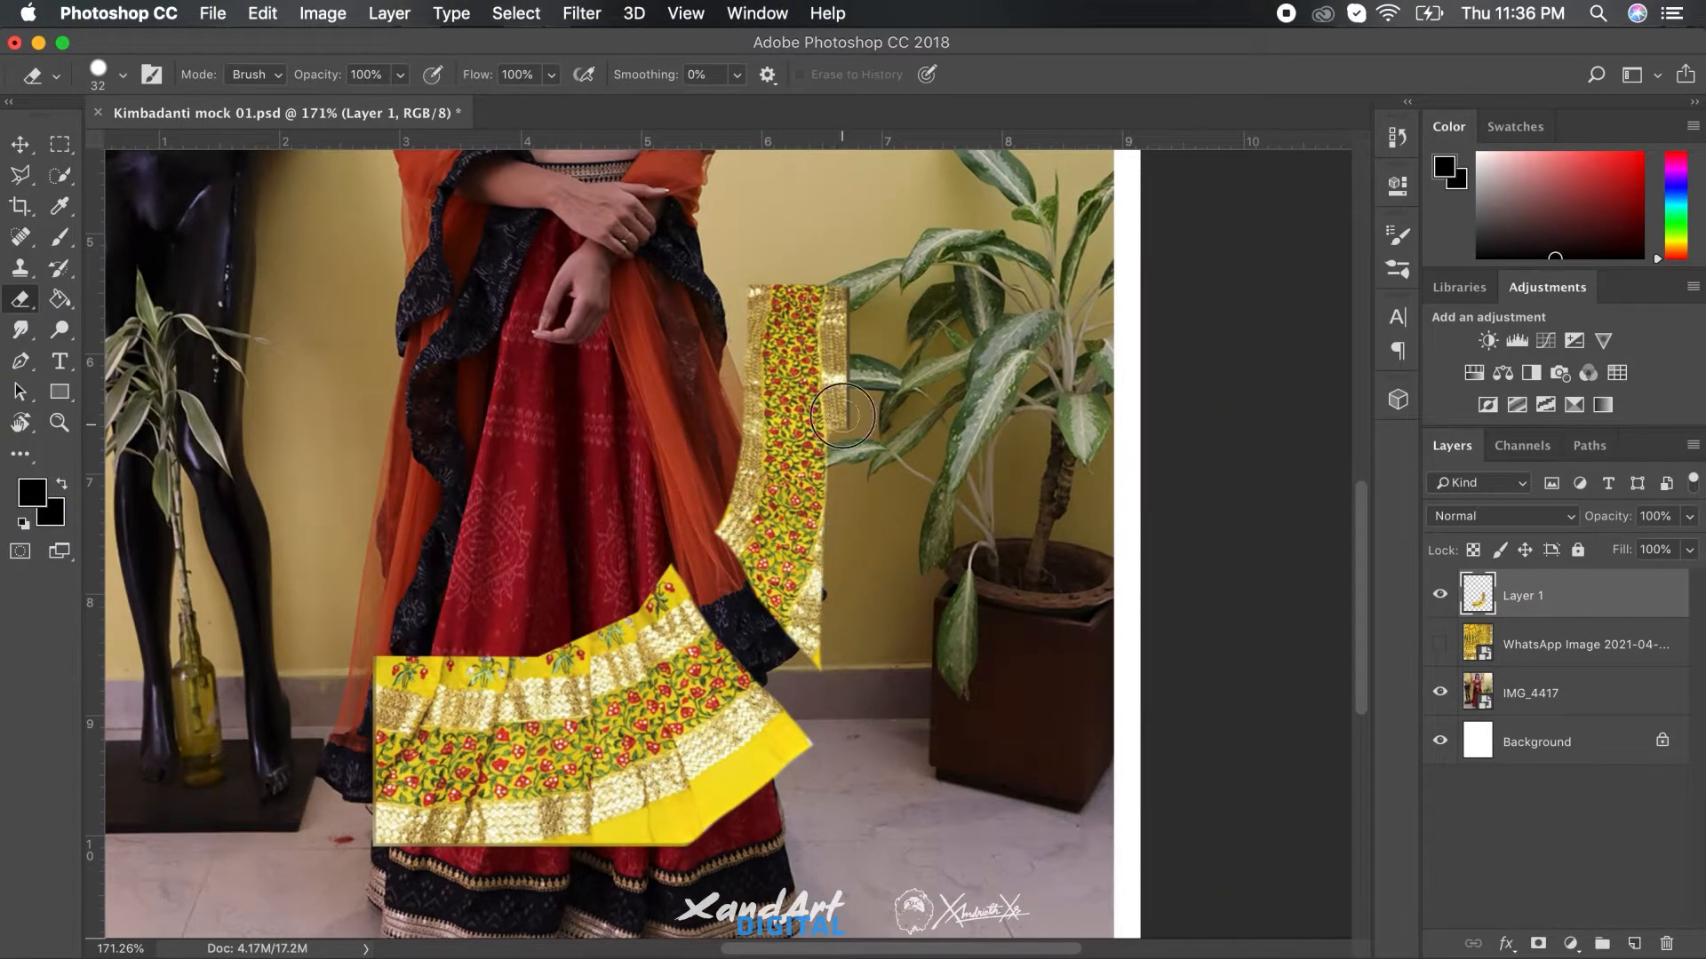
drag(843, 417, 781, 630)
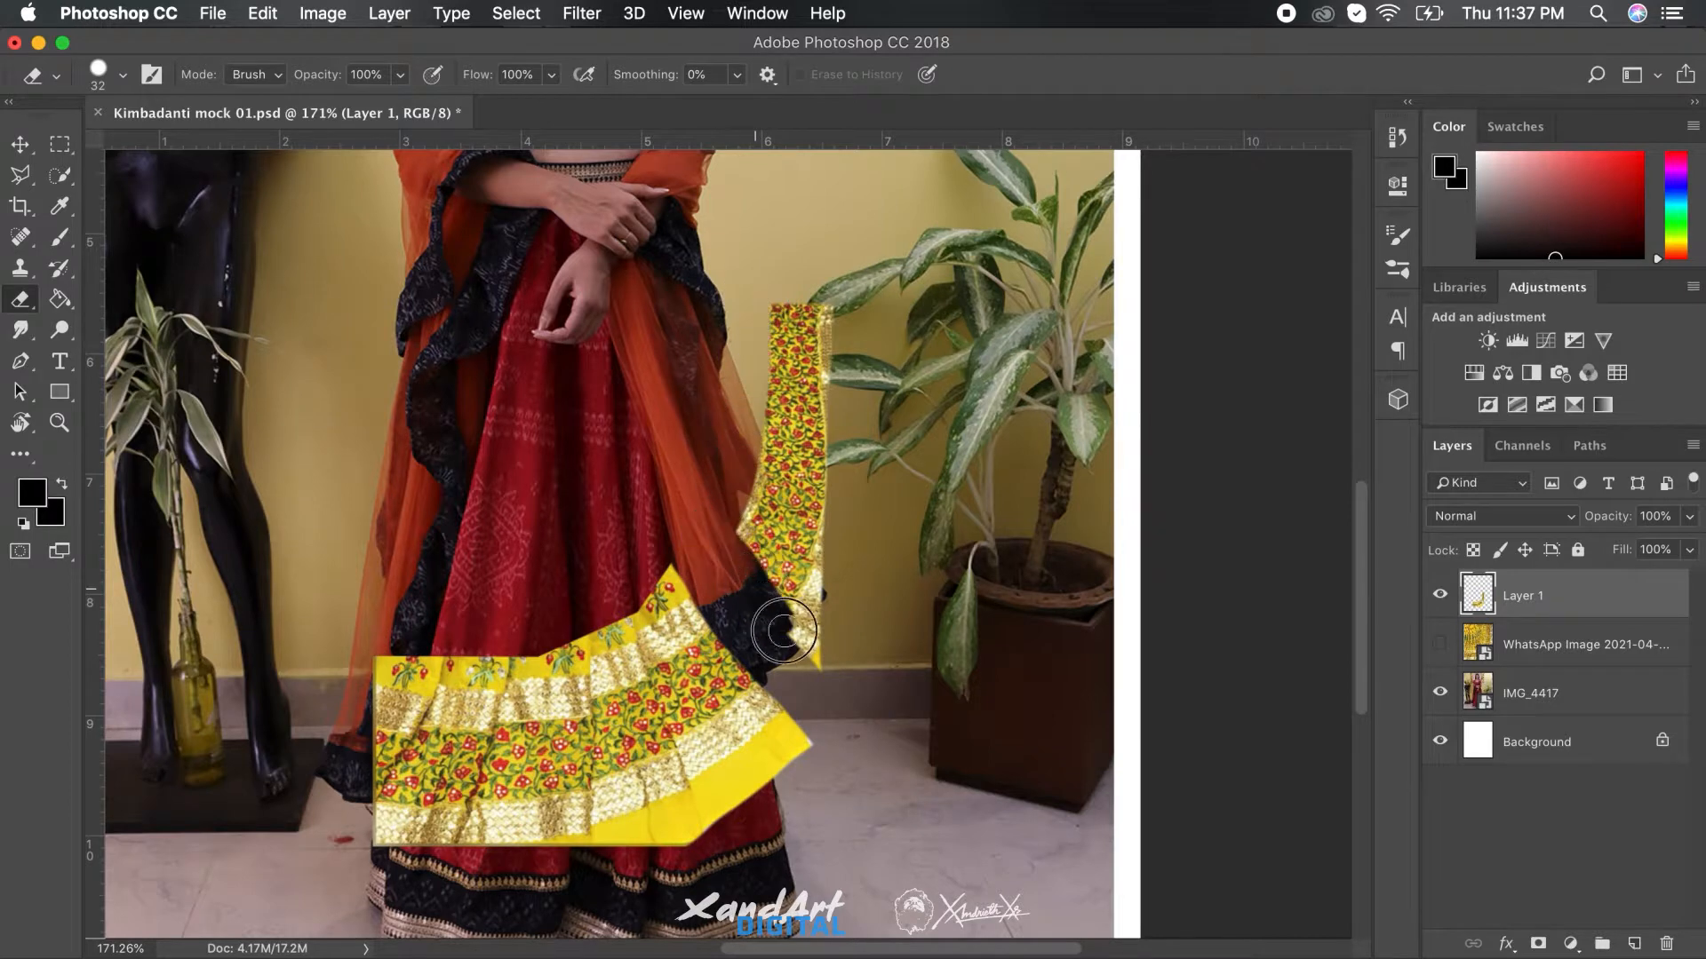
drag(783, 631, 772, 326)
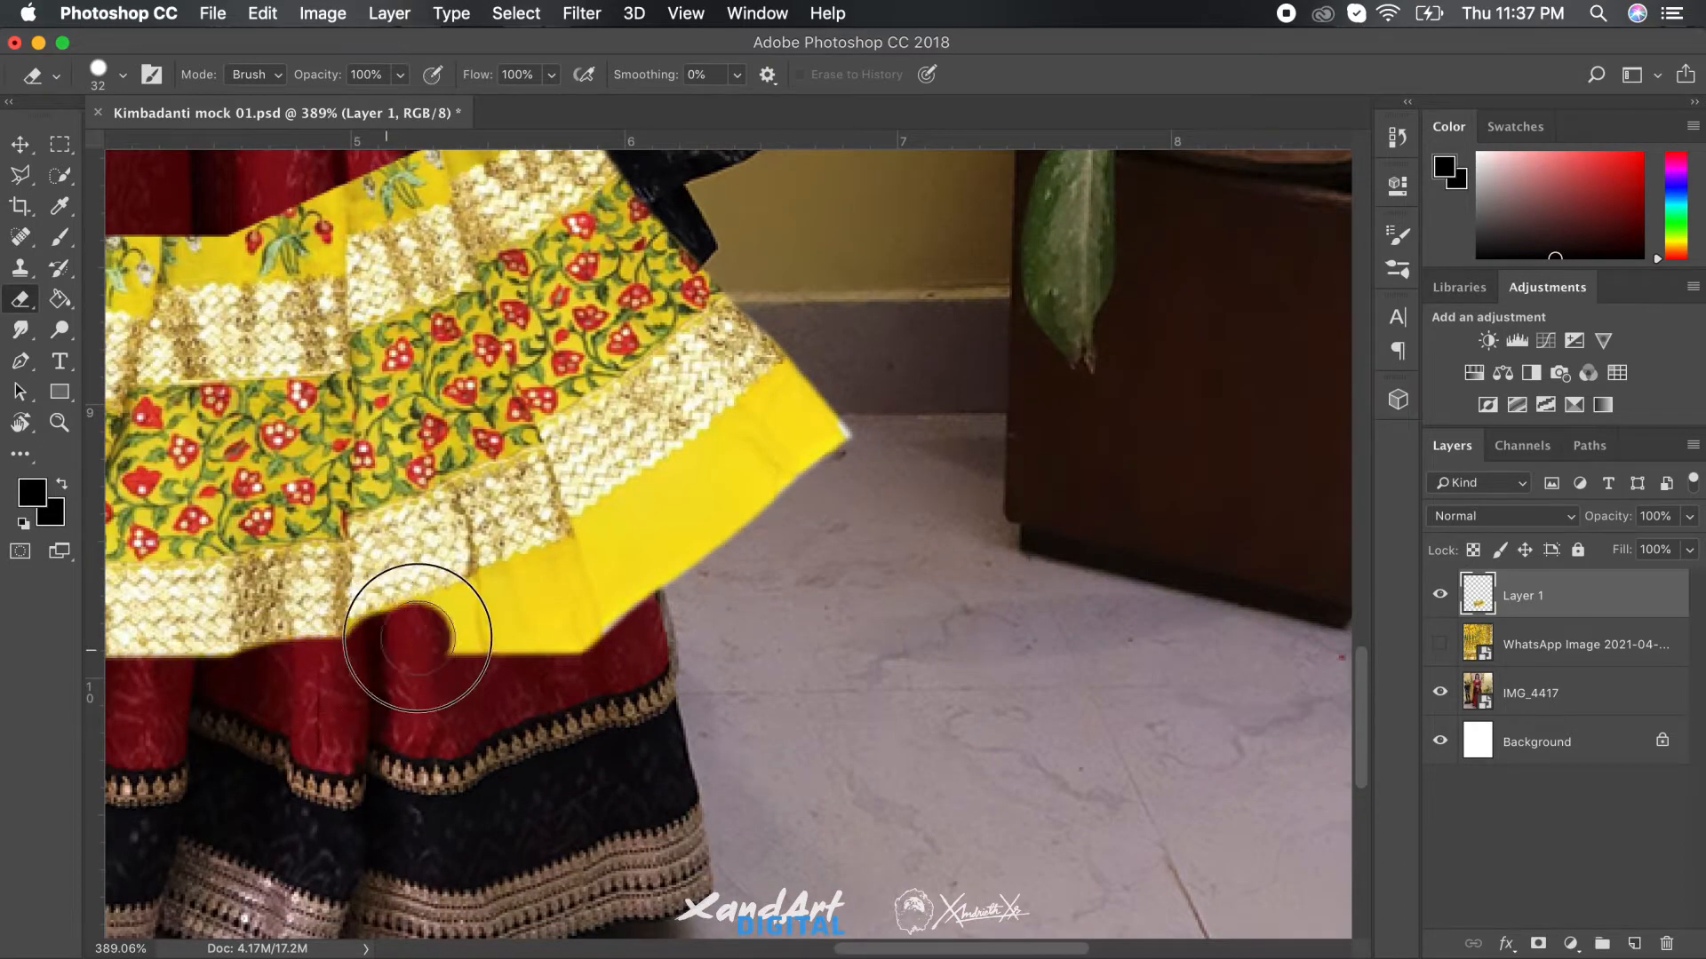
drag(417, 639, 702, 472)
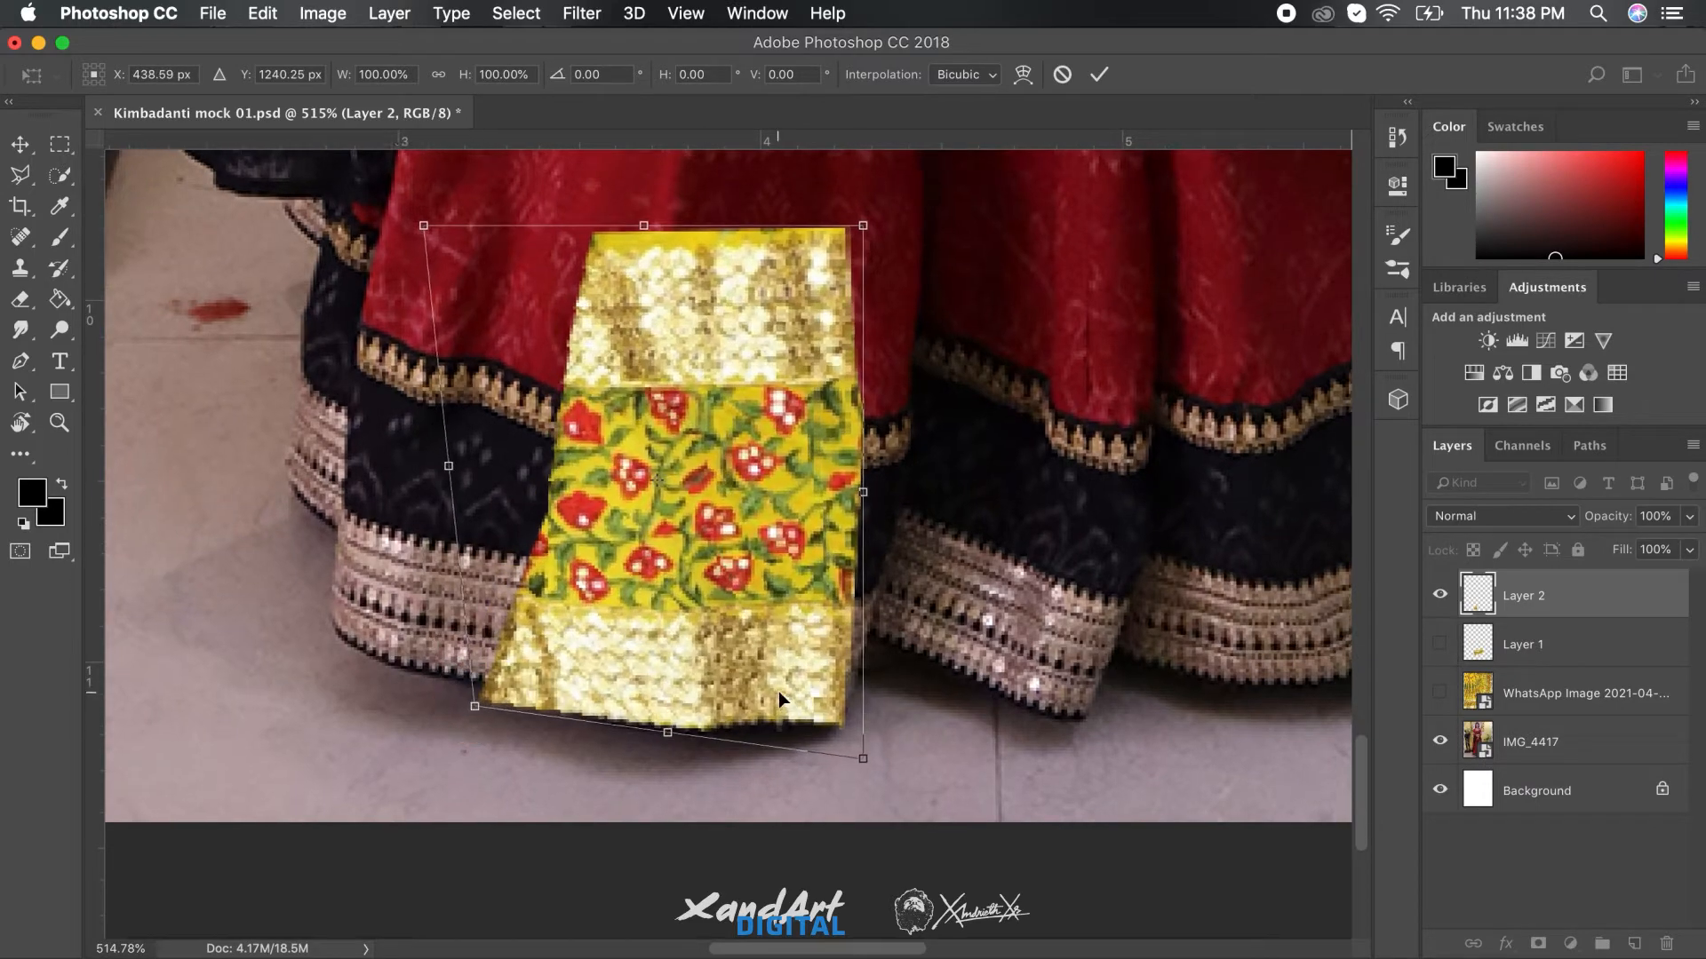
Step: Slant the border patch over the hem and skew its copy to follow the hem beside it
drag(862, 225, 914, 236)
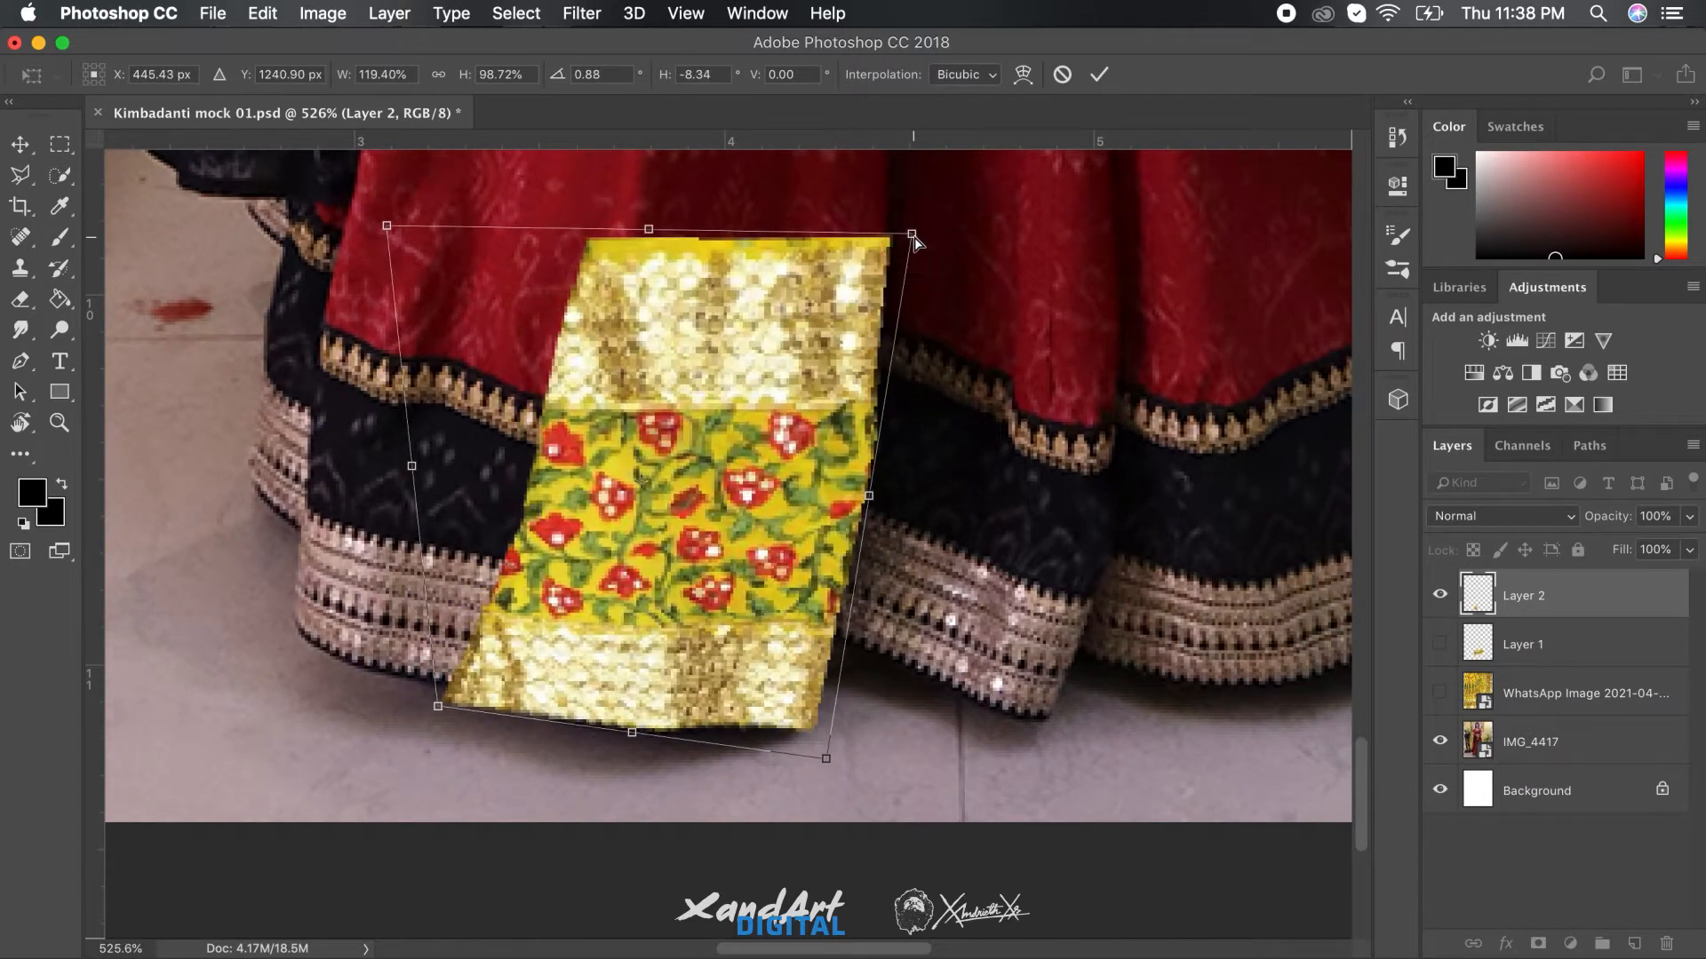
scroll(down, 3)
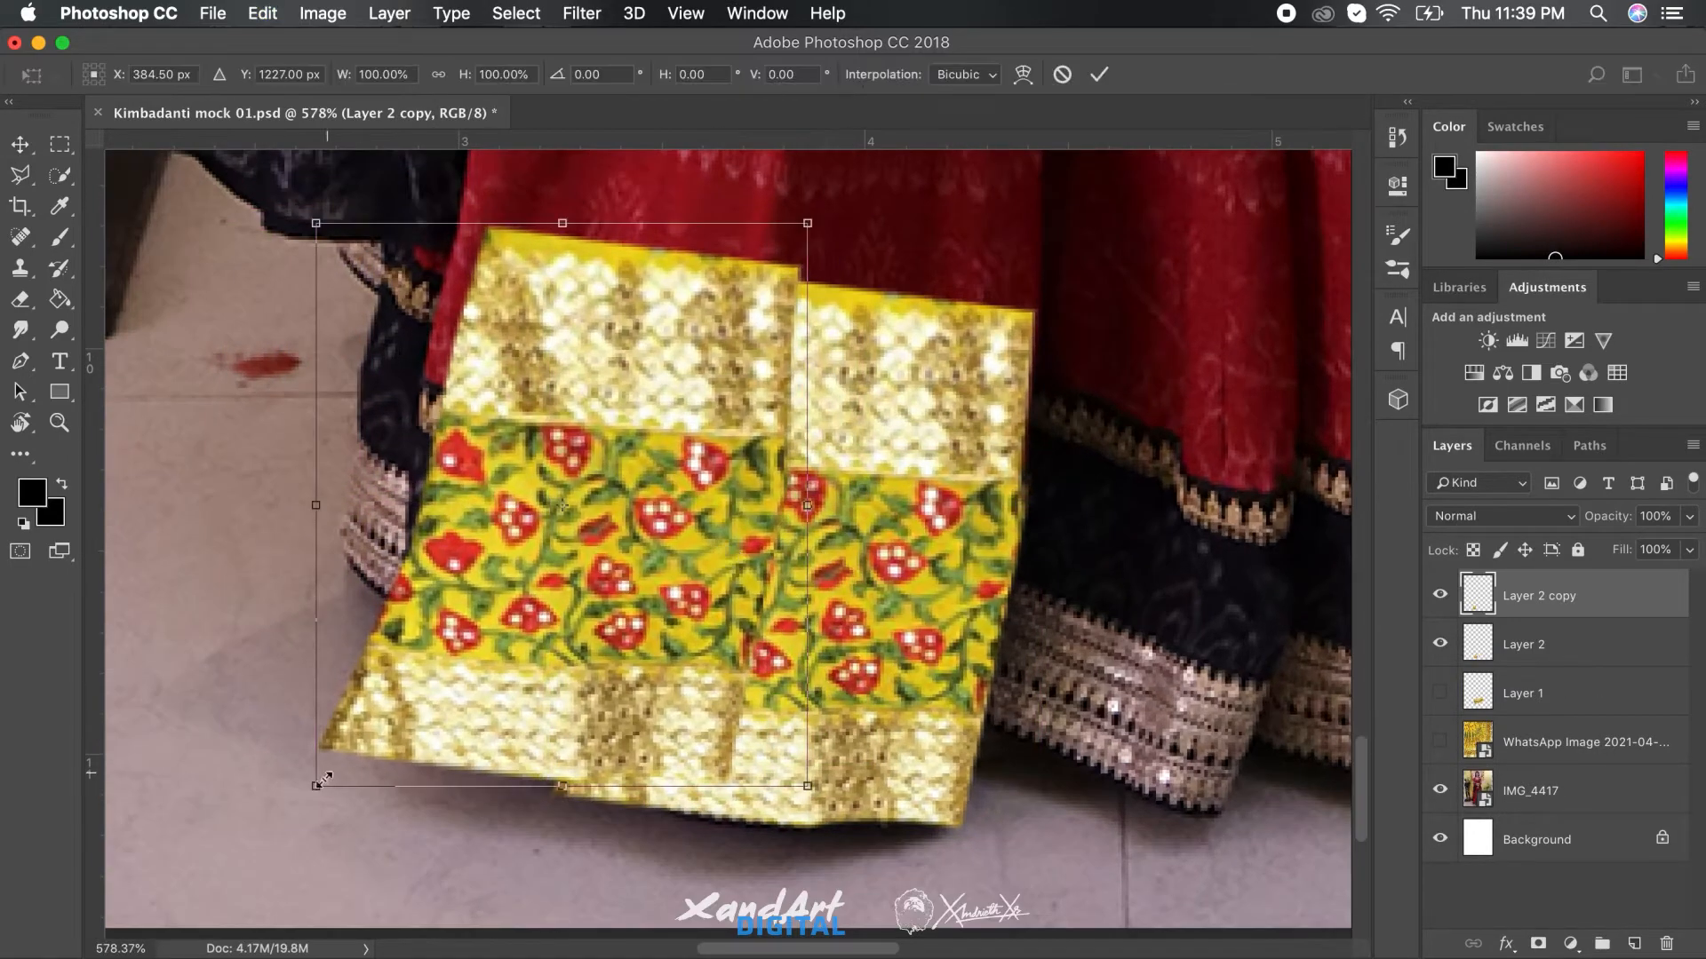
drag(315, 784, 354, 718)
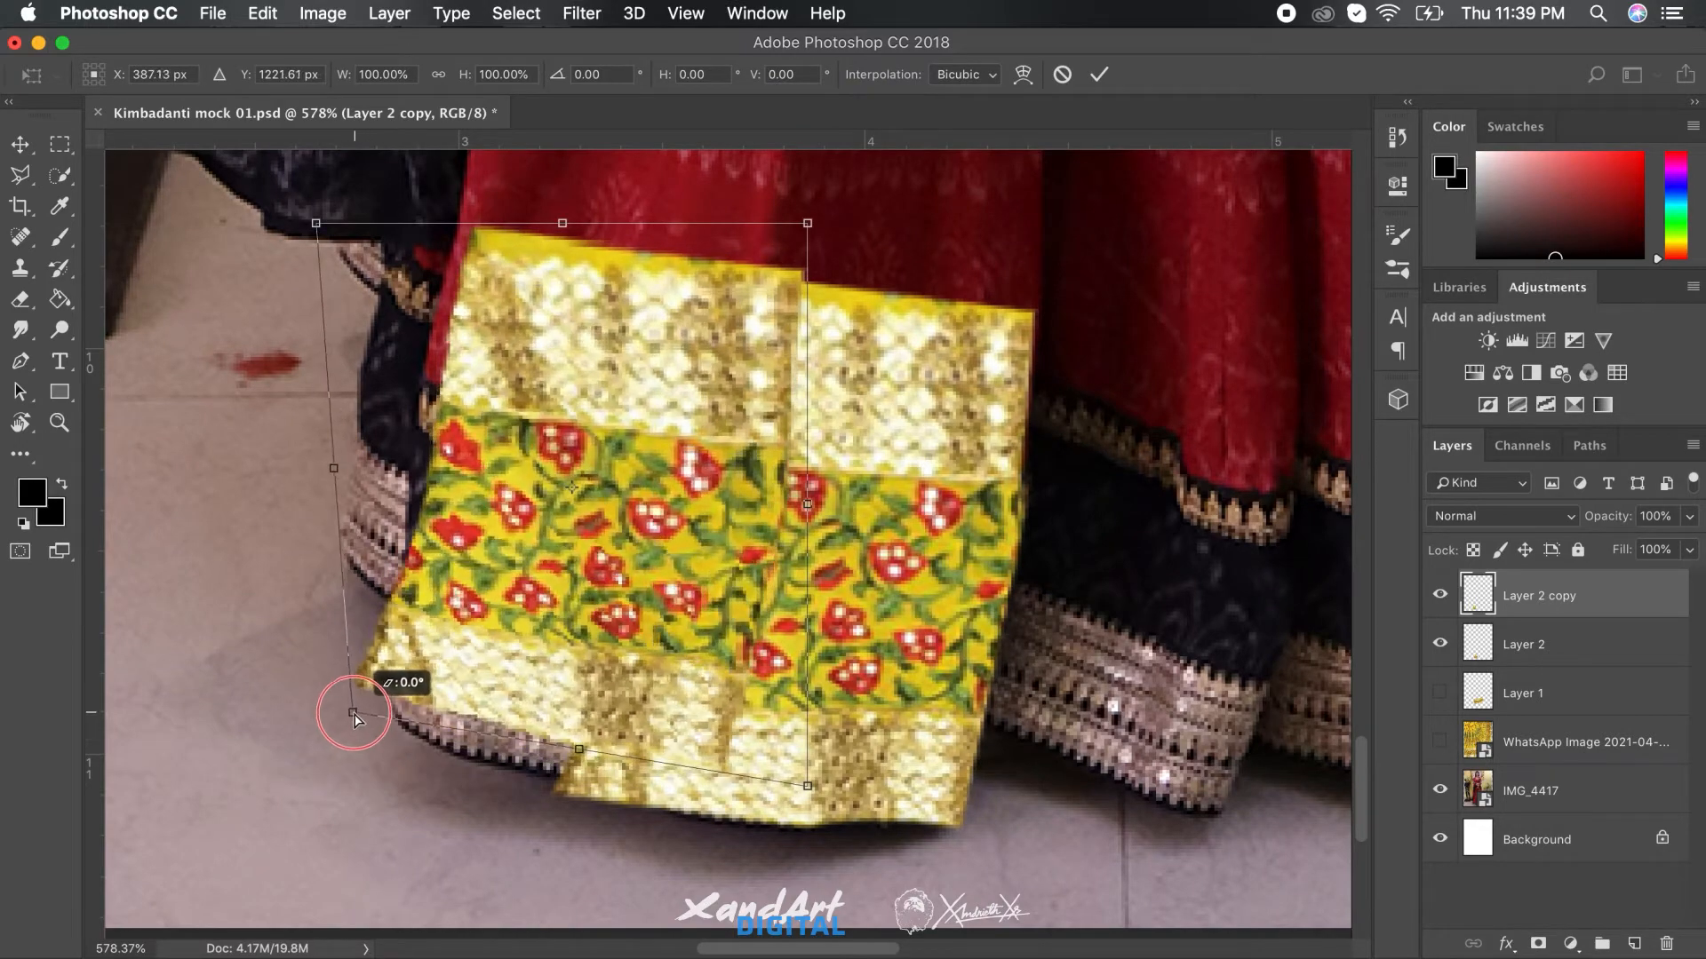
drag(354, 718, 778, 821)
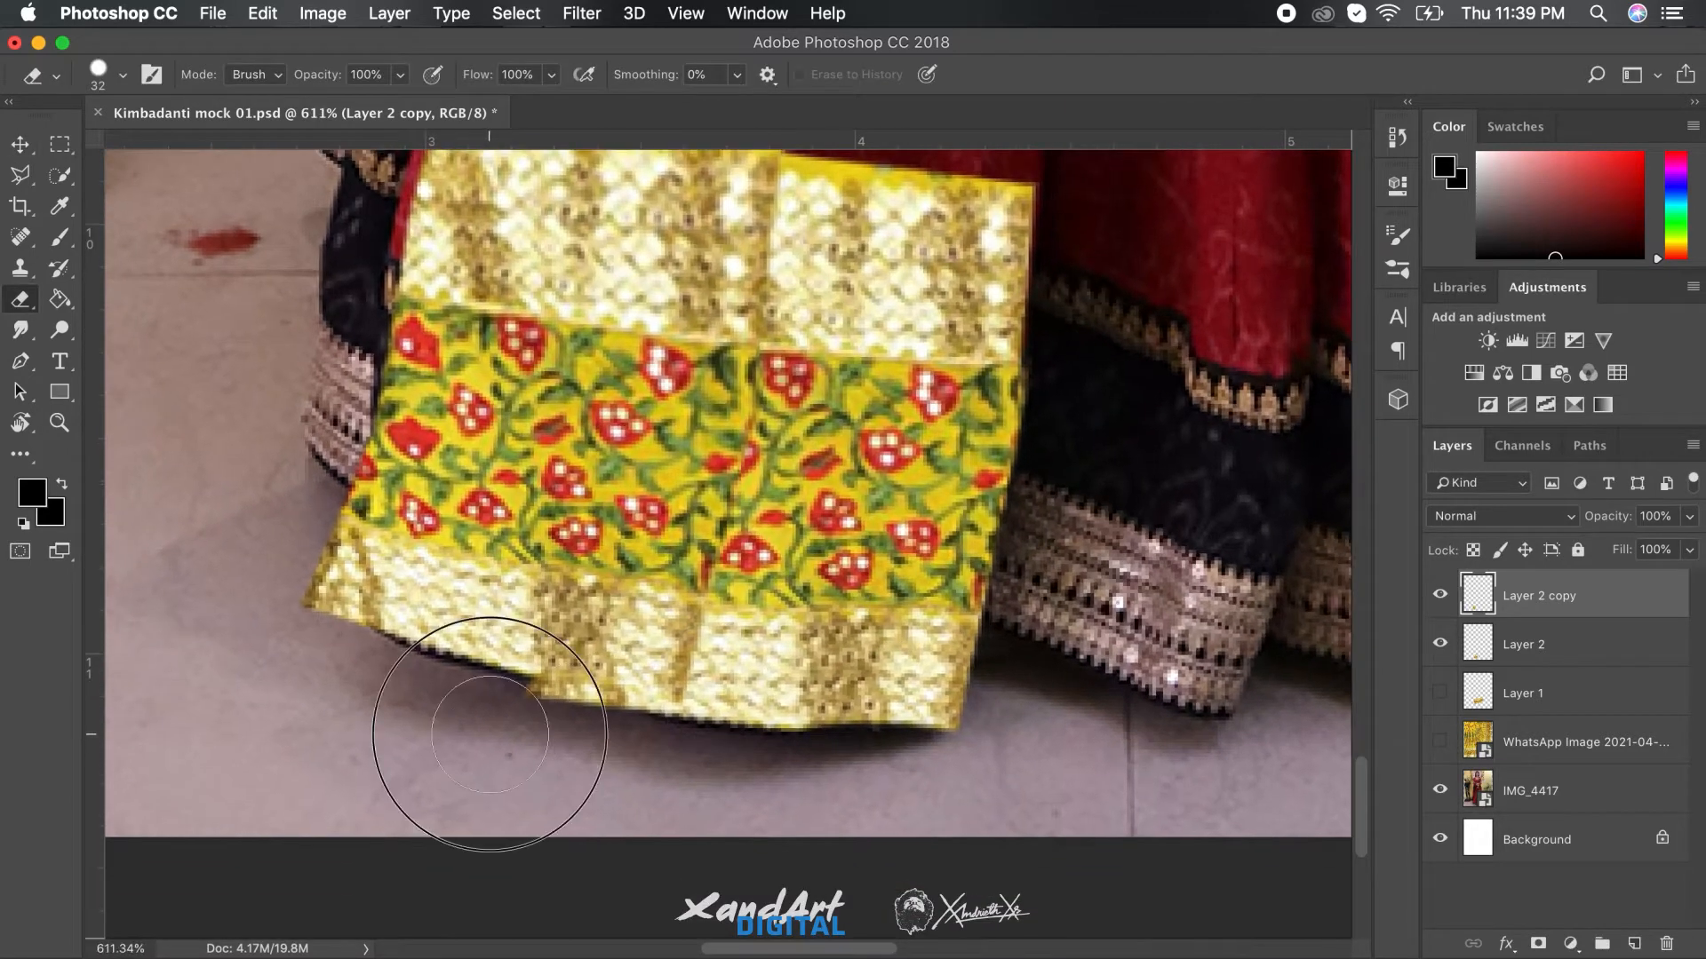
Step: Erase stray edges of Layer 2 and Layer 2 copy where they overhang the floor
click(1523, 643)
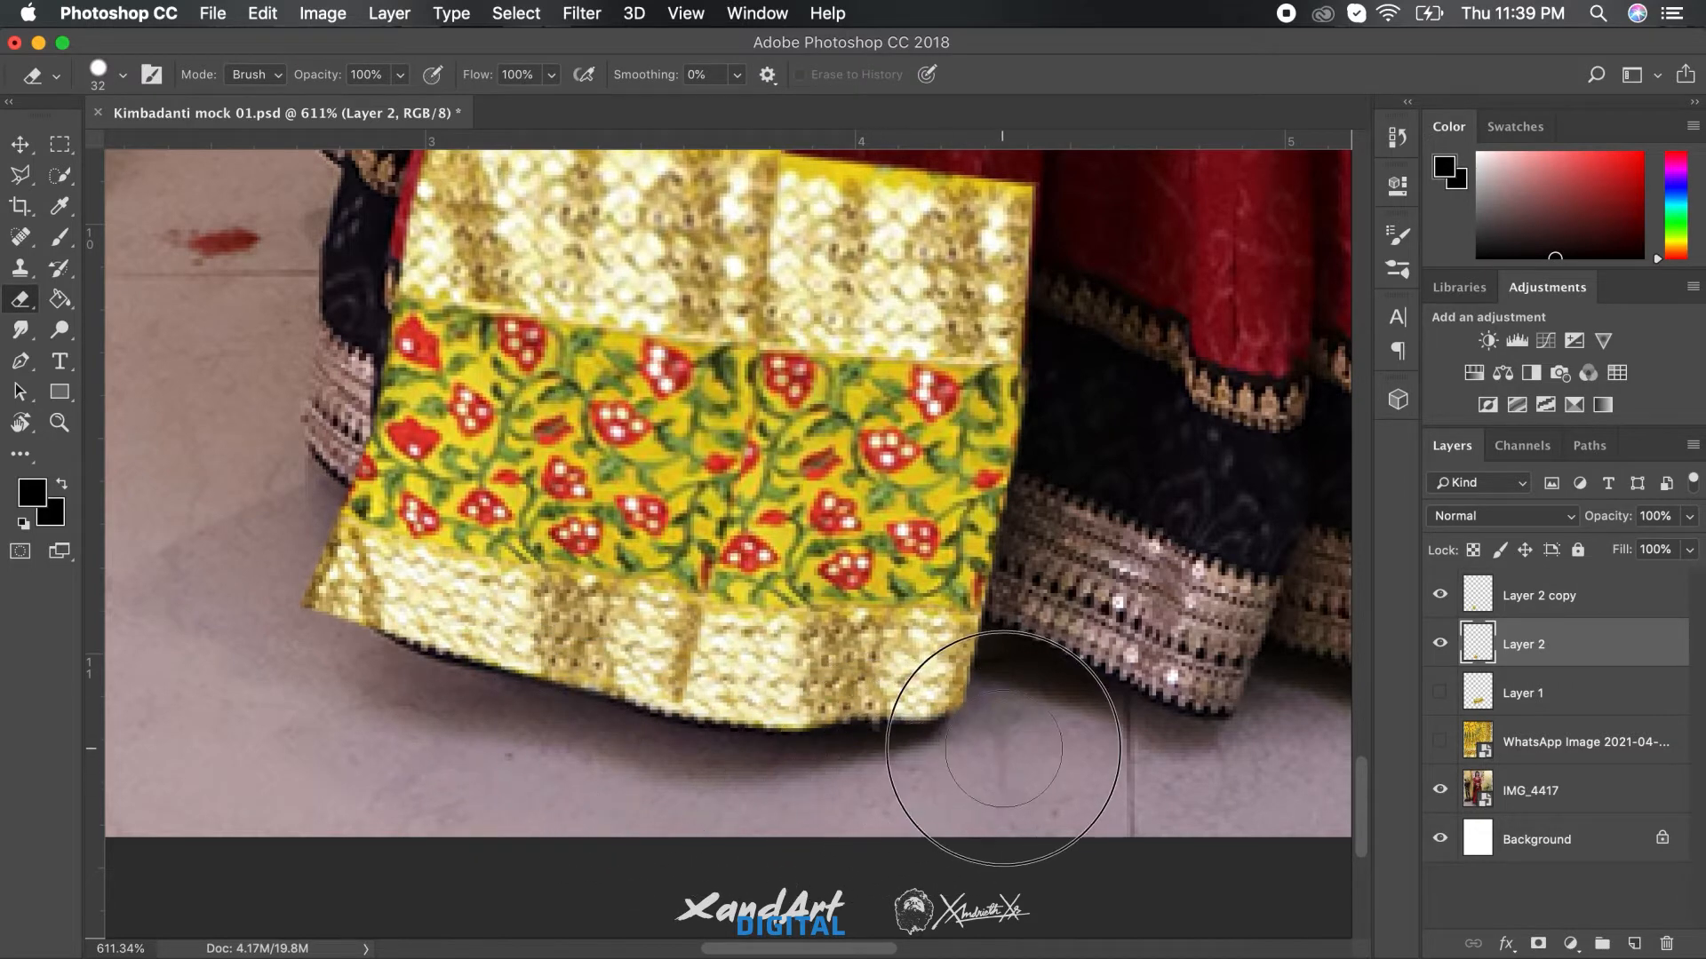
click(20, 142)
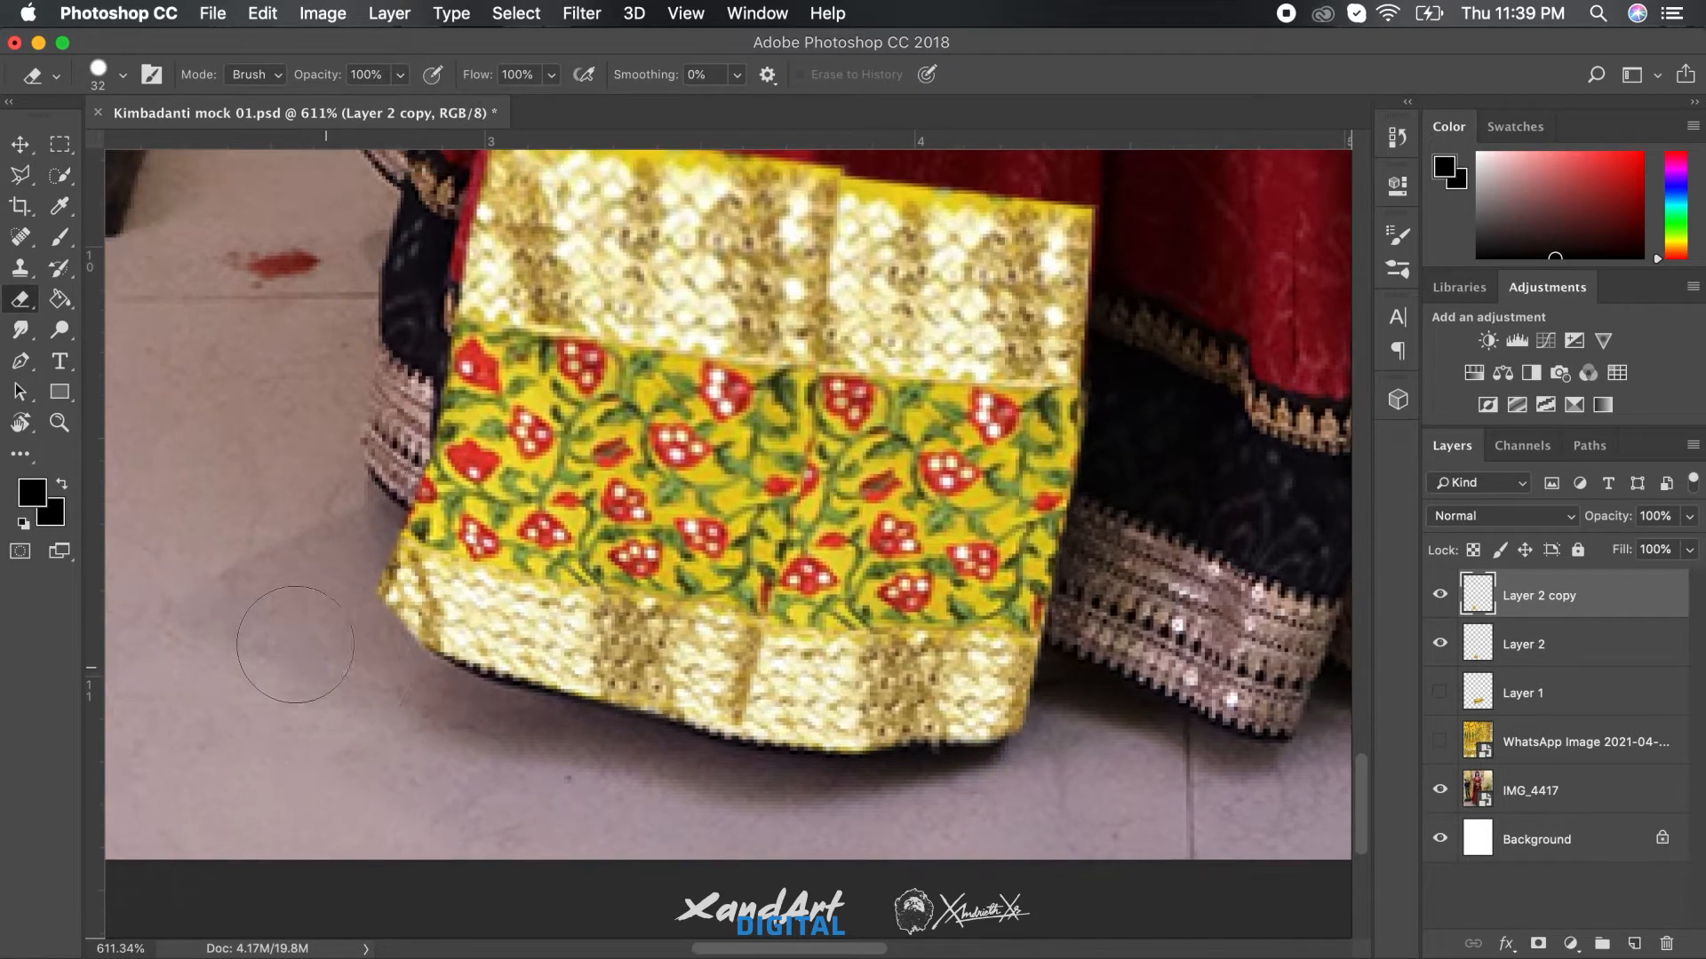
drag(294, 642, 369, 484)
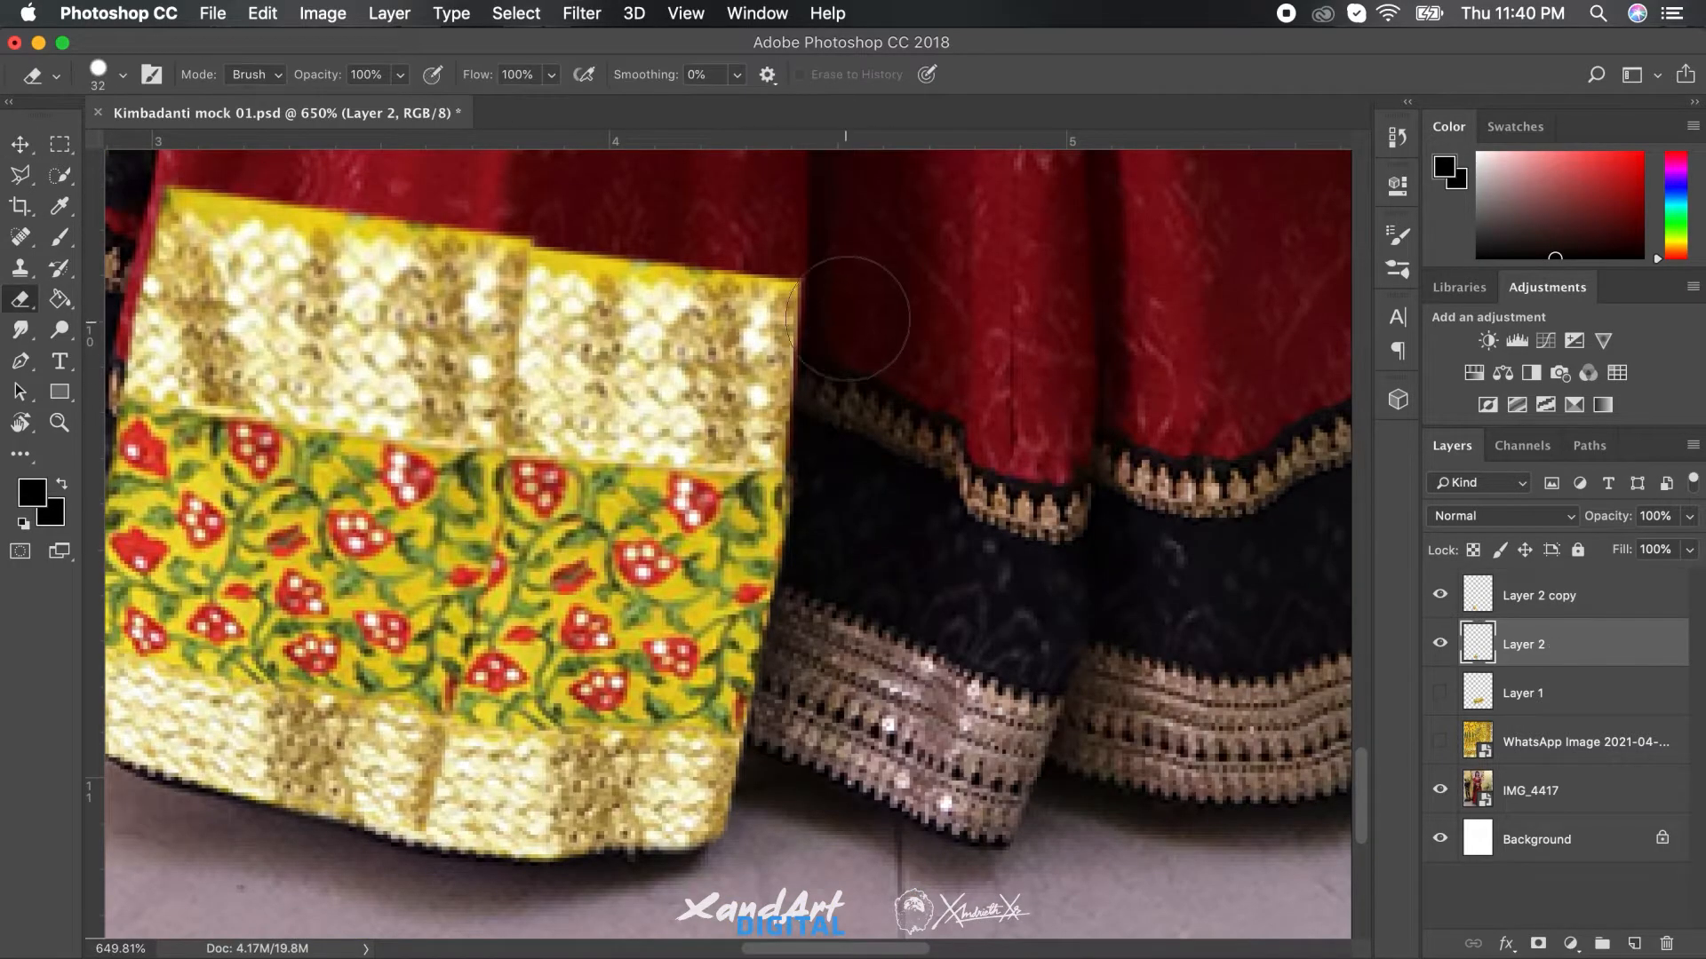
mouse_move(824, 562)
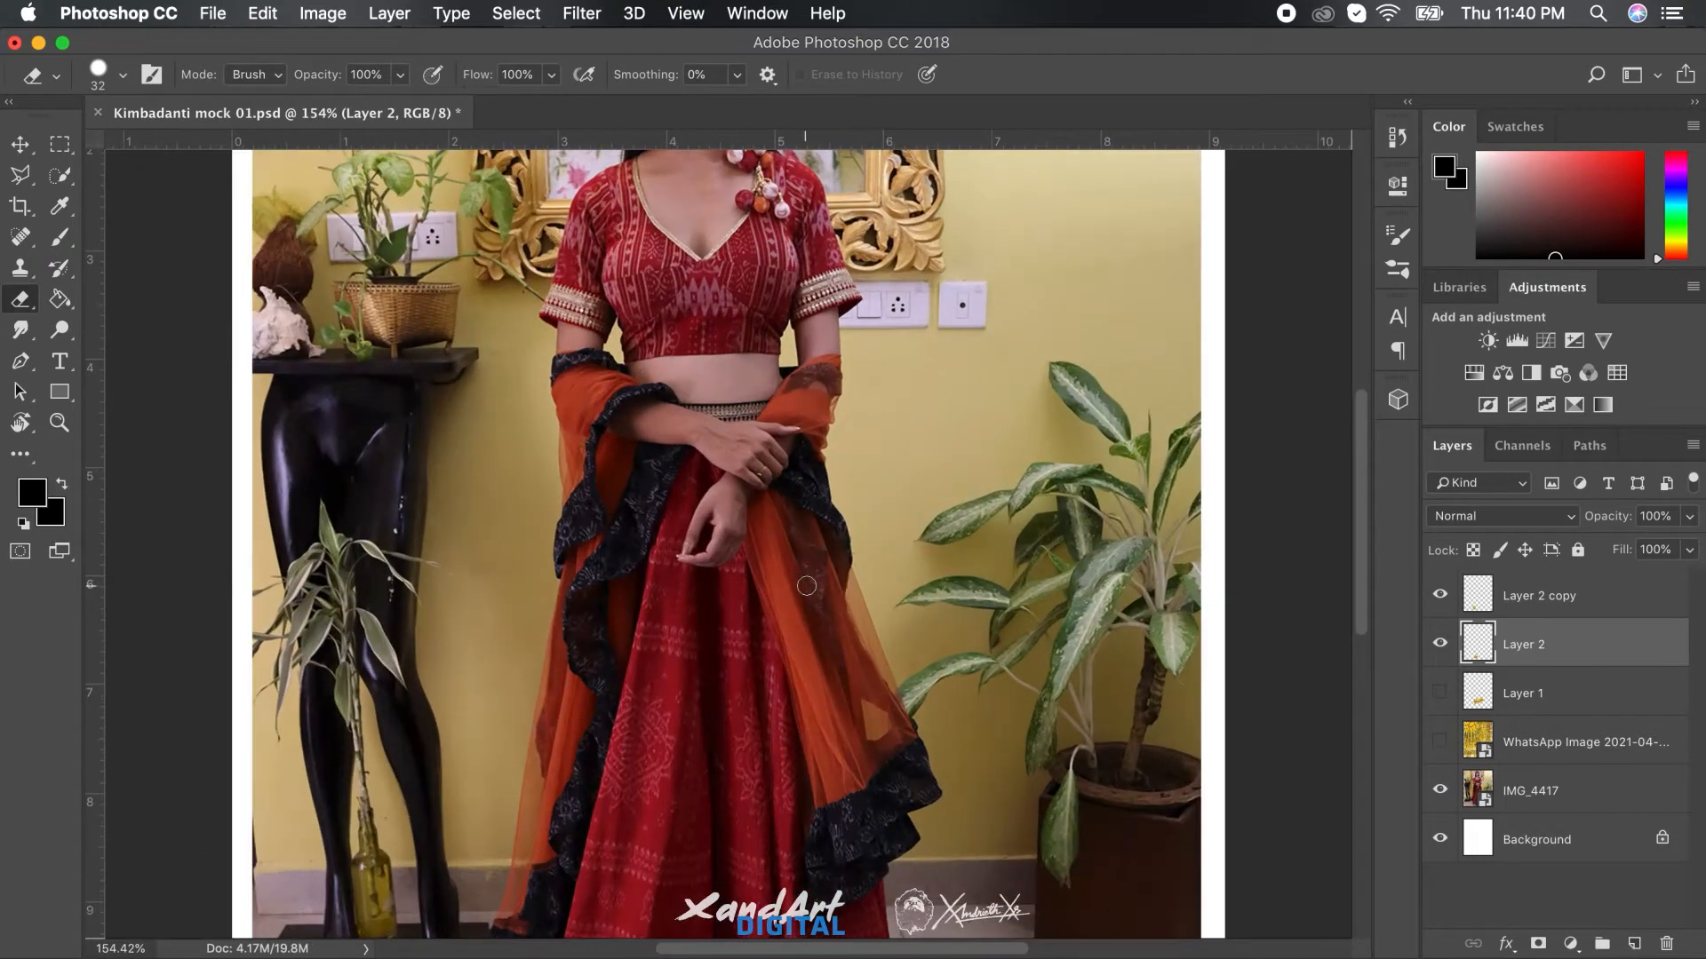
scroll(down, 3)
text(Bottom)
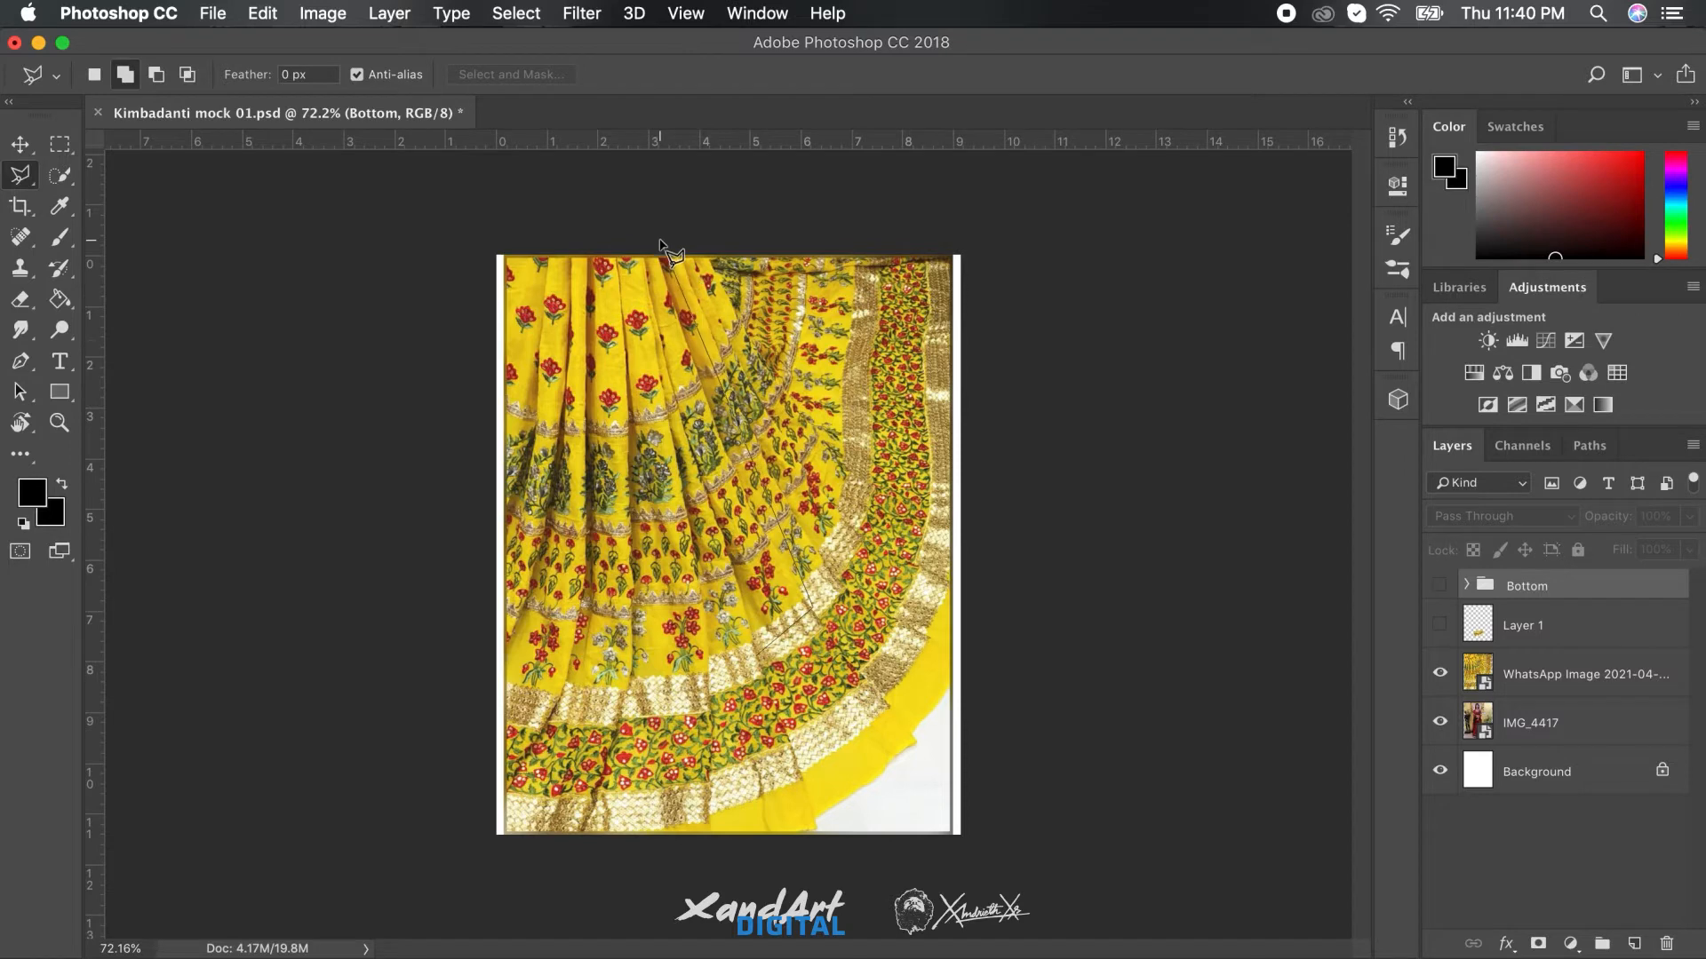
Step: Lasso the pleated section of the yellow fabric for copying to a new layer
drag(669, 256, 512, 697)
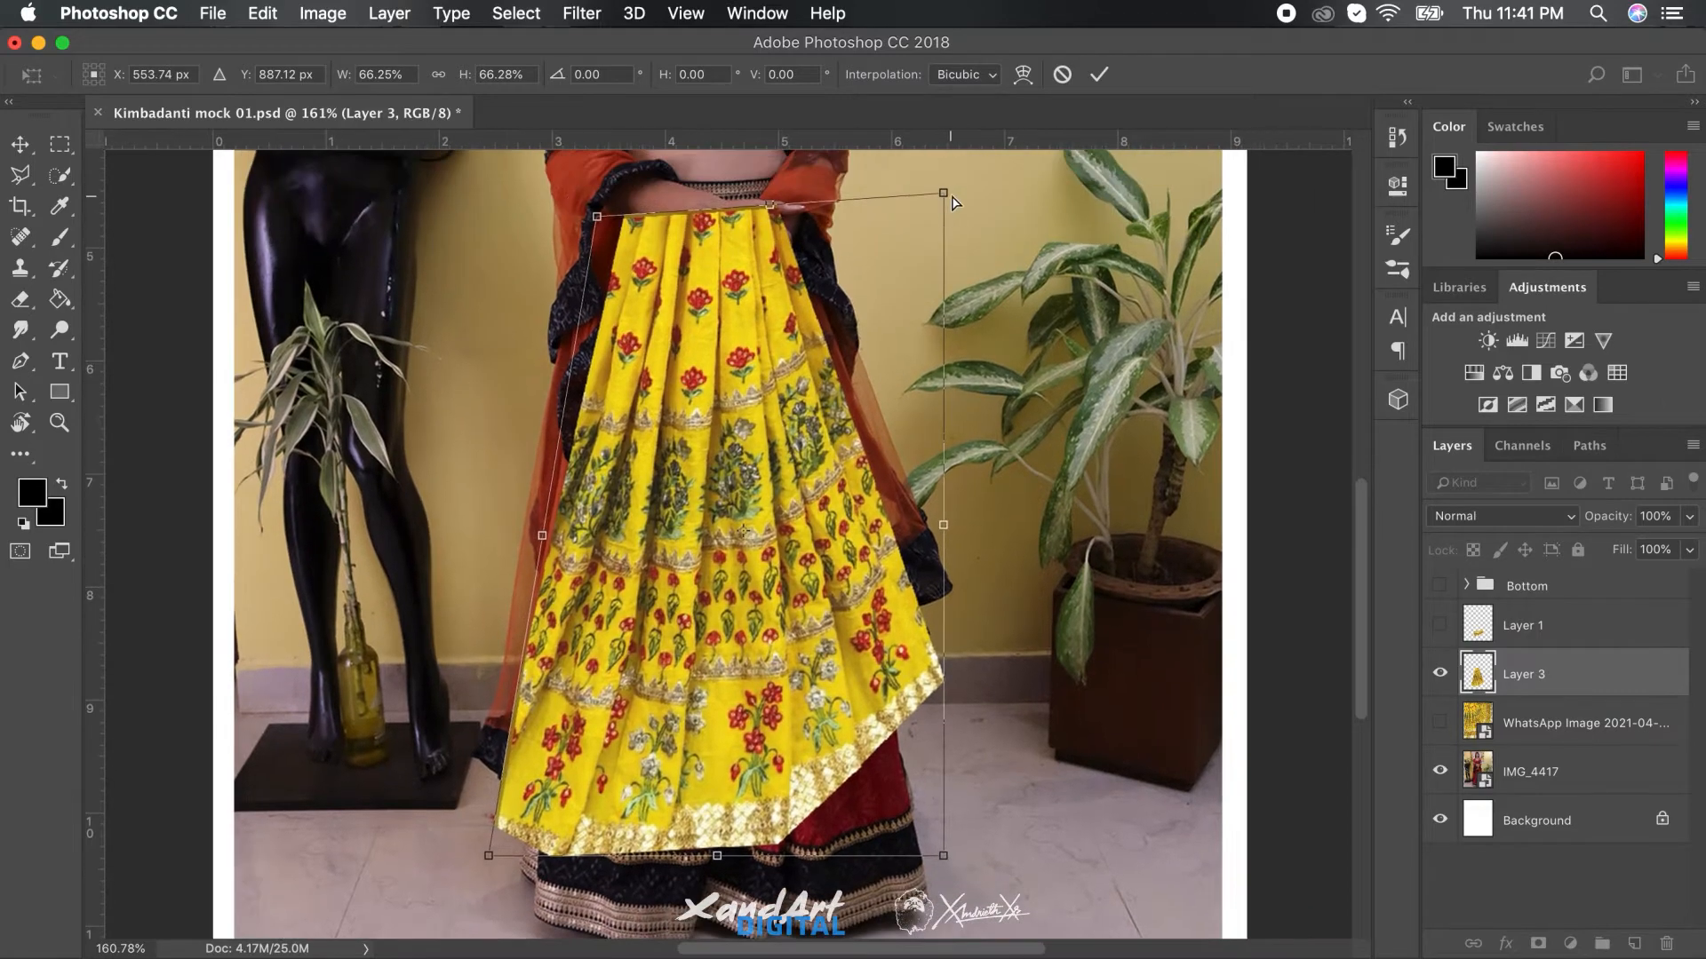
Step: Stretch Layer 3 down to the hem and slant its lower left edge to follow the skirt
drag(942, 193, 927, 575)
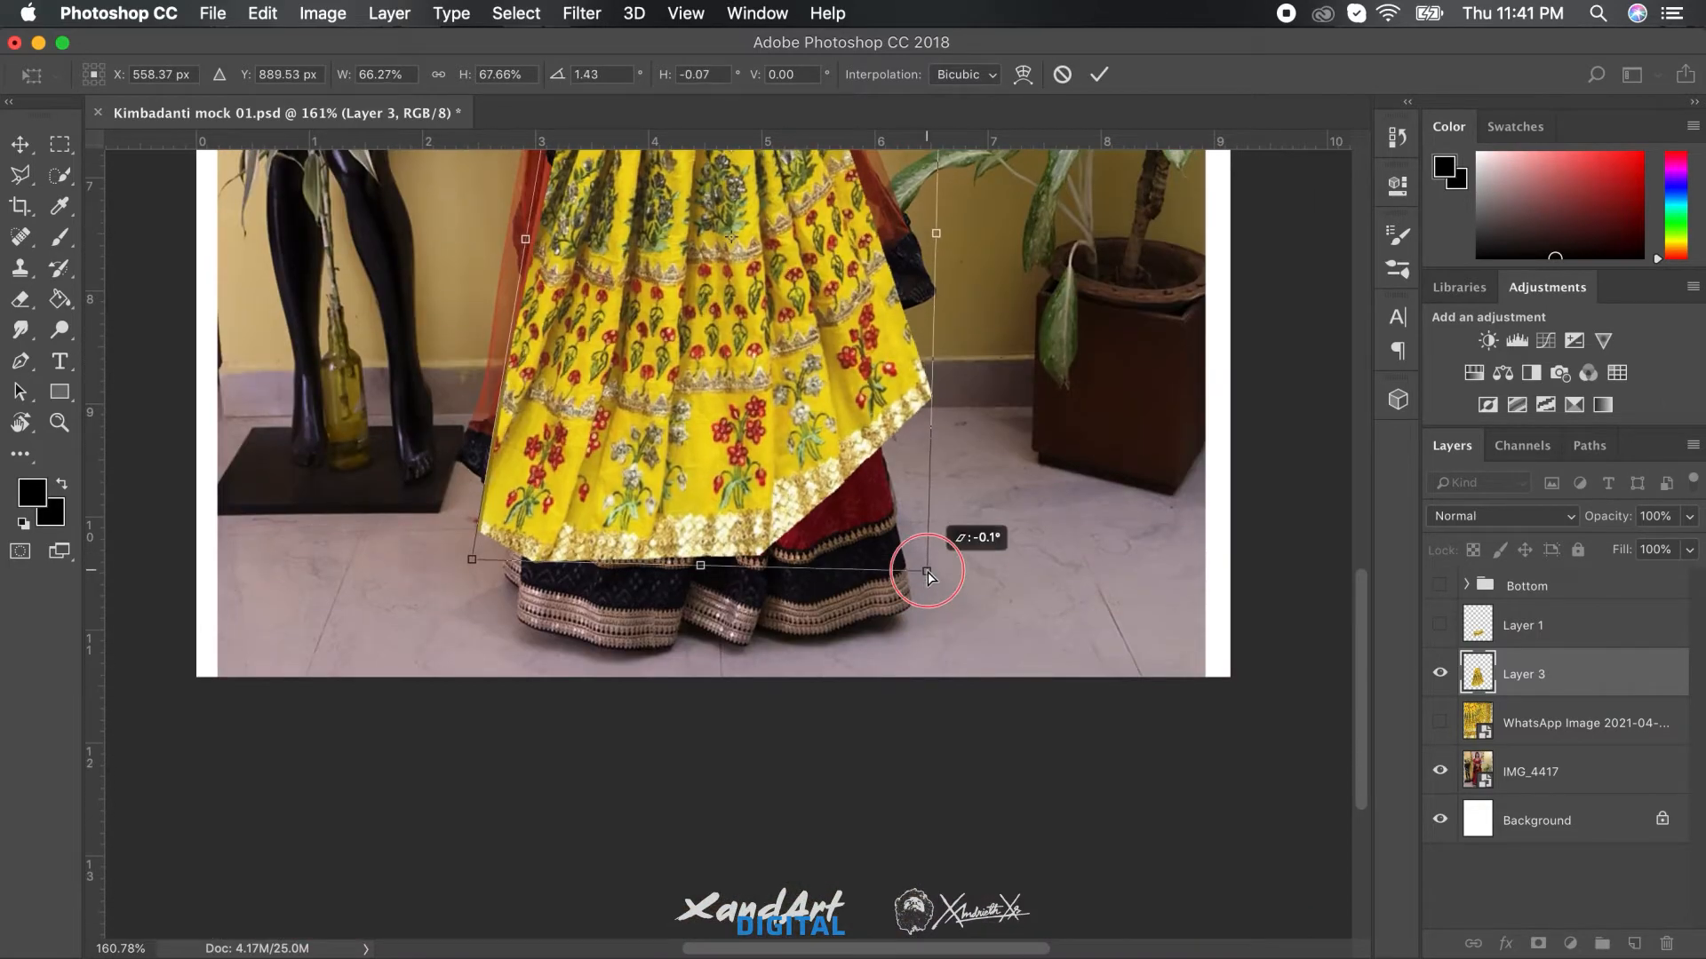
drag(927, 573, 881, 717)
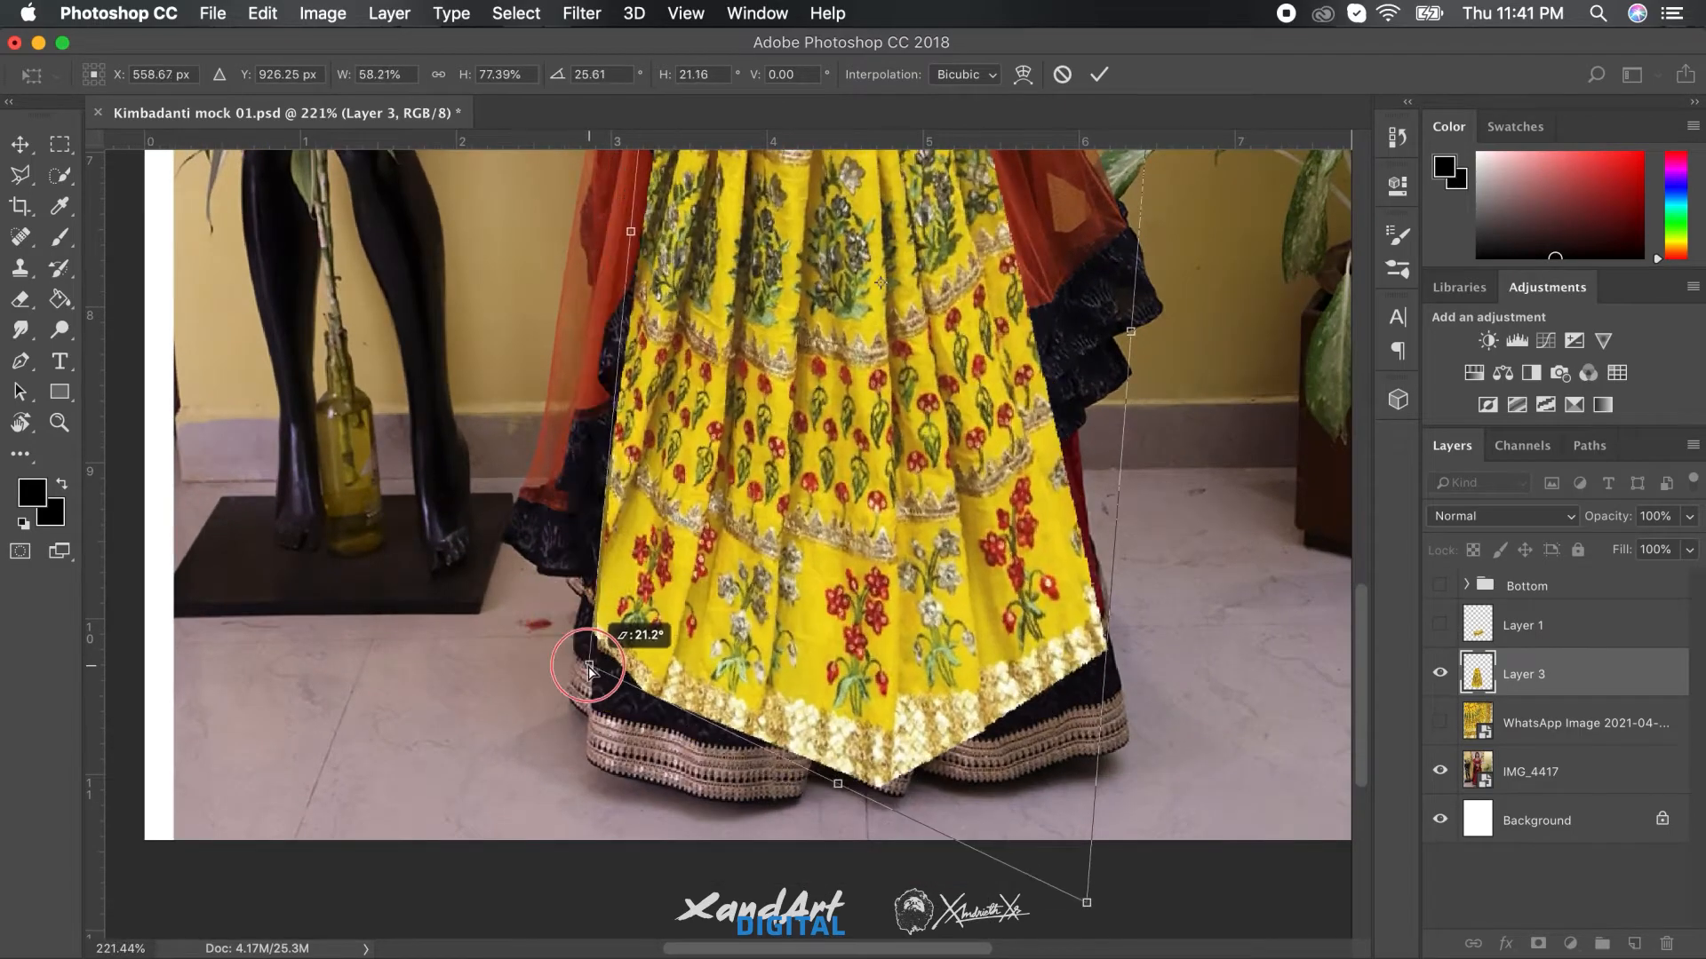
drag(587, 669, 1276, 238)
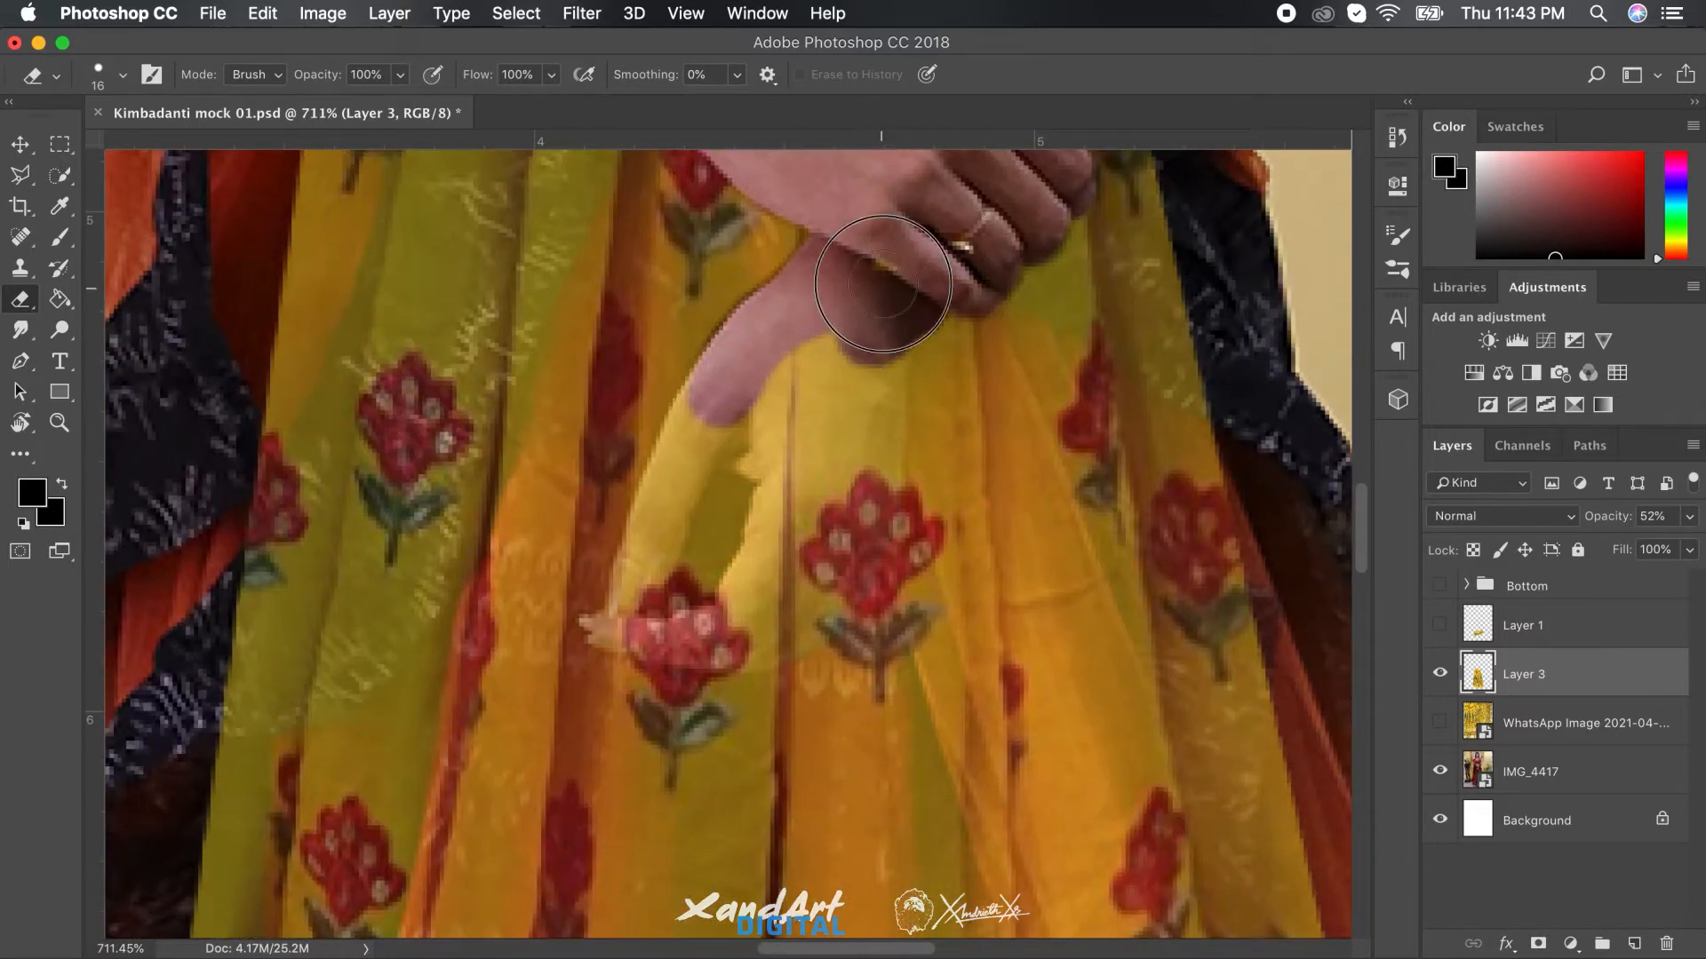
Step: Erase Layer 3 fabric over the model's hand and, with a smaller eraser, over the dupatta's dark border
drag(881, 282, 864, 519)
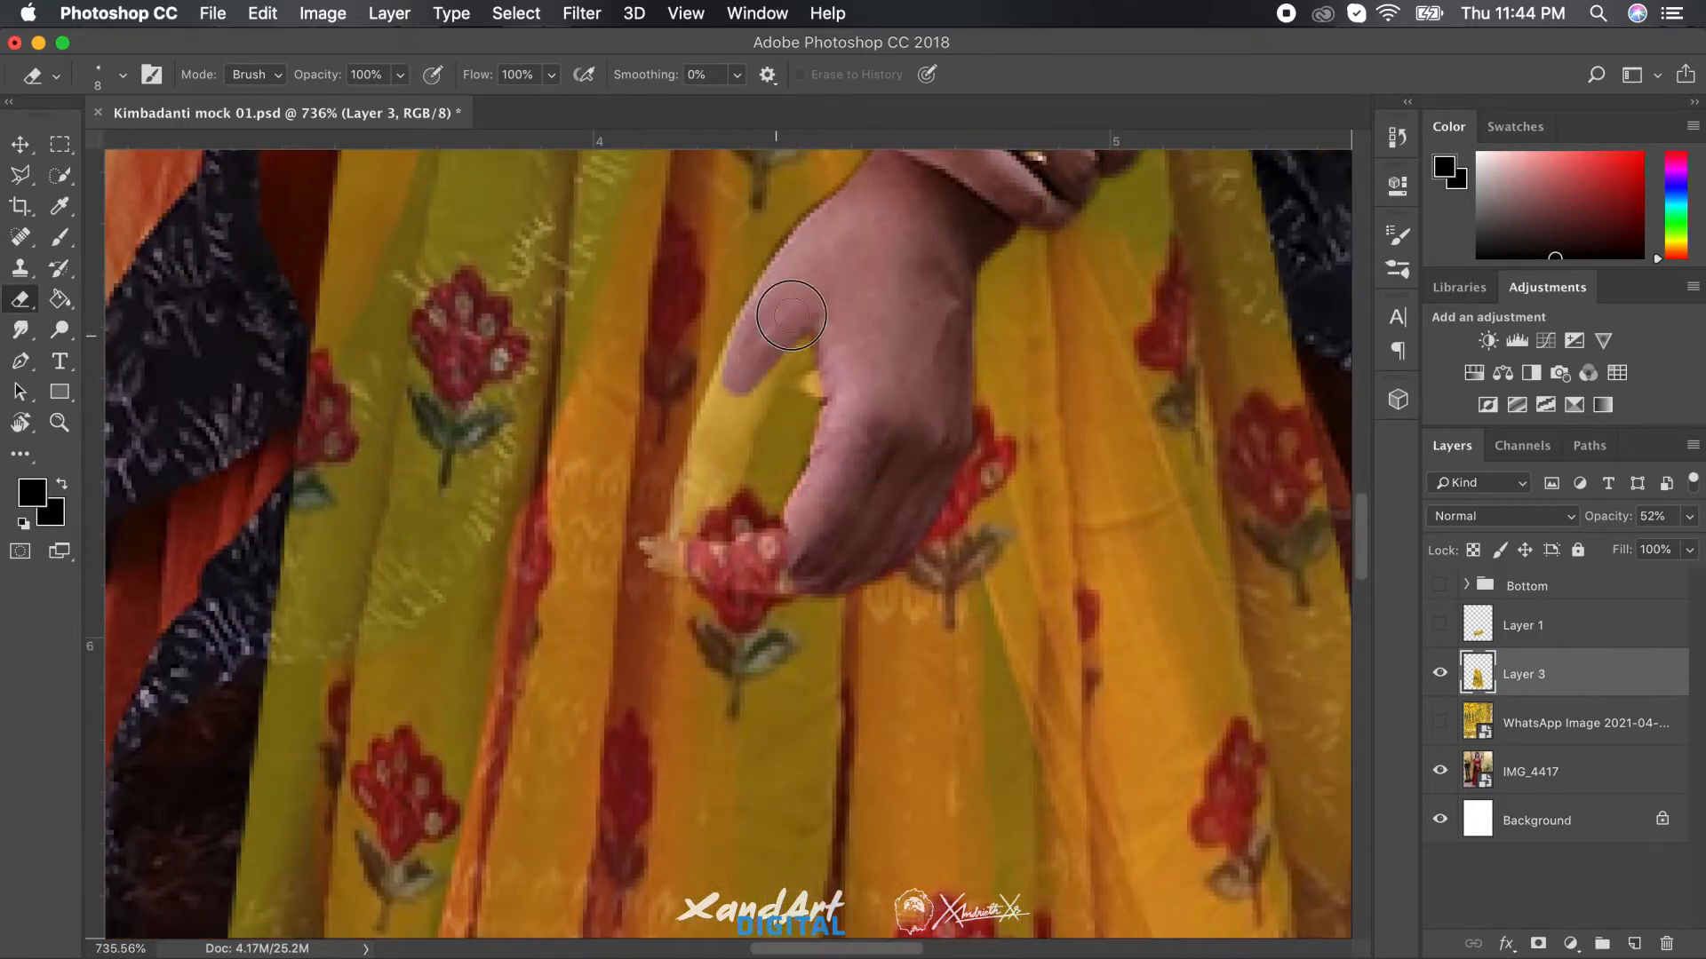
drag(792, 316, 734, 426)
text(32)
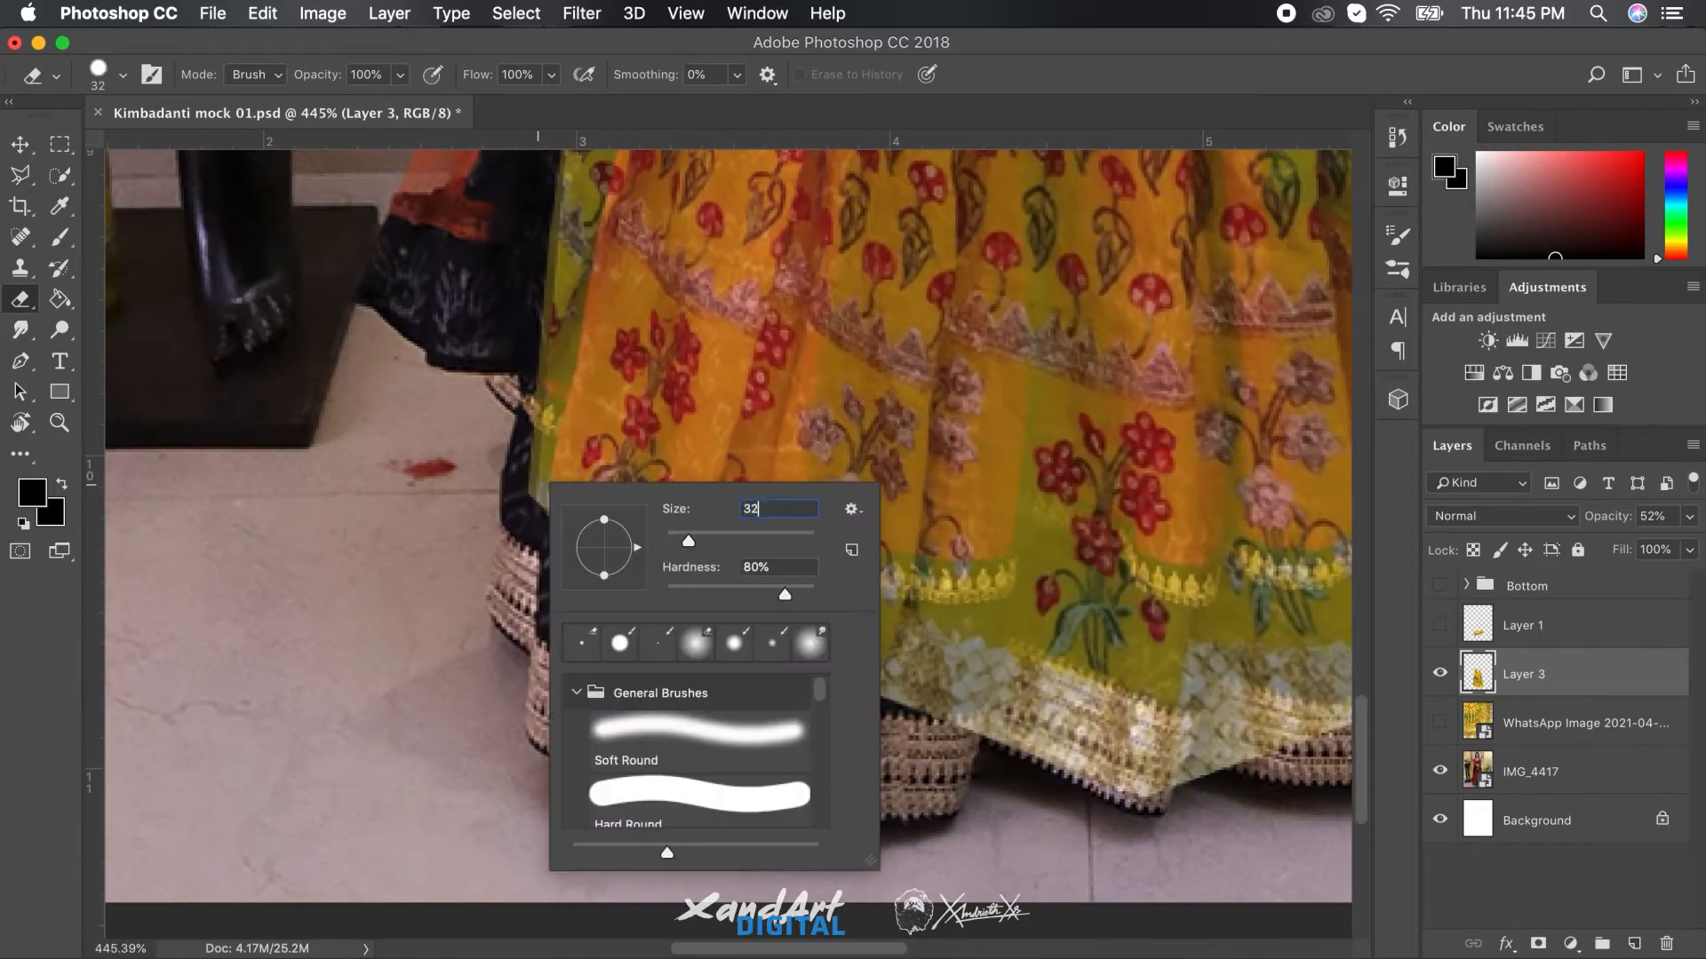
click(549, 528)
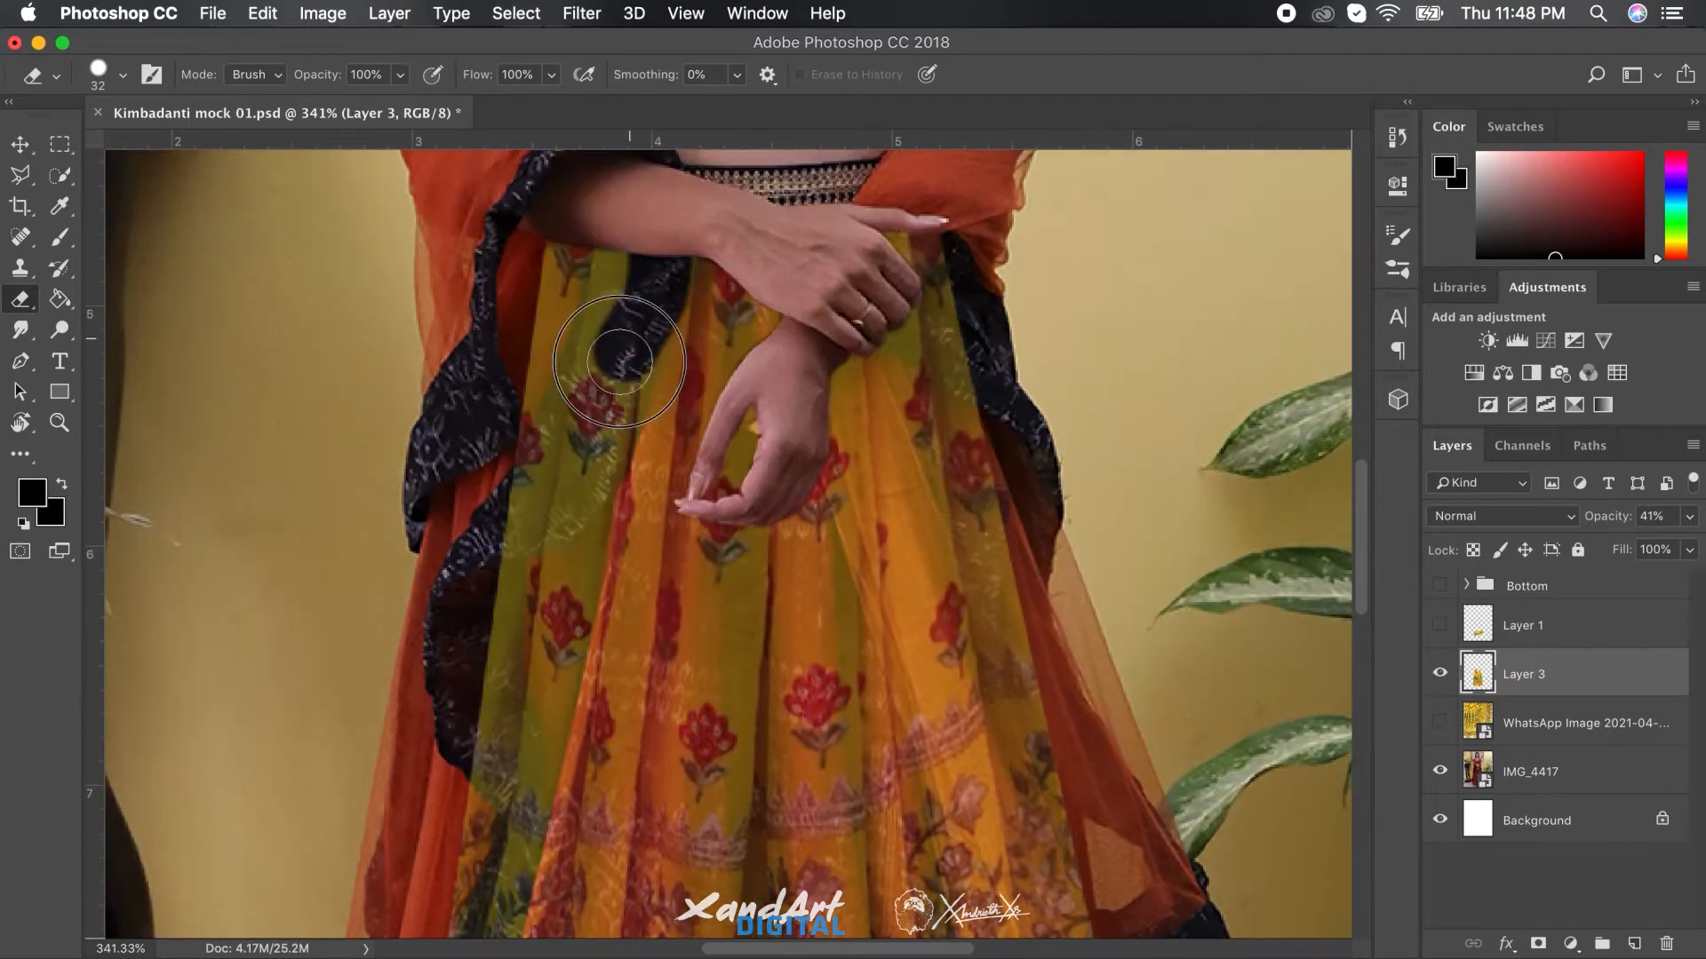
drag(621, 359, 544, 457)
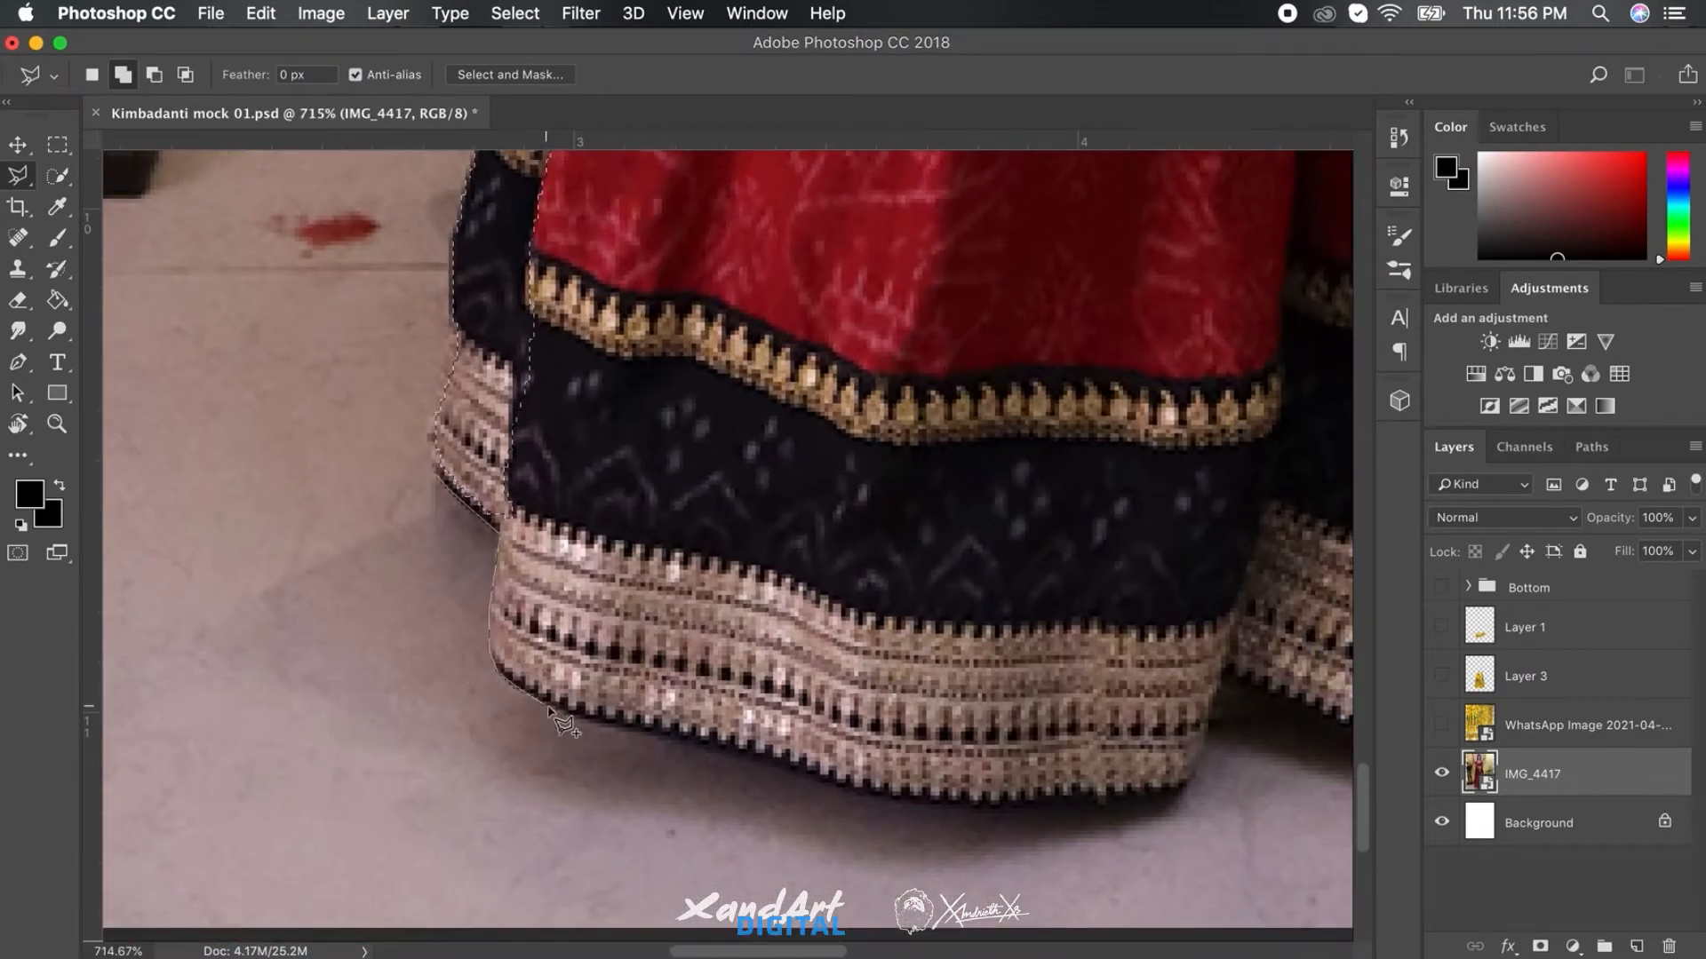
Step: Trace the Polygonal Lasso selection along the skirt hem of IMG_4417
drag(554, 718, 1218, 772)
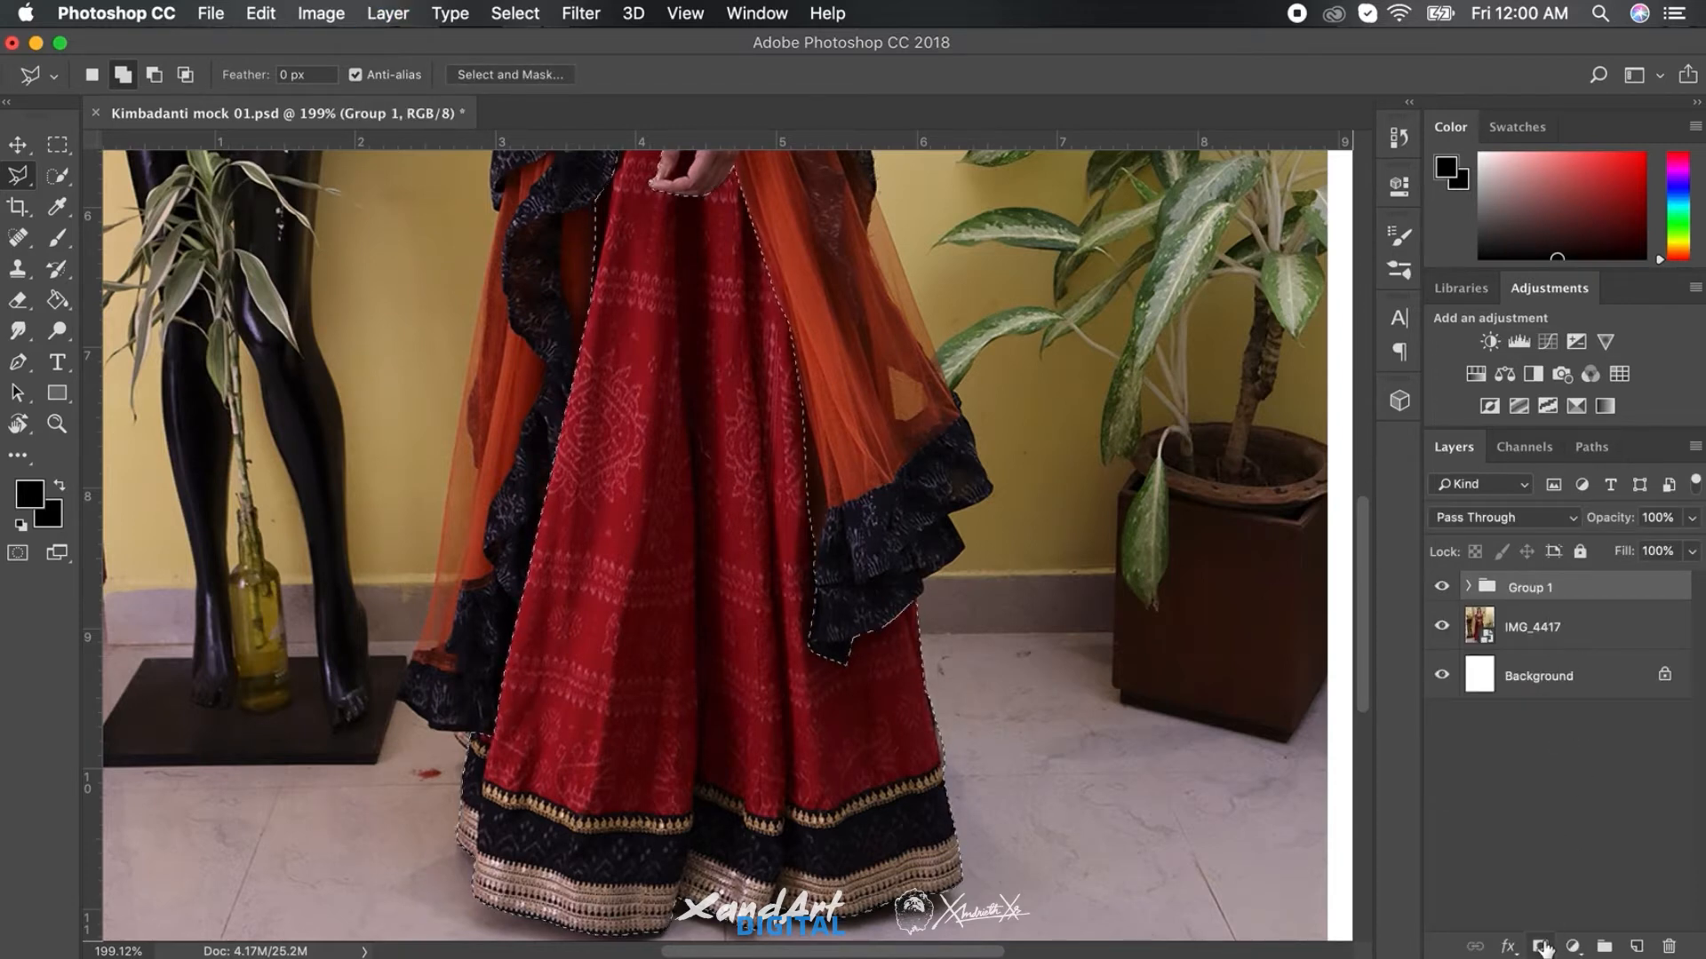
Step: Mask Group 1 to the skirt selection, show Layer 3 inside it and set its opacity to 100%
click(1544, 946)
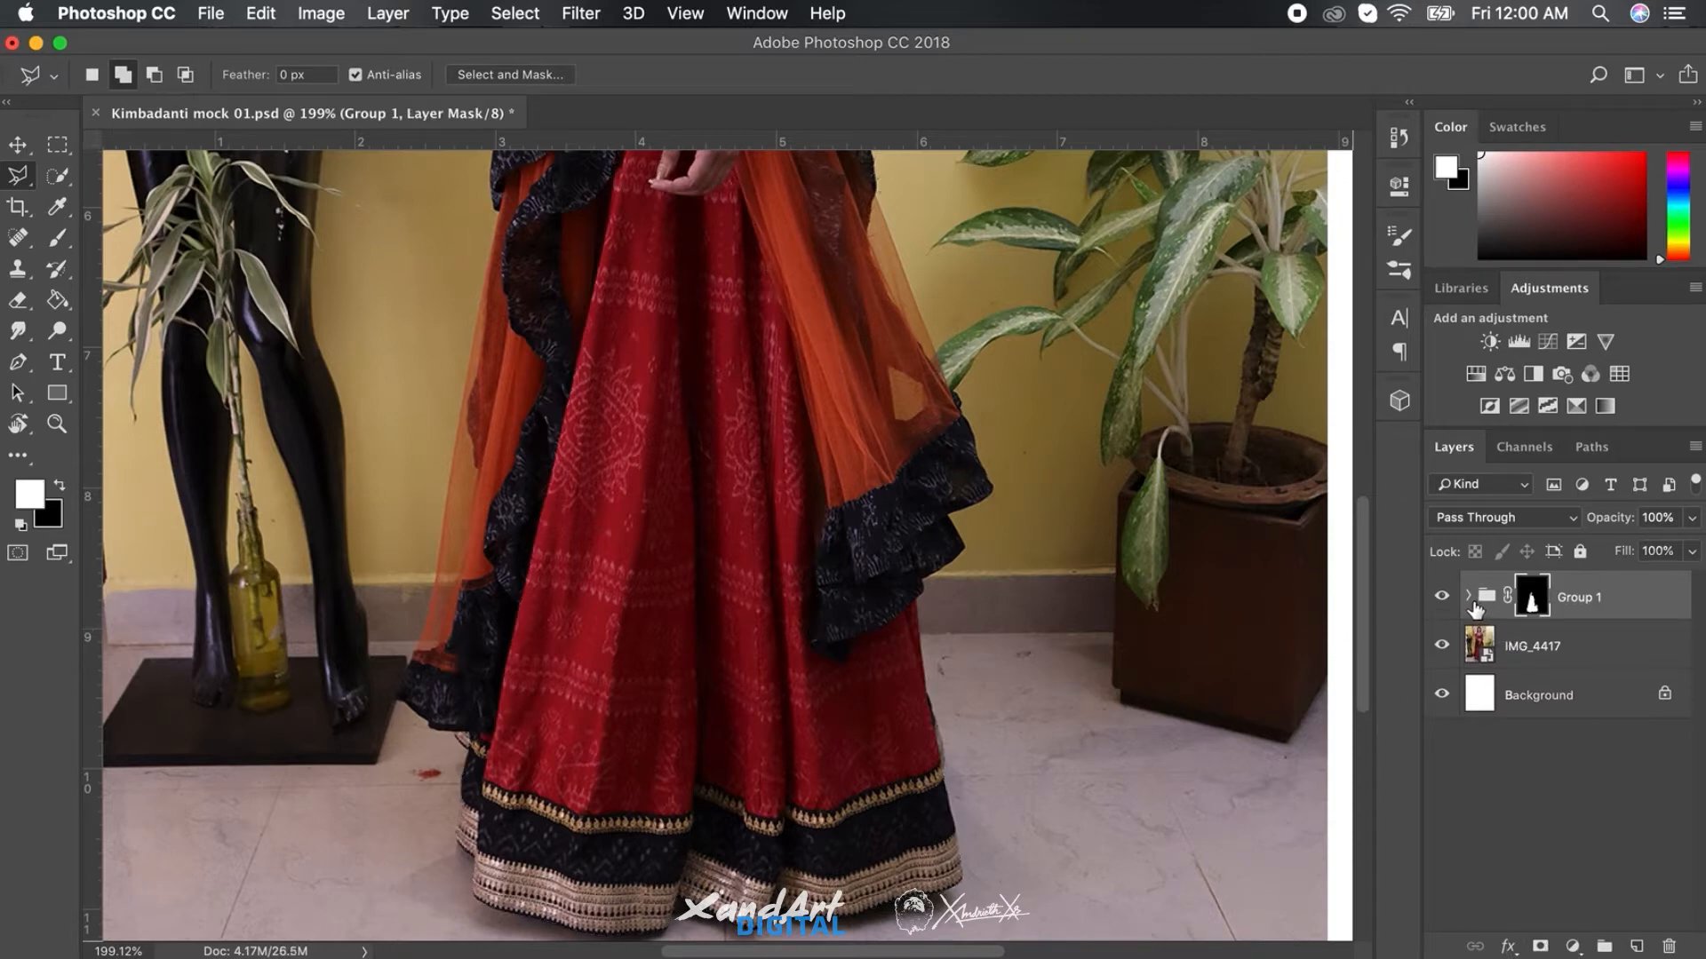
click(1467, 596)
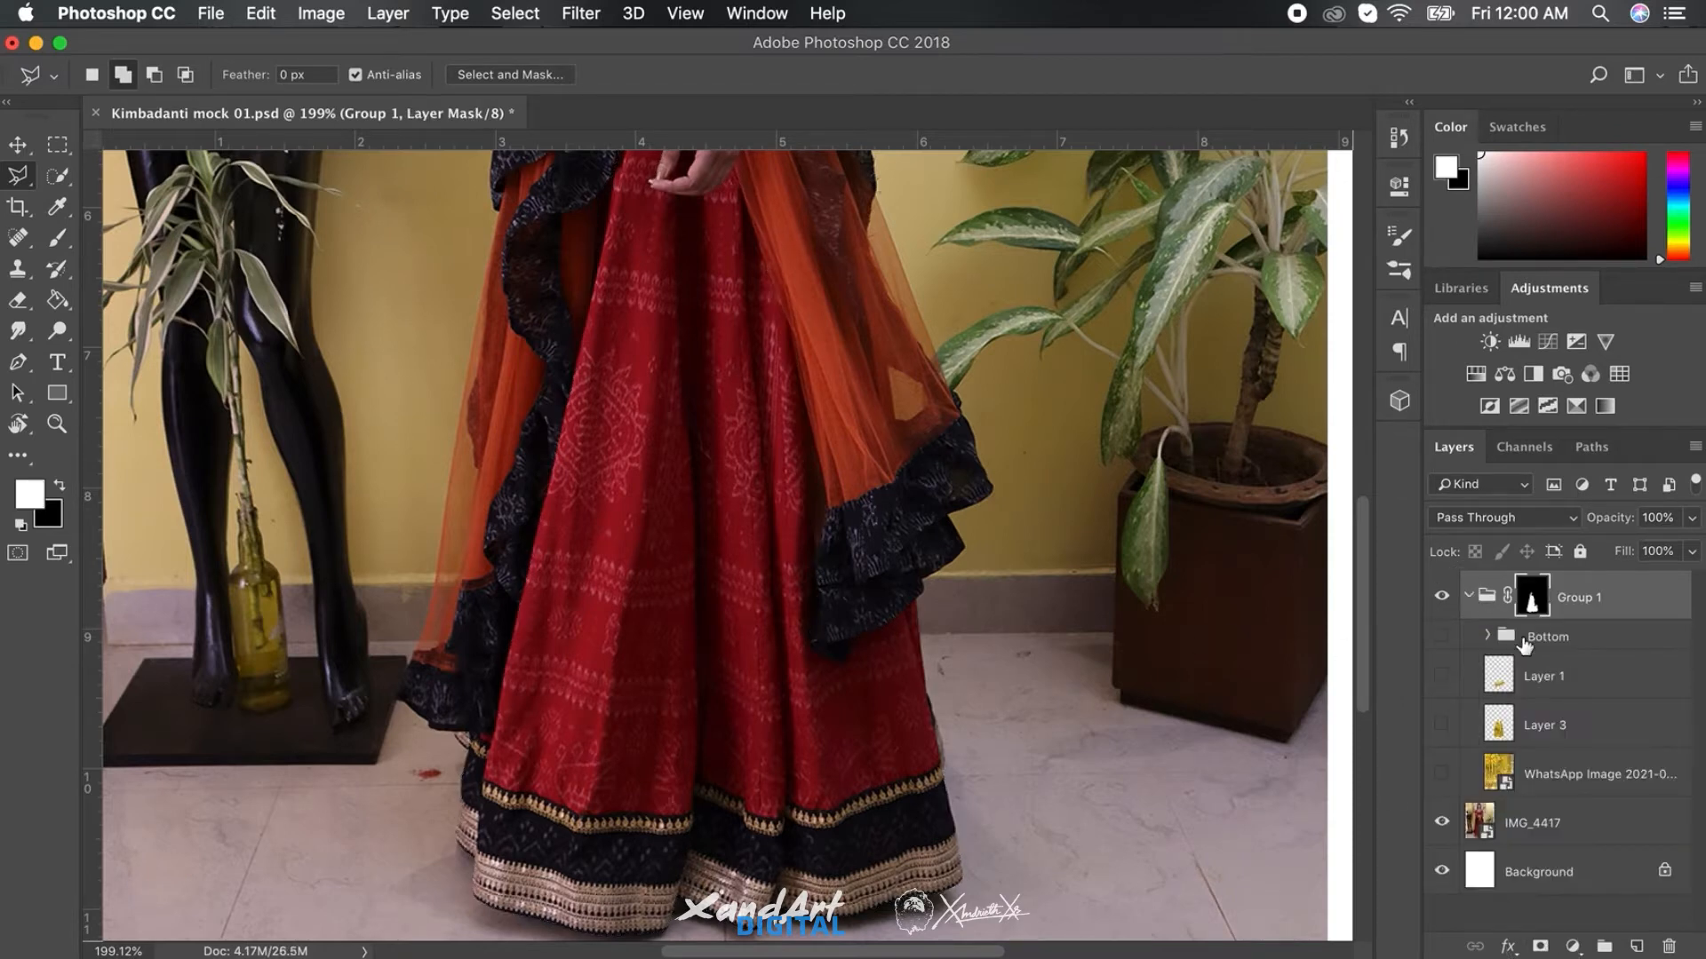
click(1443, 636)
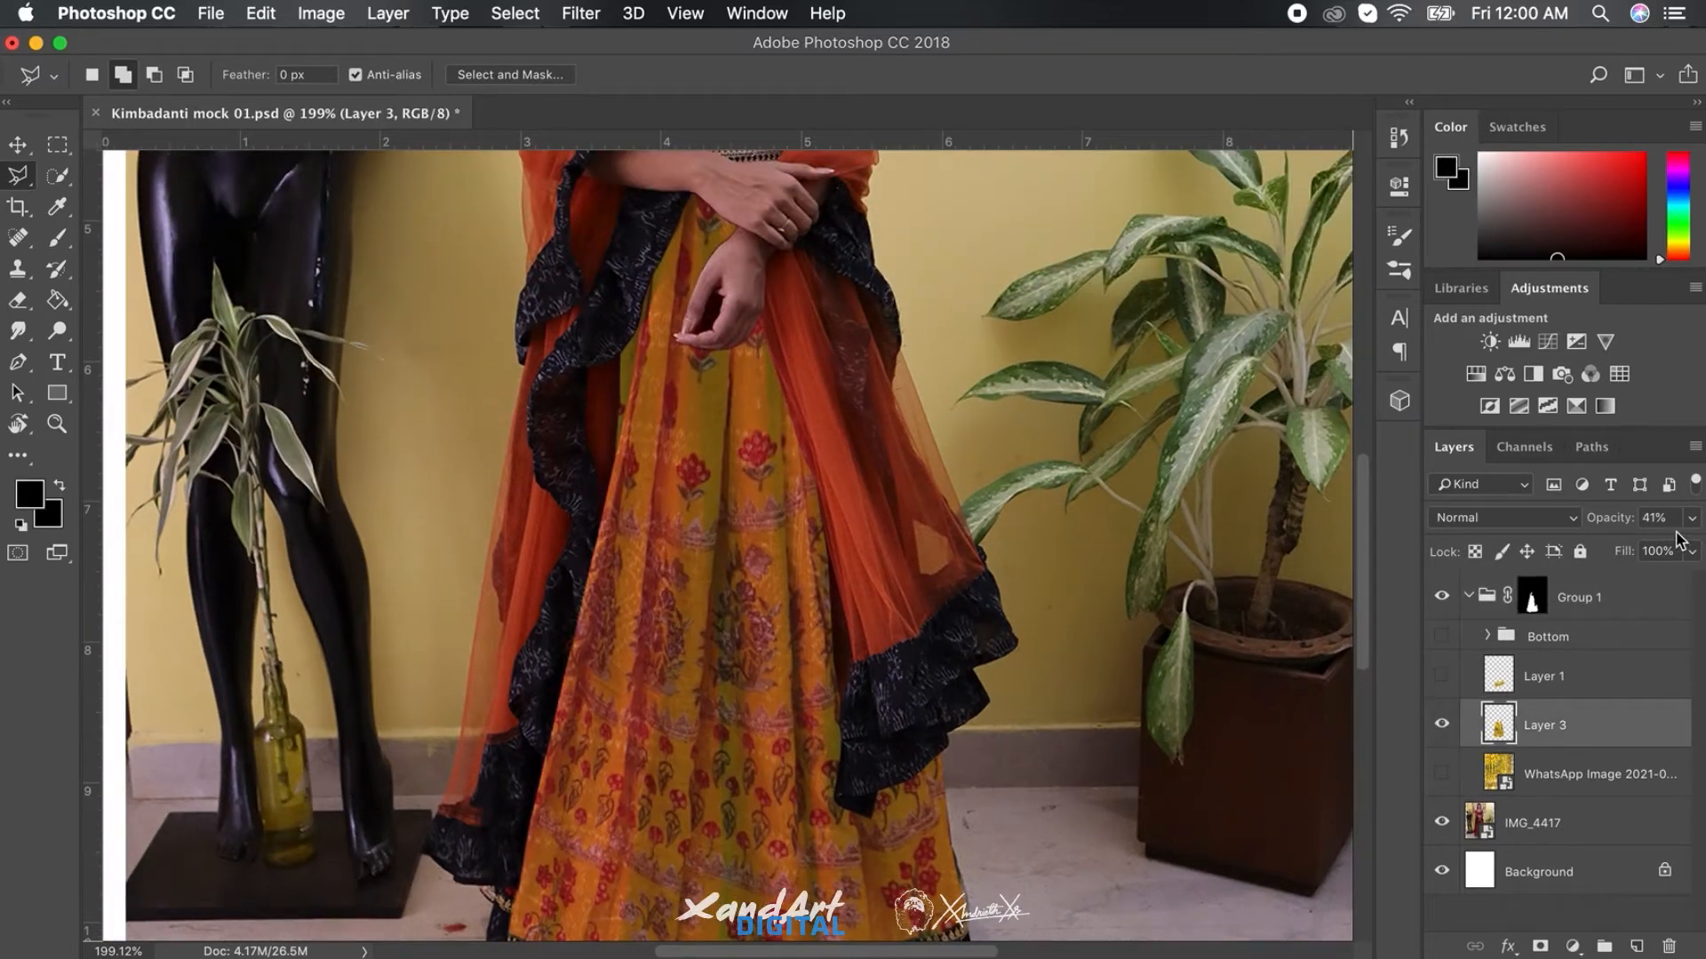
click(1653, 517)
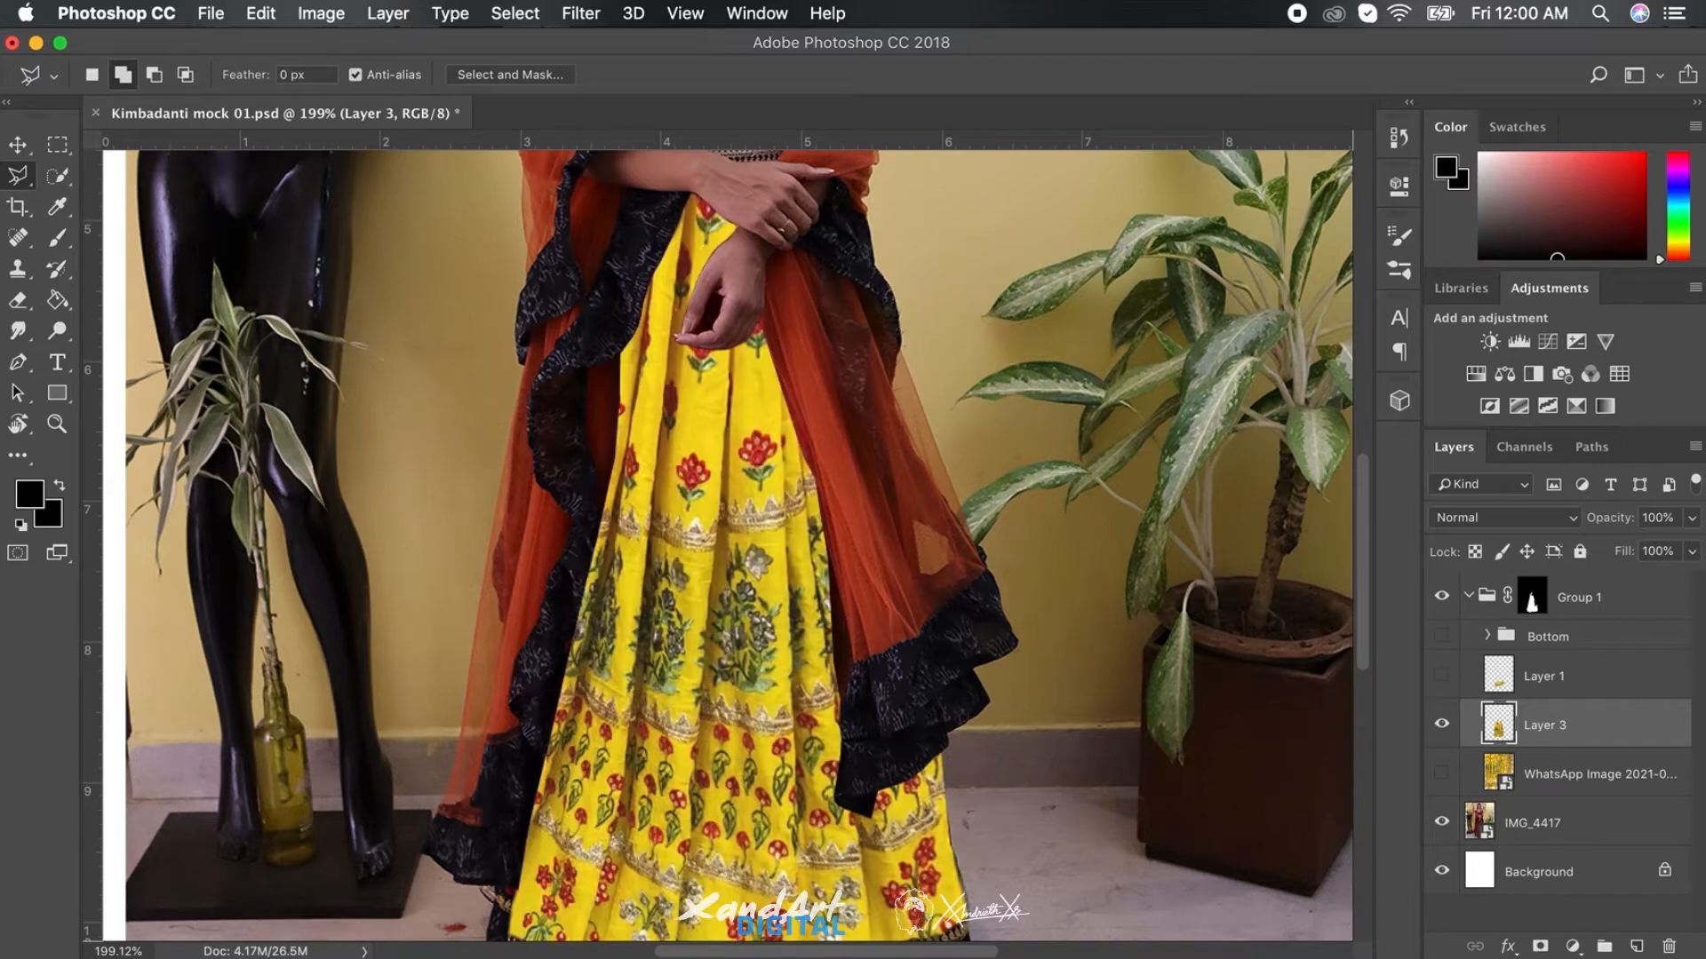
scroll(down, 3)
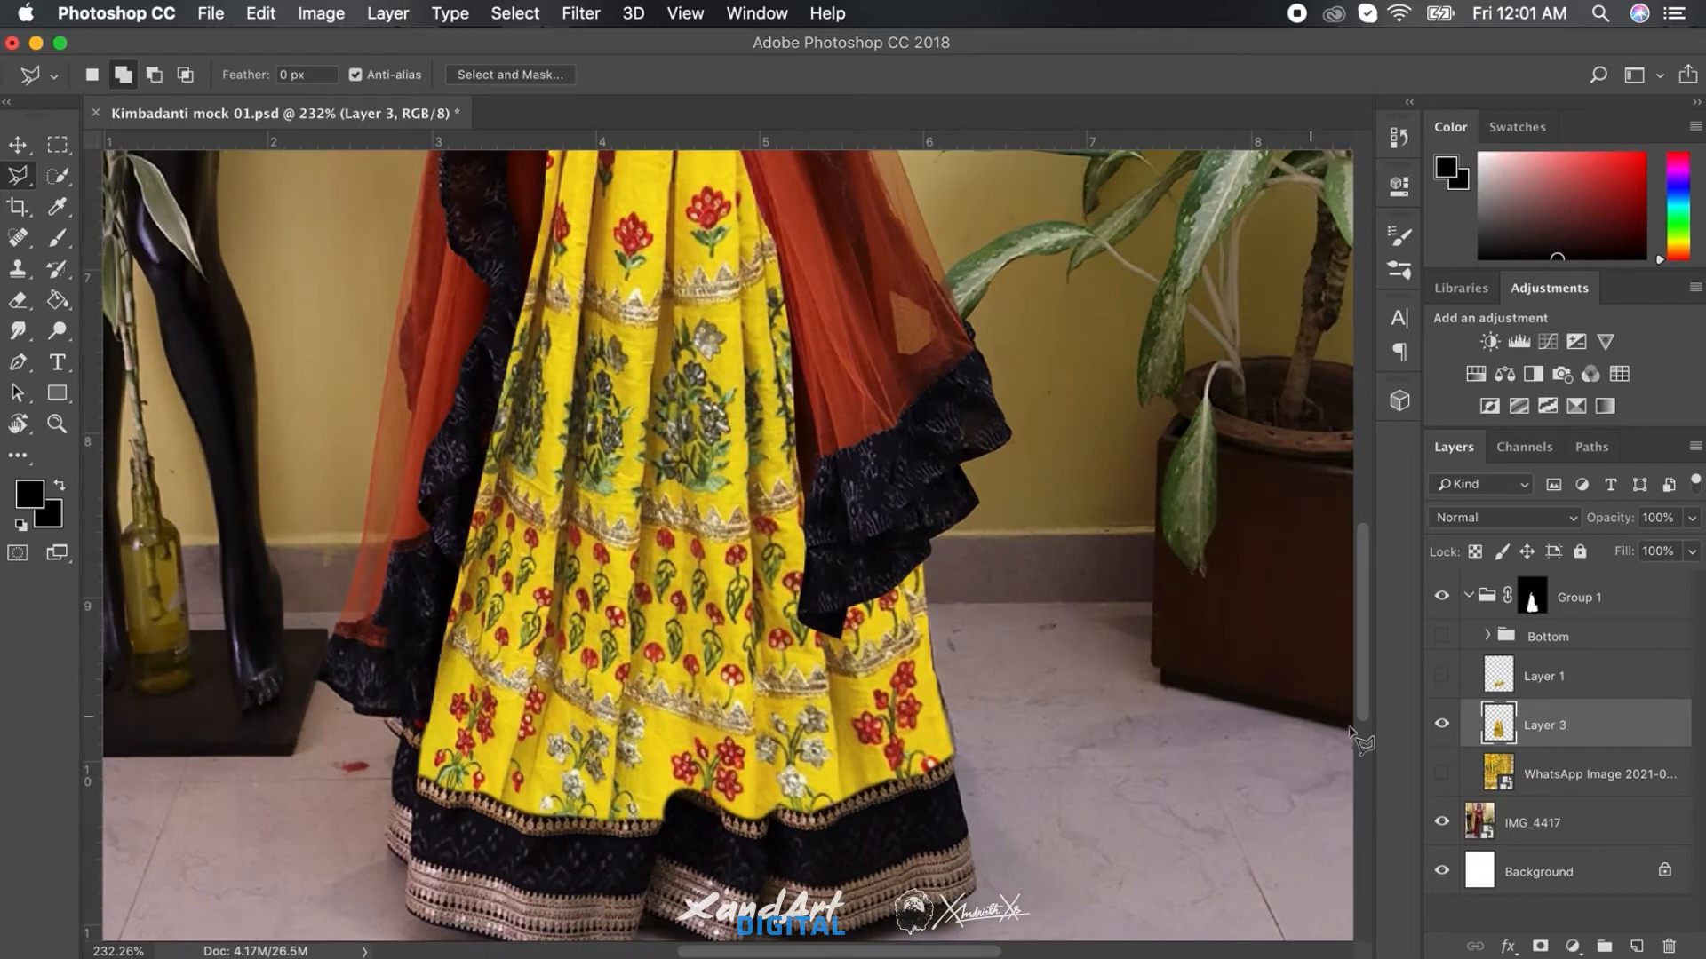
click(1578, 774)
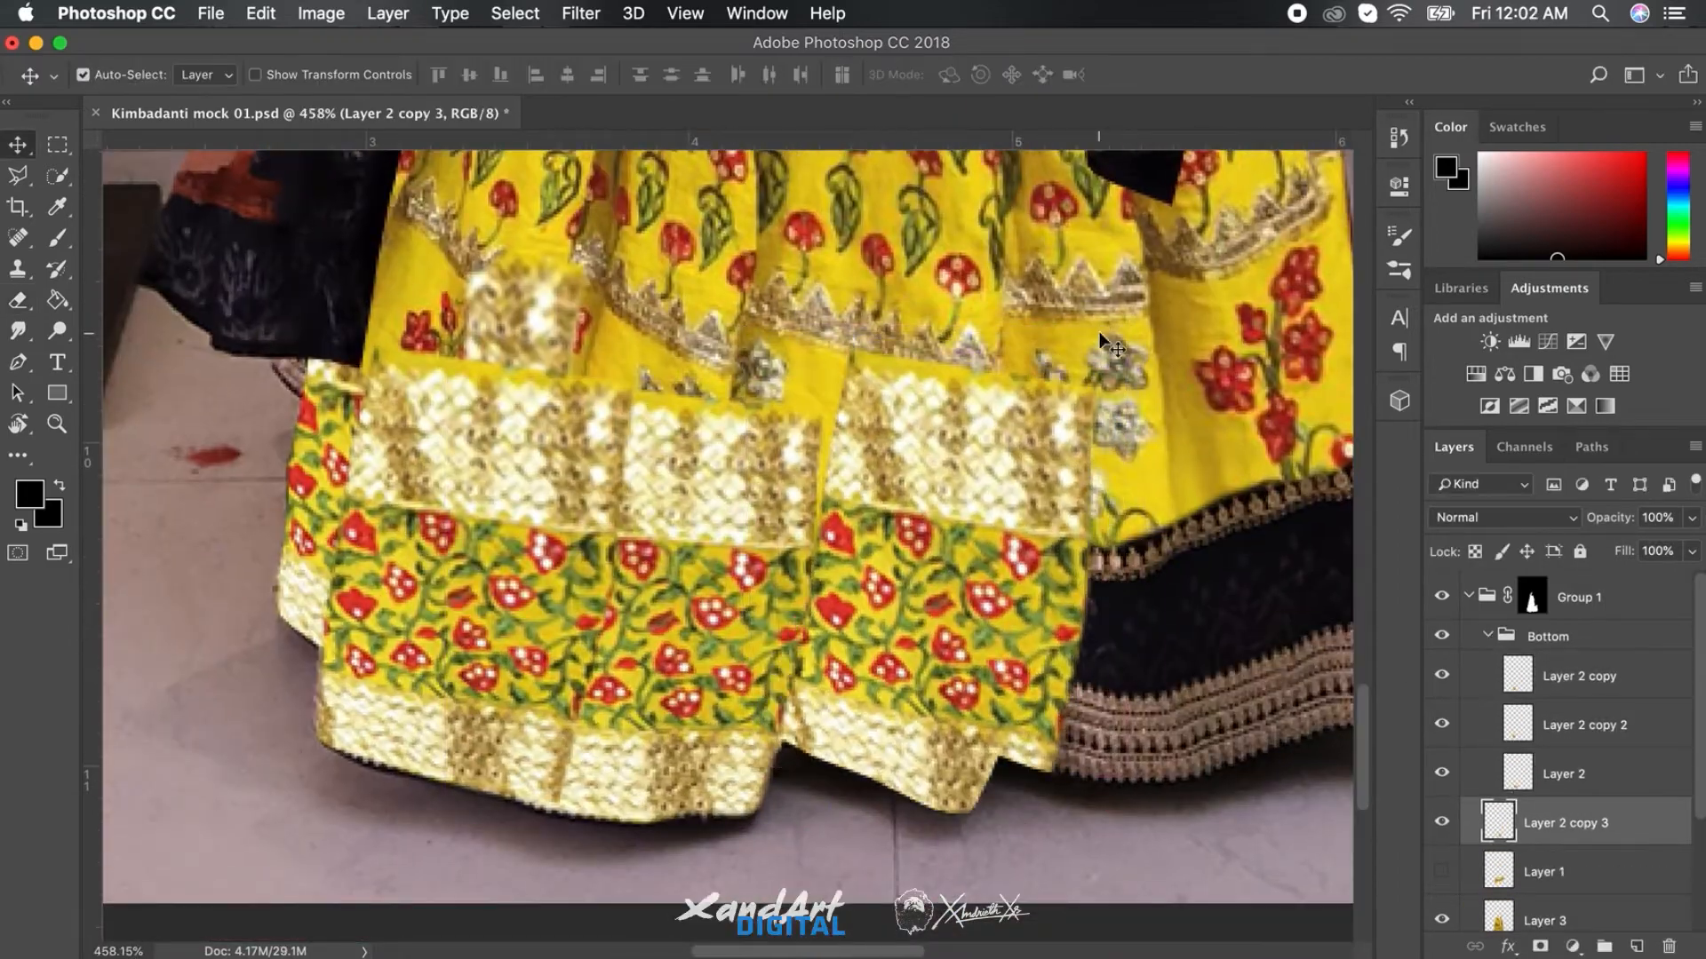
Step: Select a border strip in the Bottom group and erase its overlapping edge
click(19, 299)
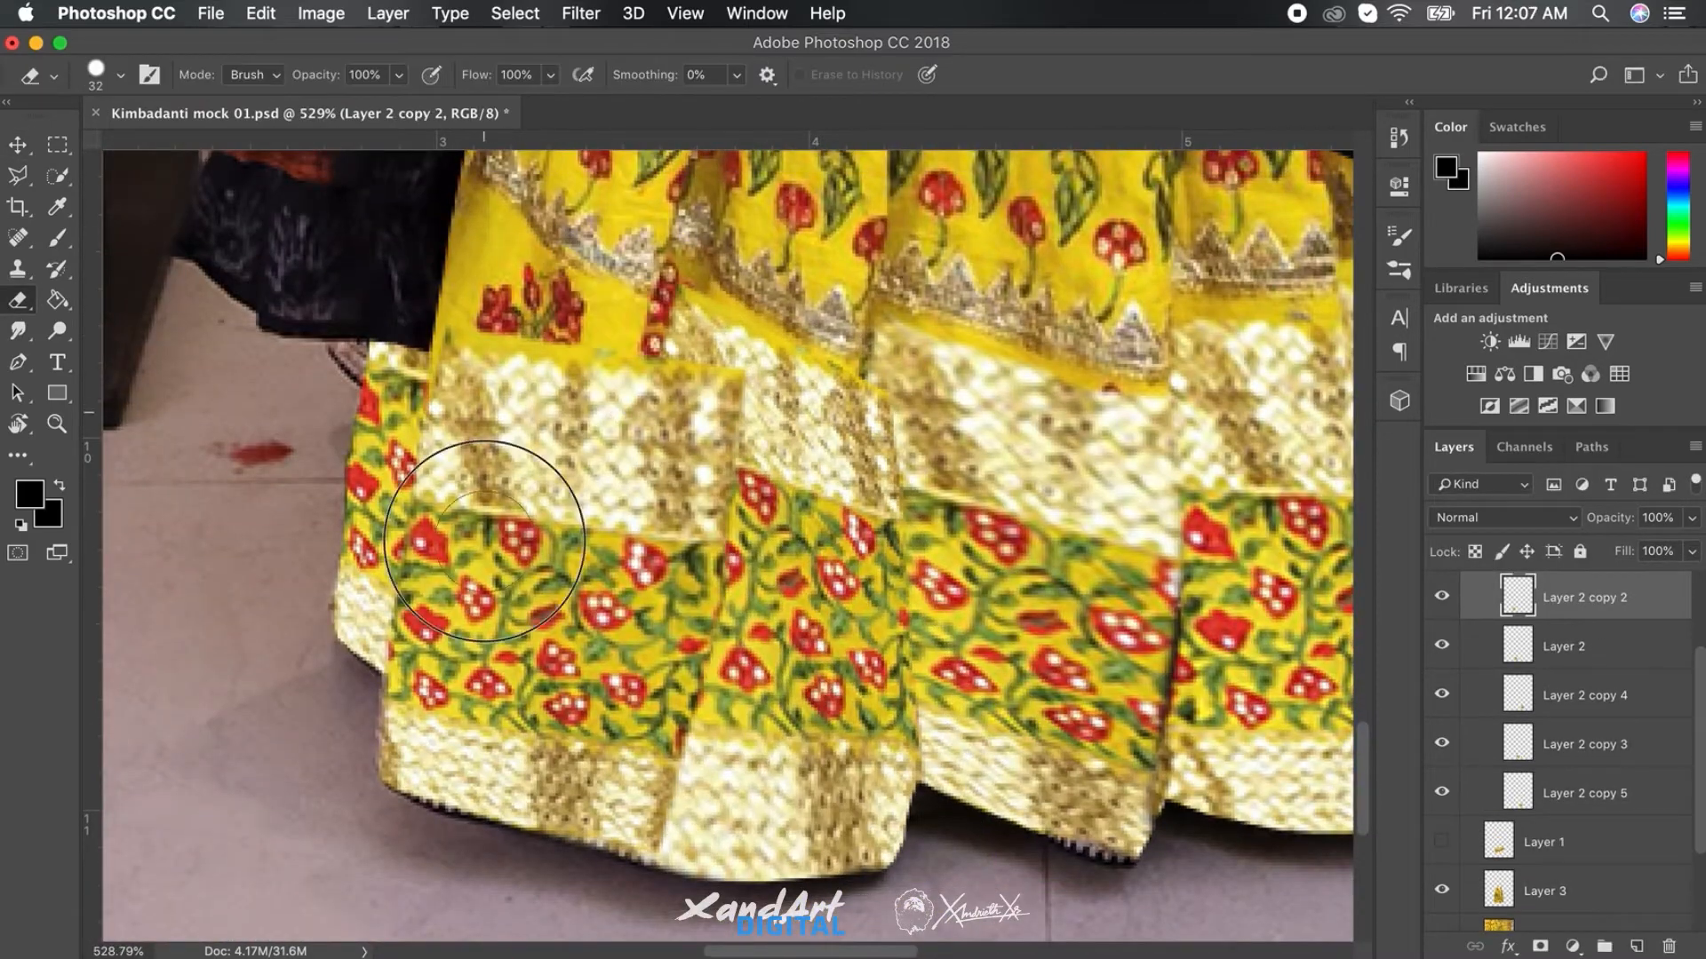
click(1563, 645)
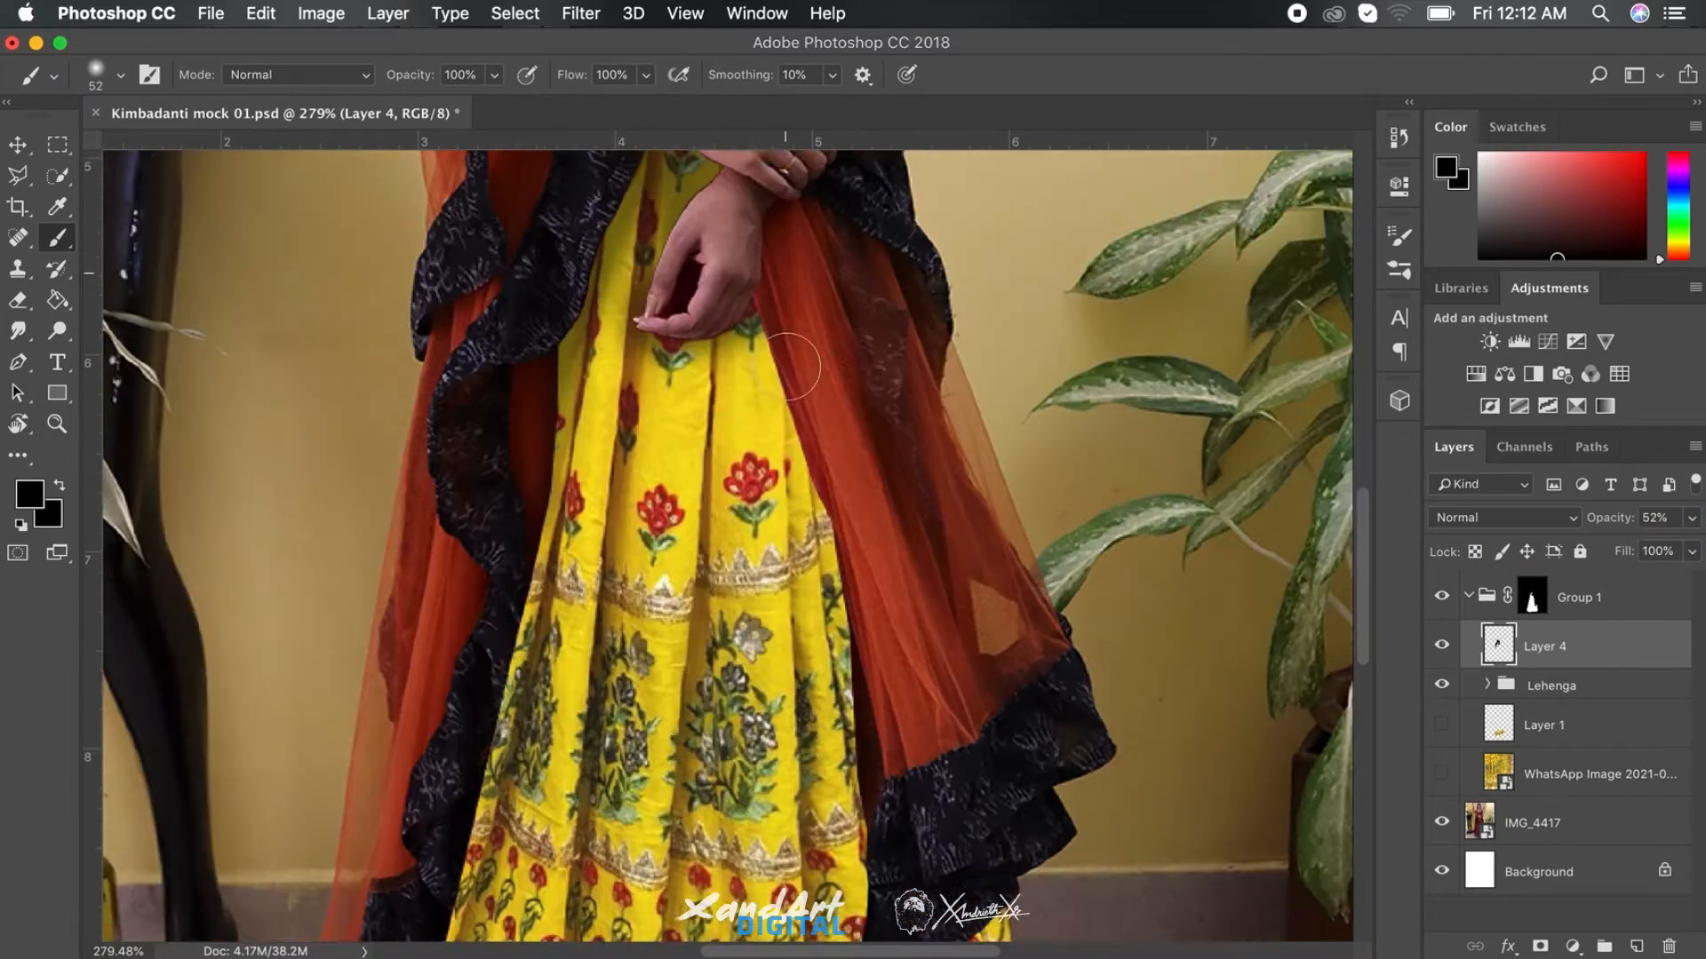
Step: Set the shading layer's blend mode to Multiply so the dupatta darkens the skirt
click(1502, 517)
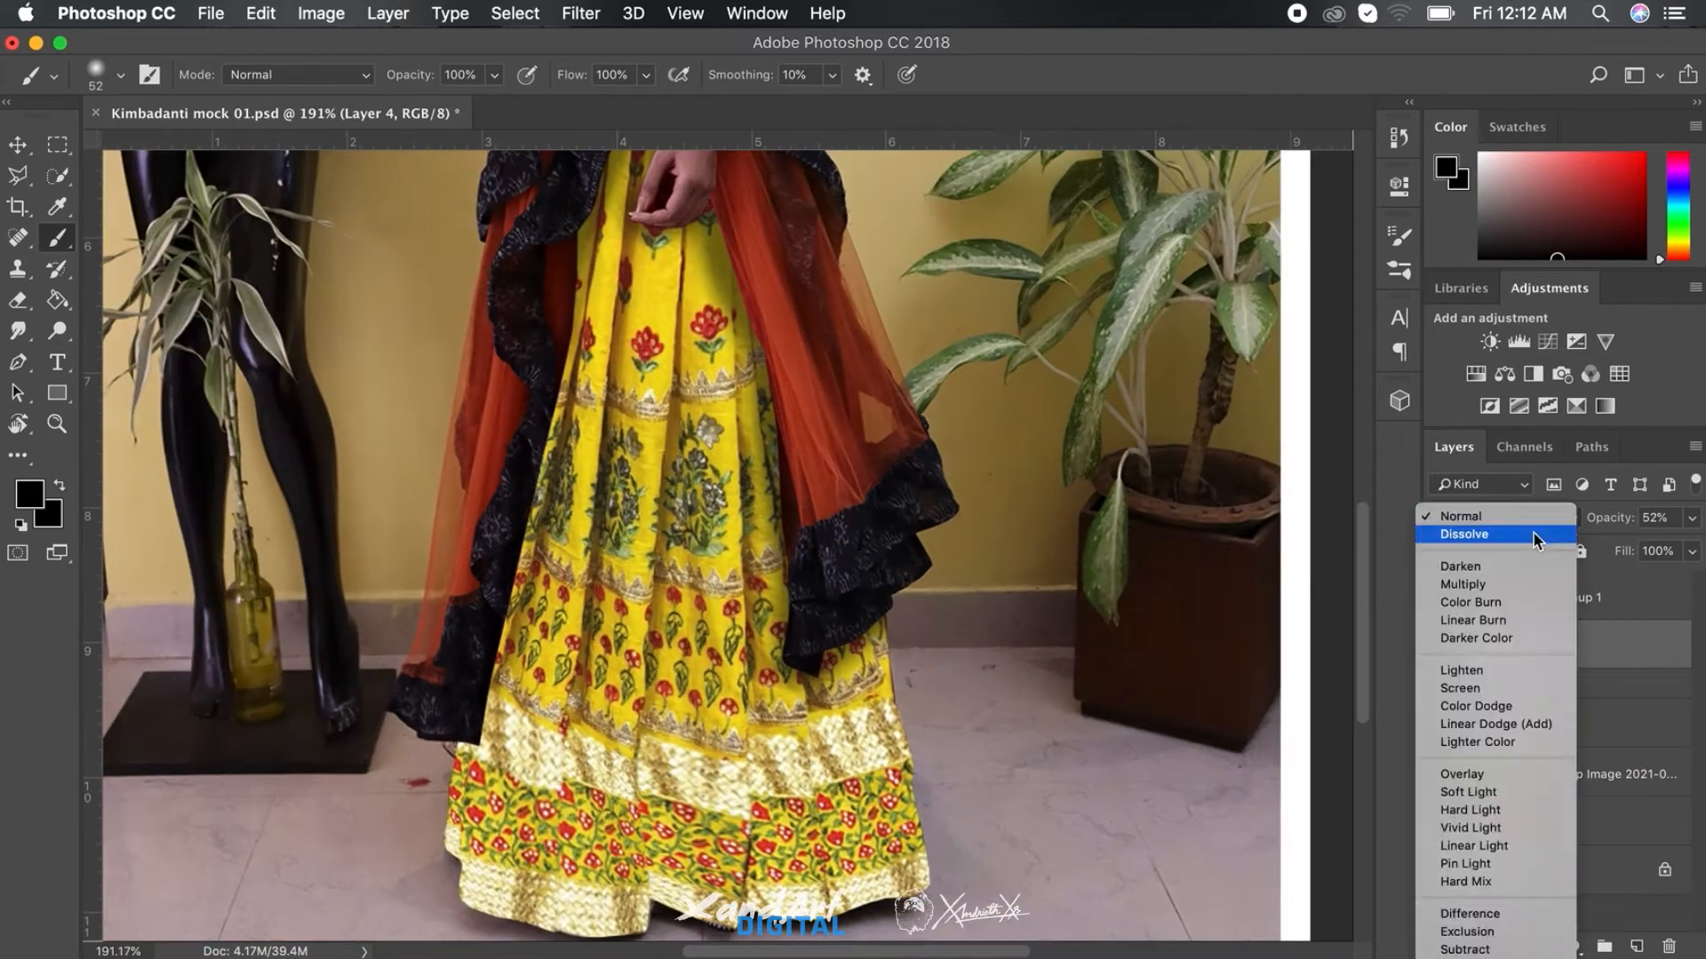
click(1463, 584)
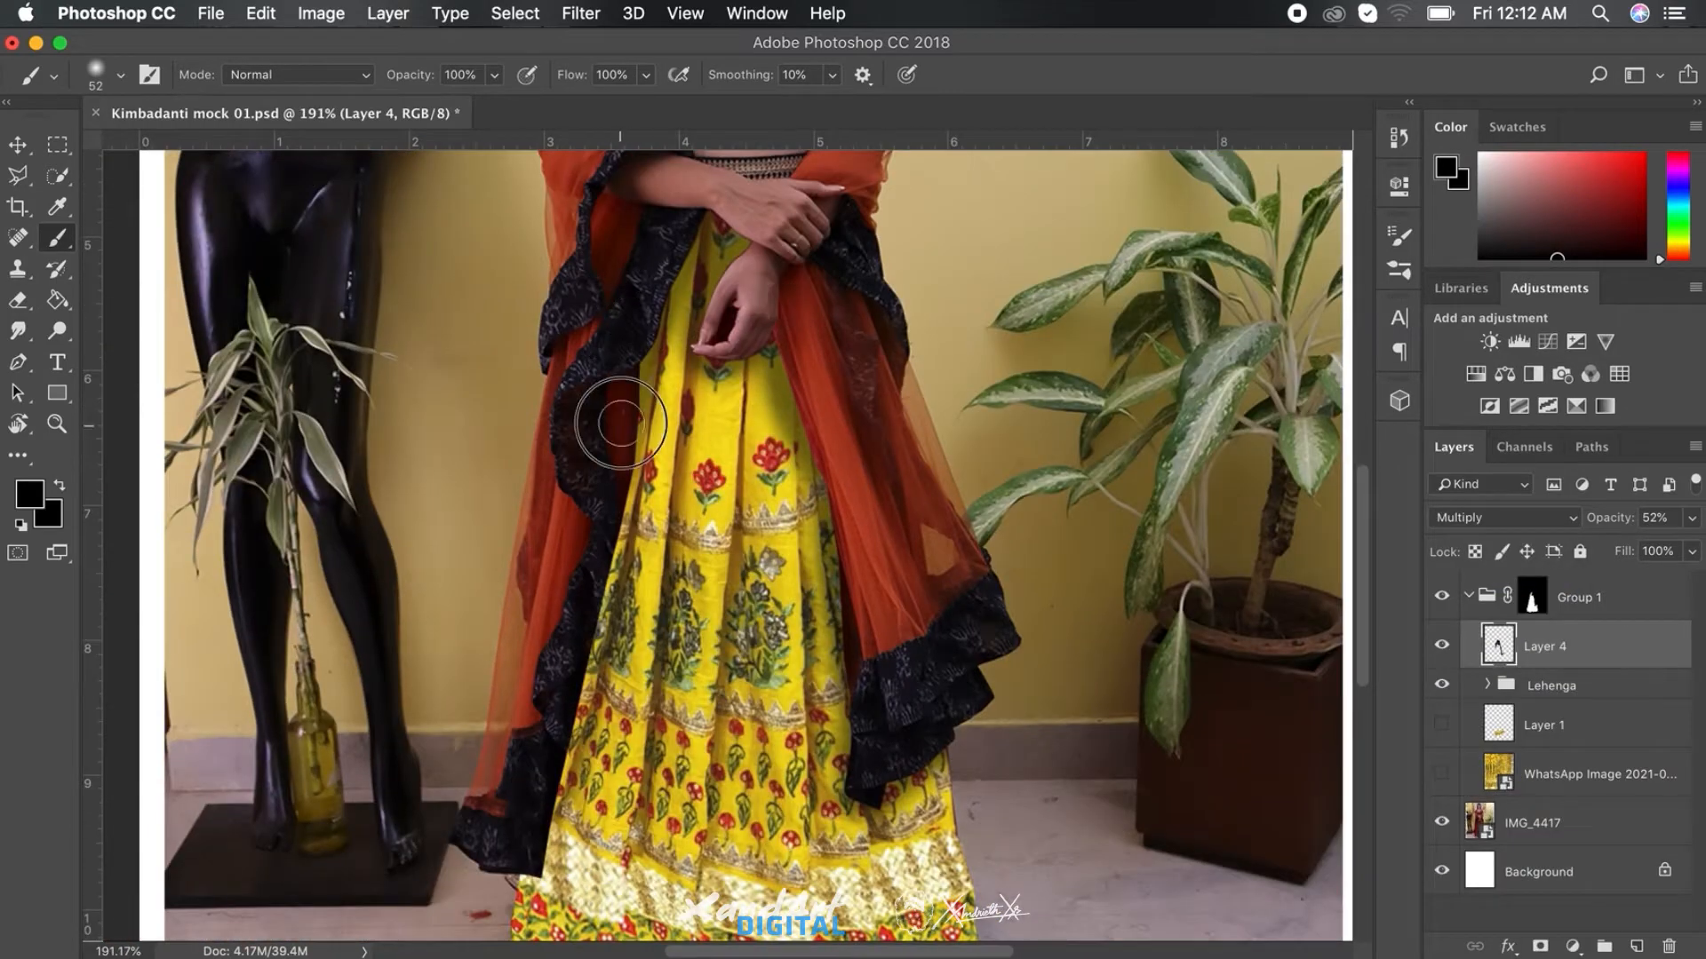
scroll(down, 3)
text(Lehenga)
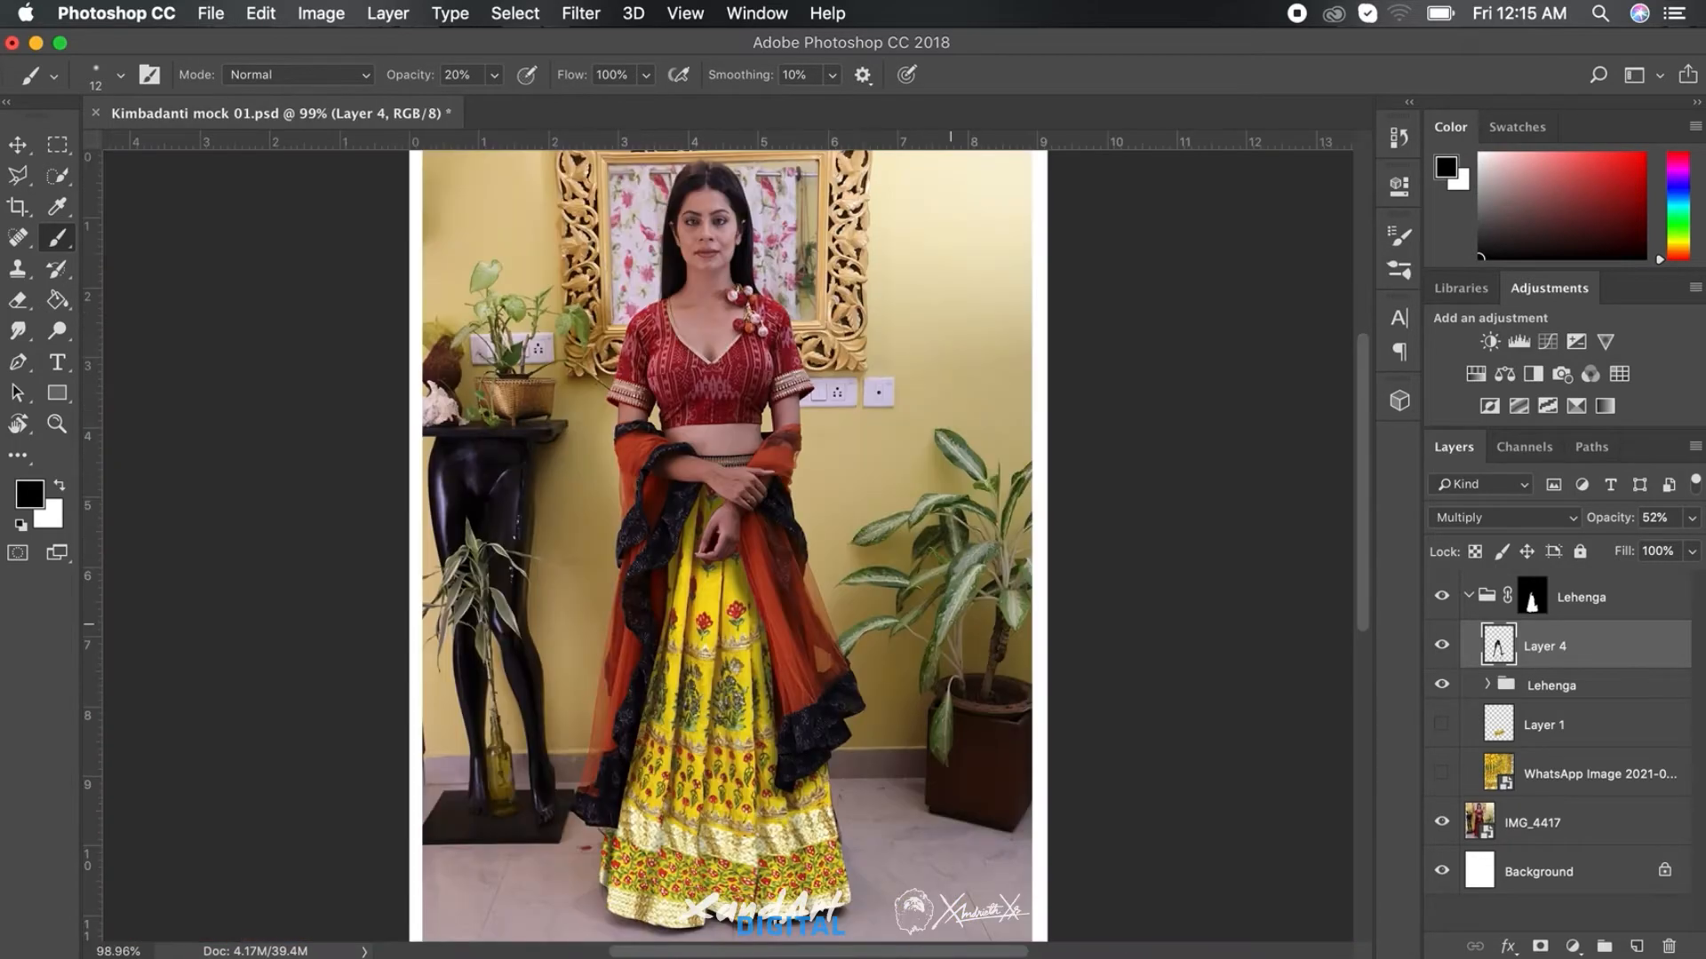
Step: Select the blouse area with the Lasso to begin covering it with yellow floral fabric
click(18, 144)
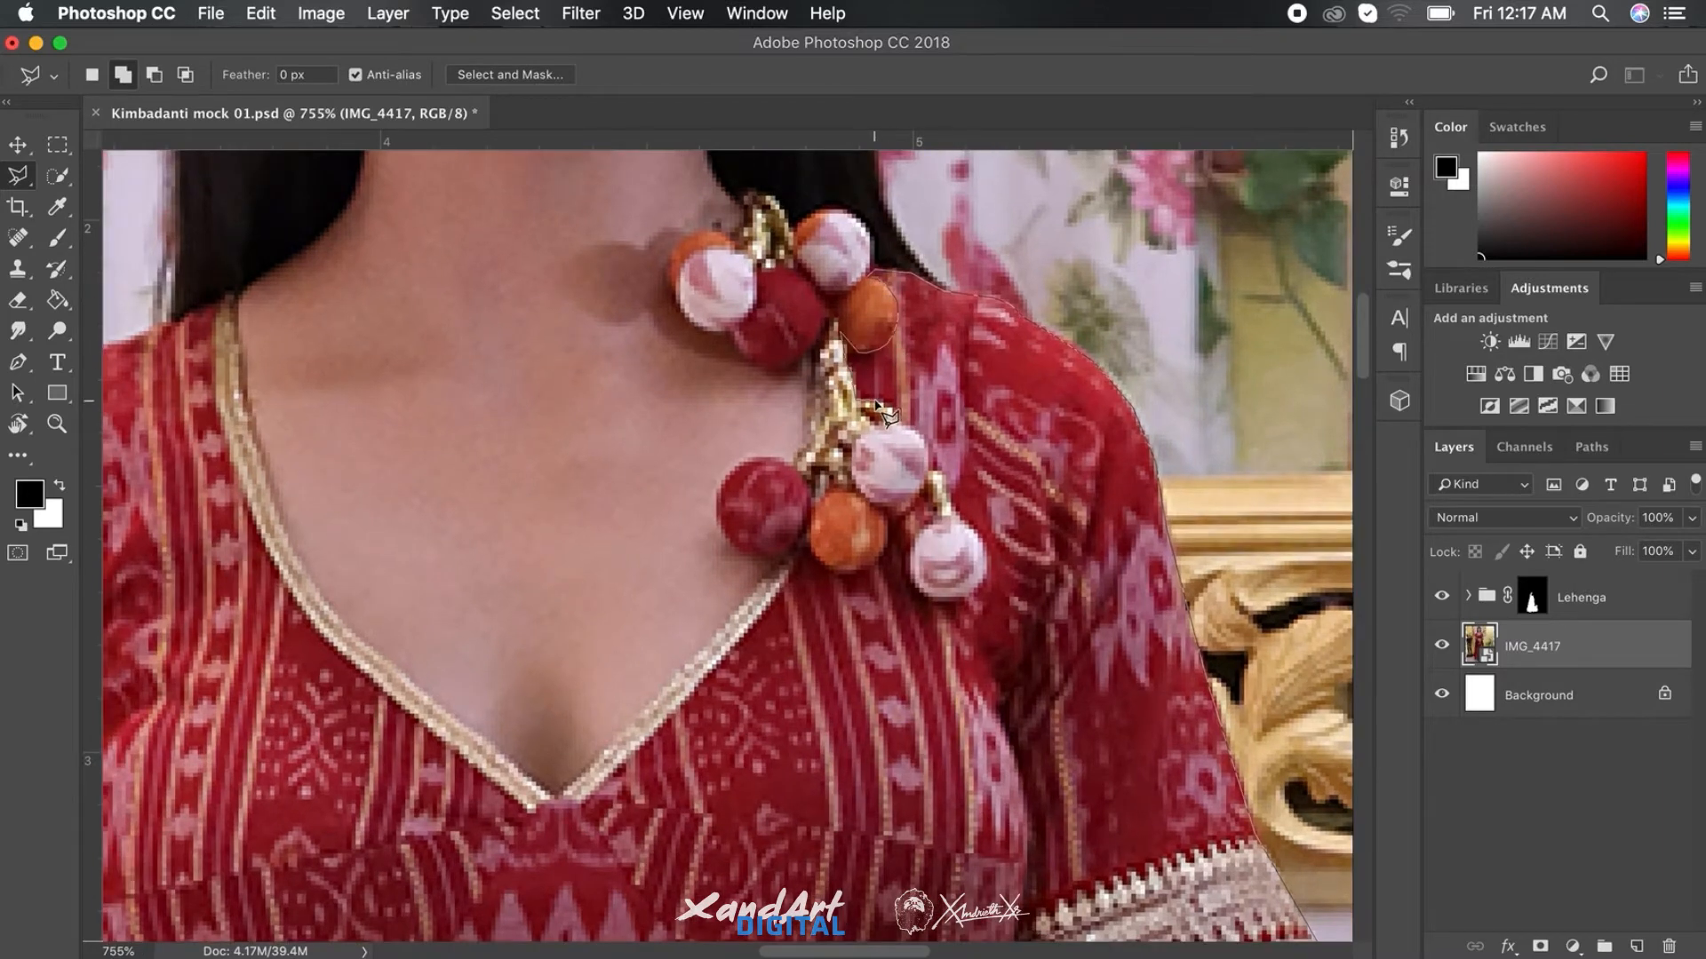
mouse_move(979, 598)
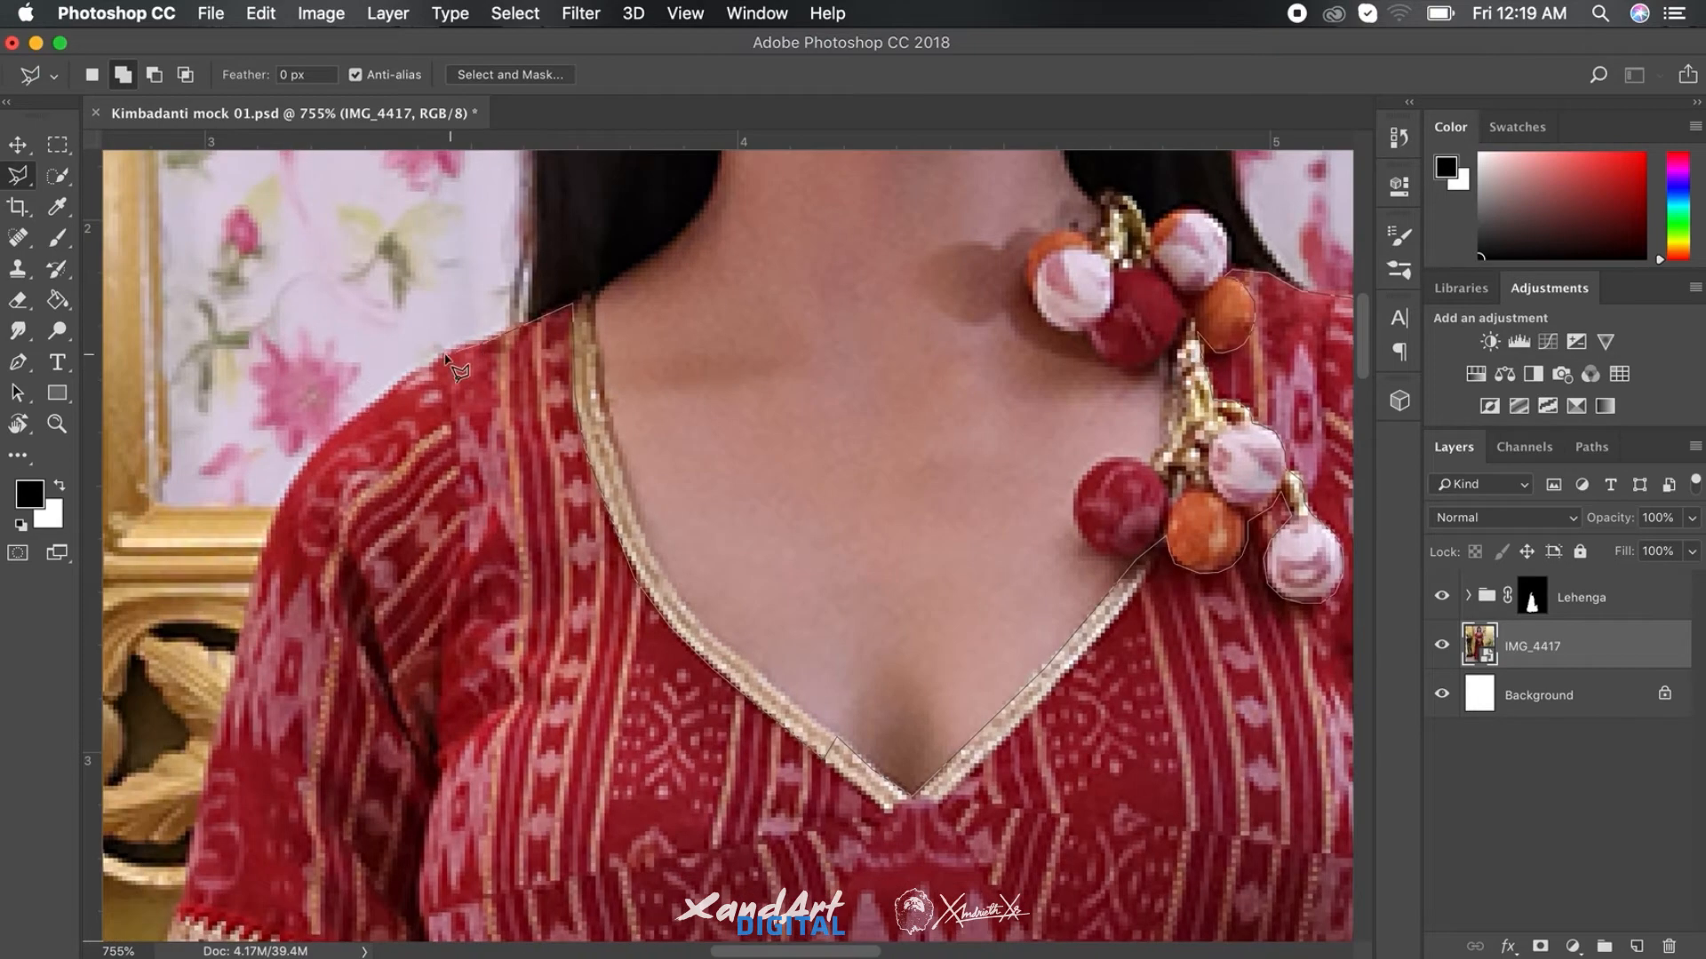
scroll(down, 3)
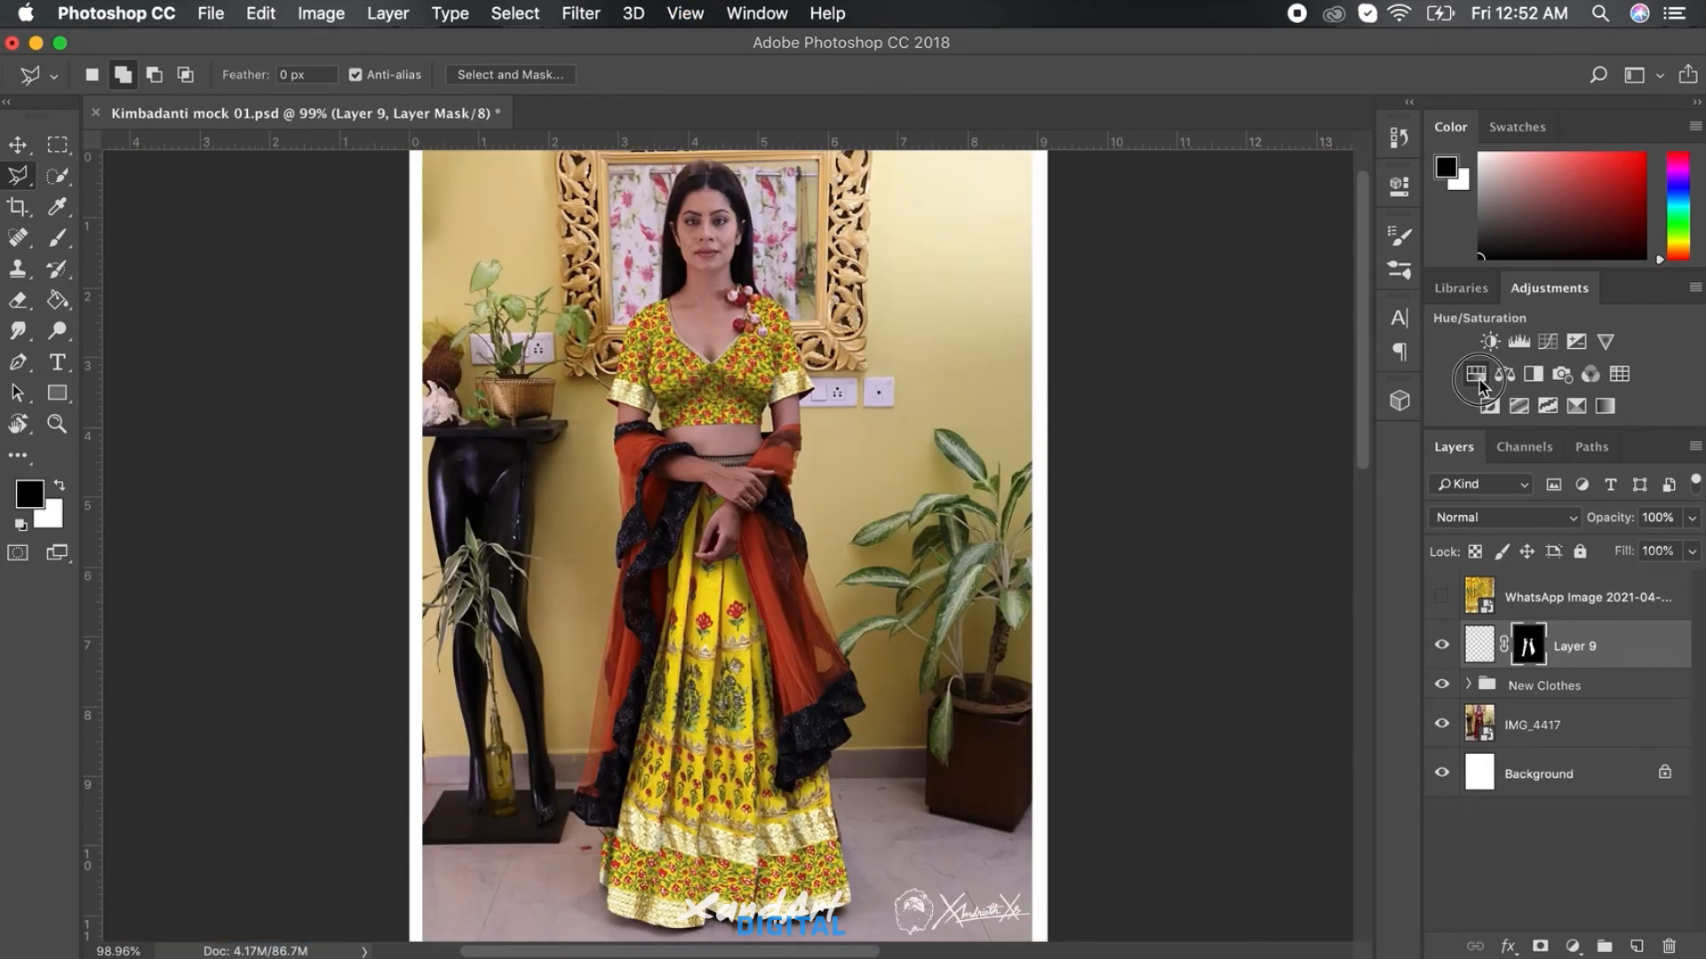
Step: Add a Hue/Saturation adjustment and shift the Reds hue to +10
click(1477, 374)
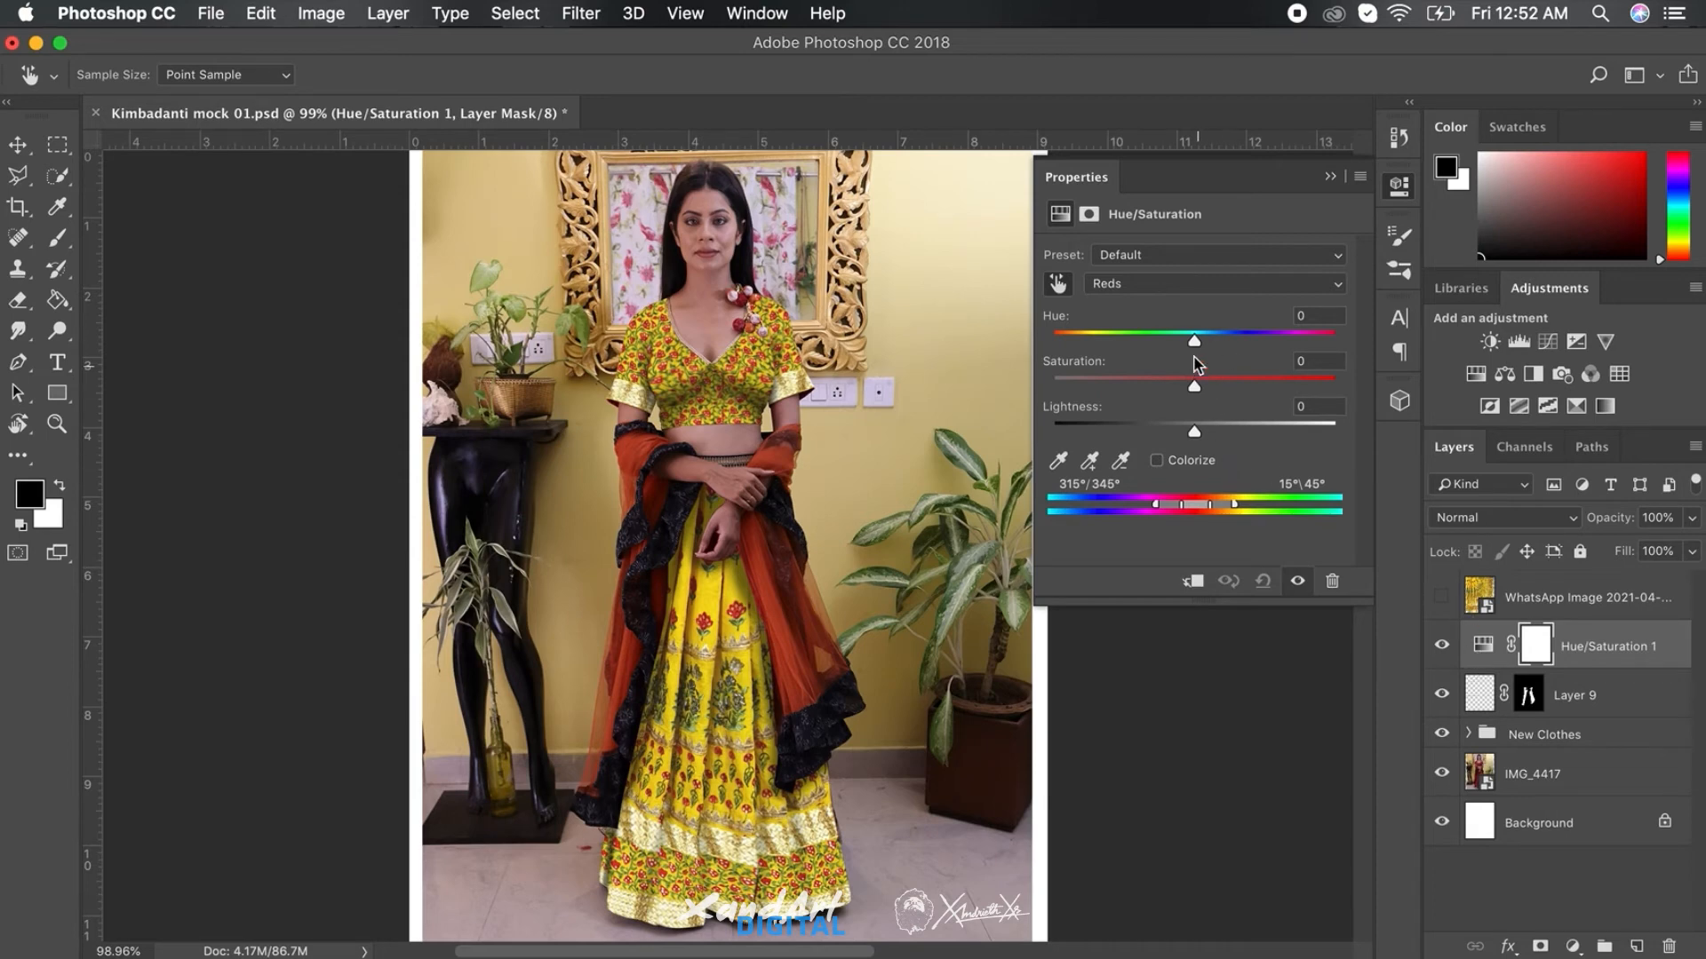
drag(1193, 341, 1210, 340)
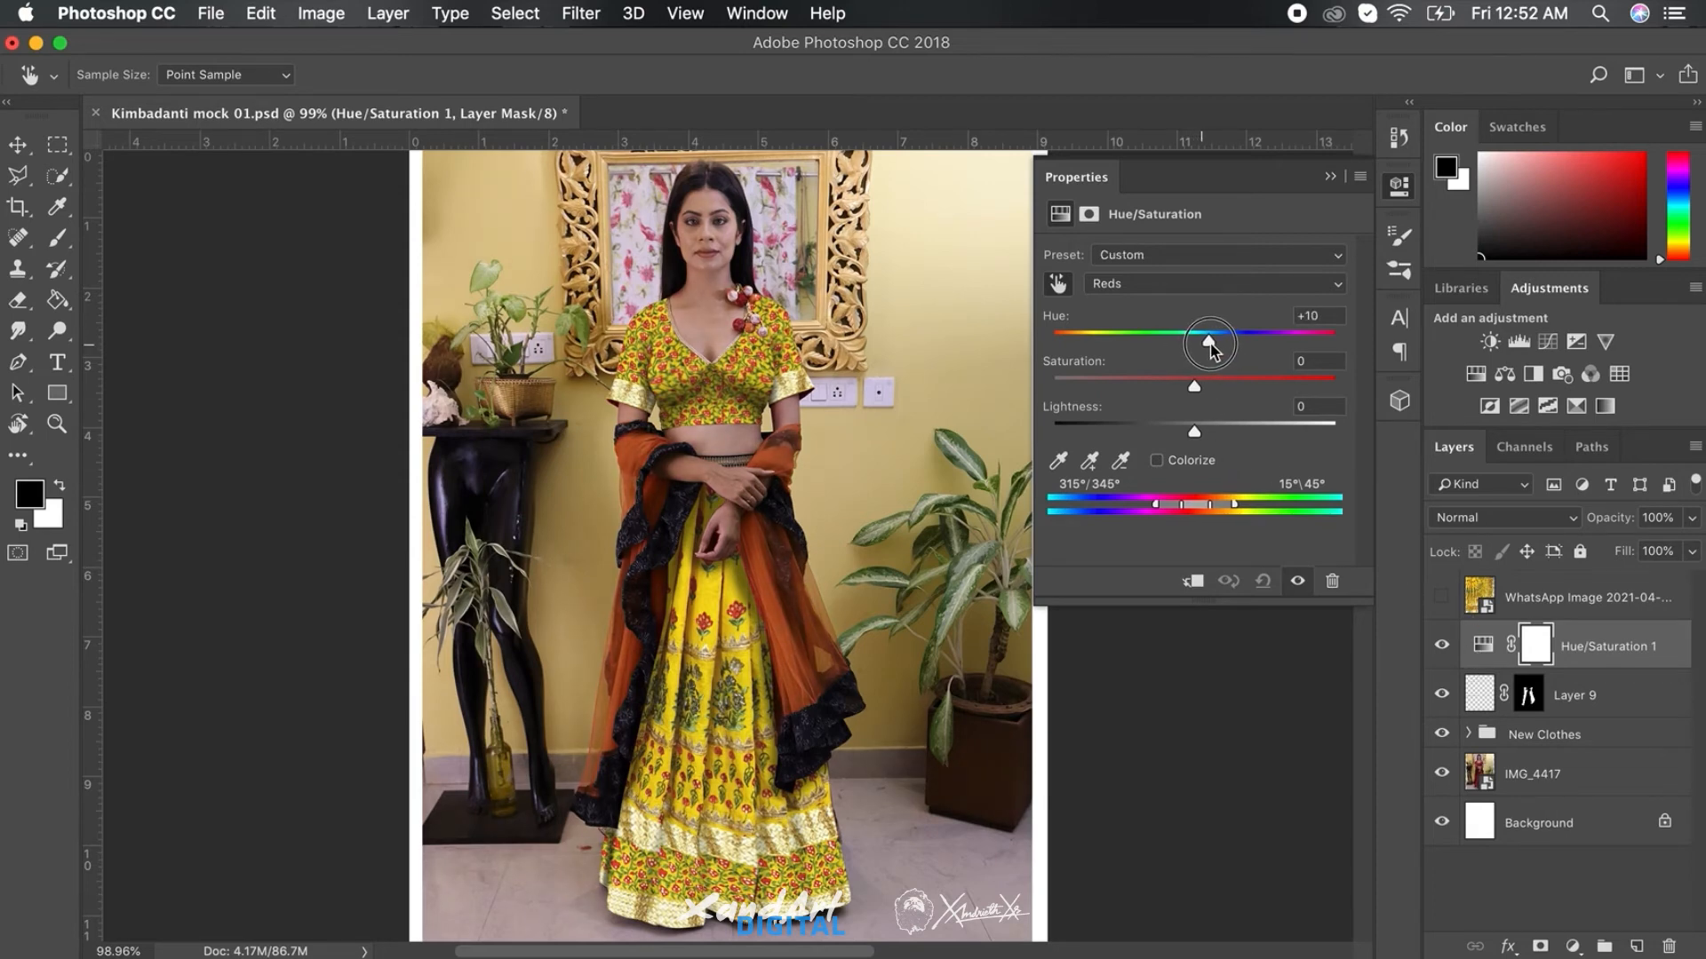
drag(1208, 343, 1253, 343)
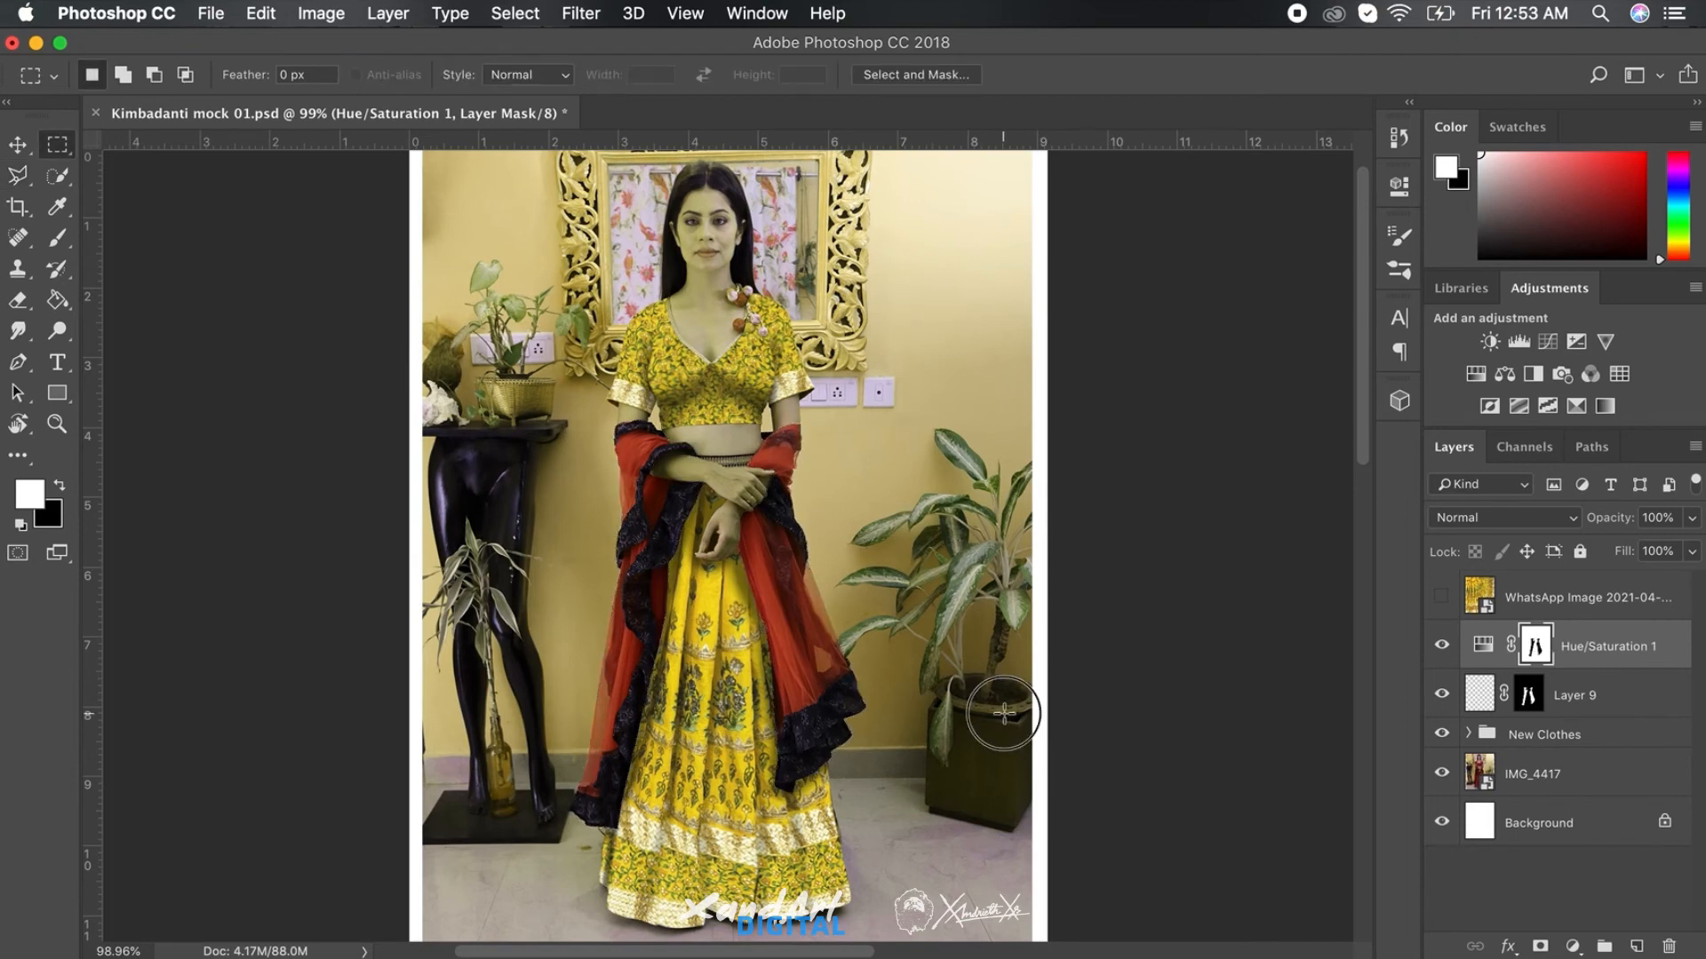
mouse_move(1535, 645)
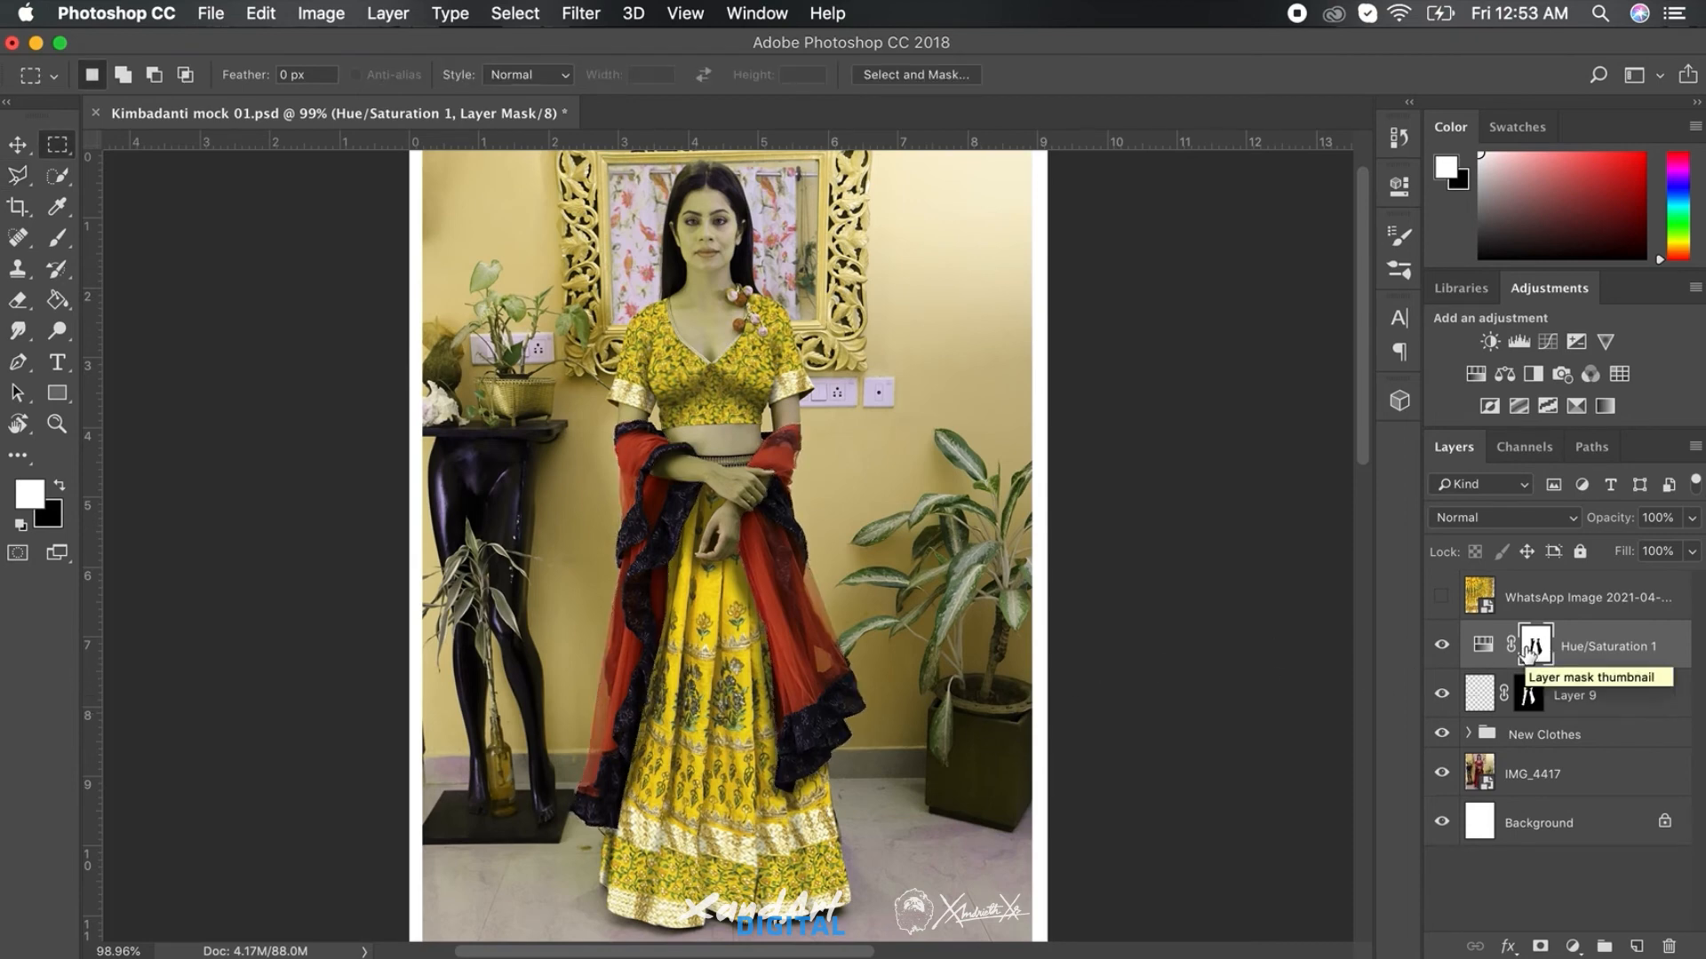